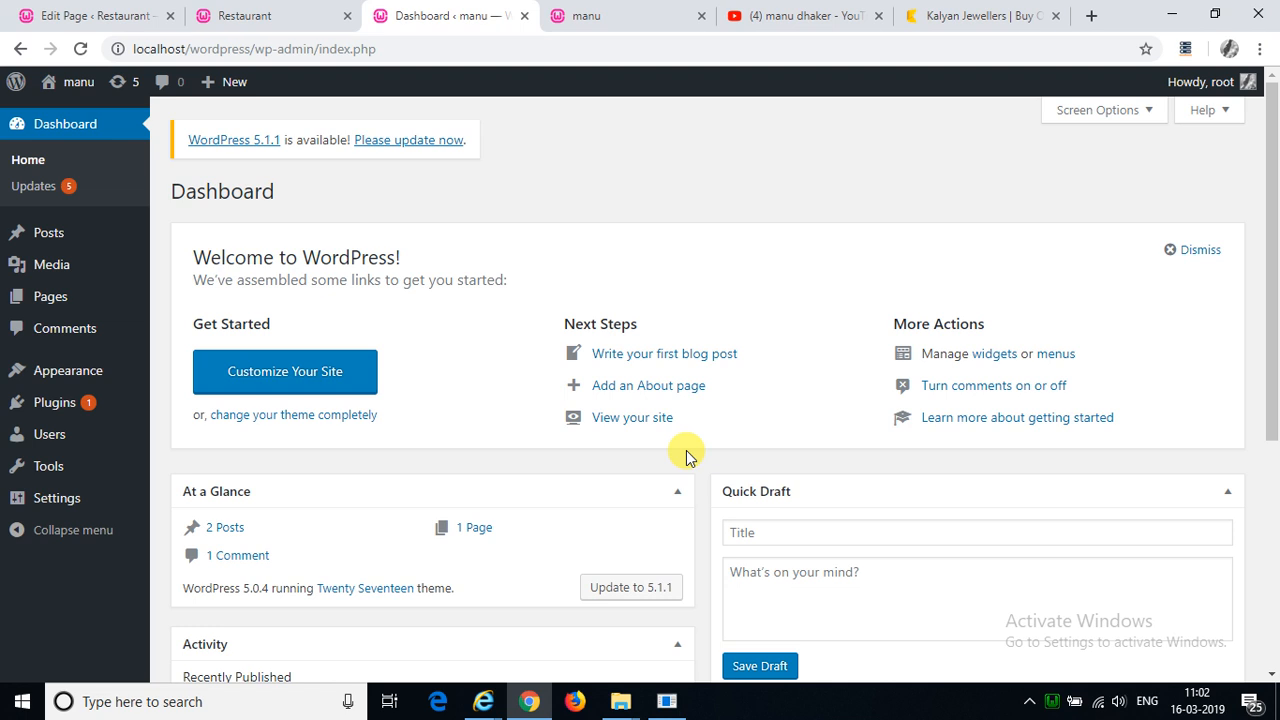
mouse_move(900, 72)
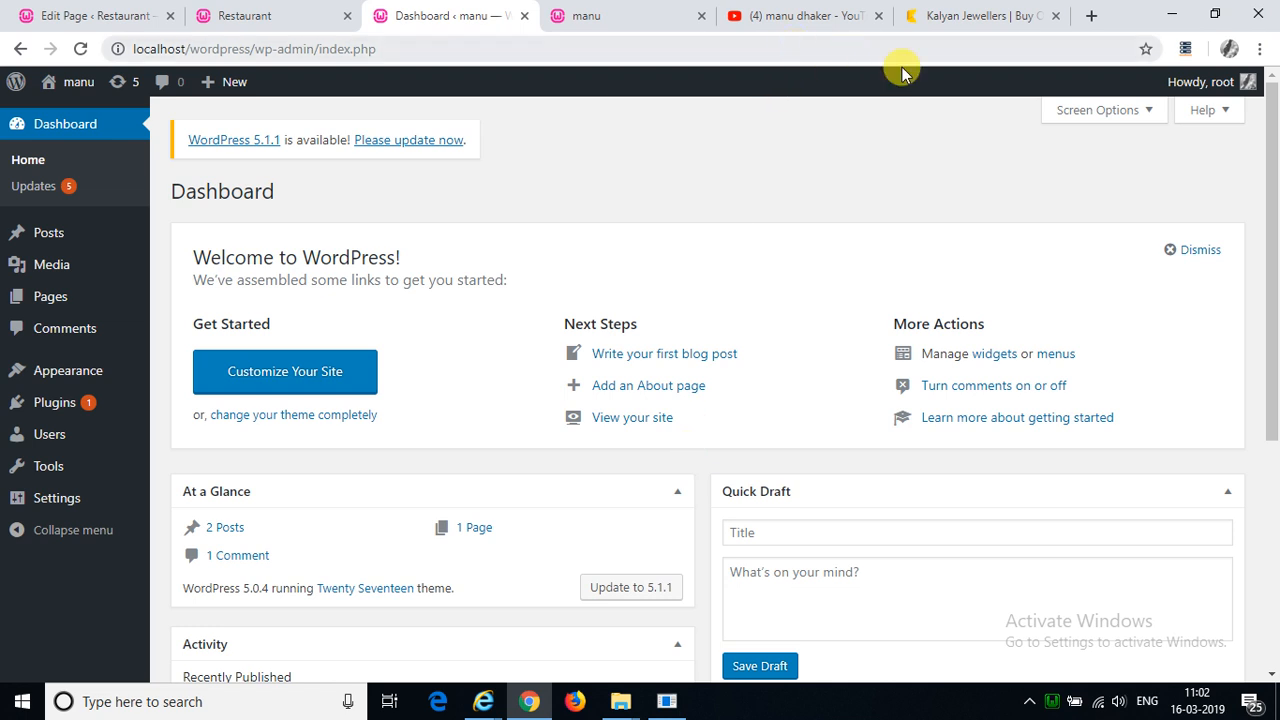
Step: Preview the live site from Appearance, scroll it, and return to the admin area
click(980, 16)
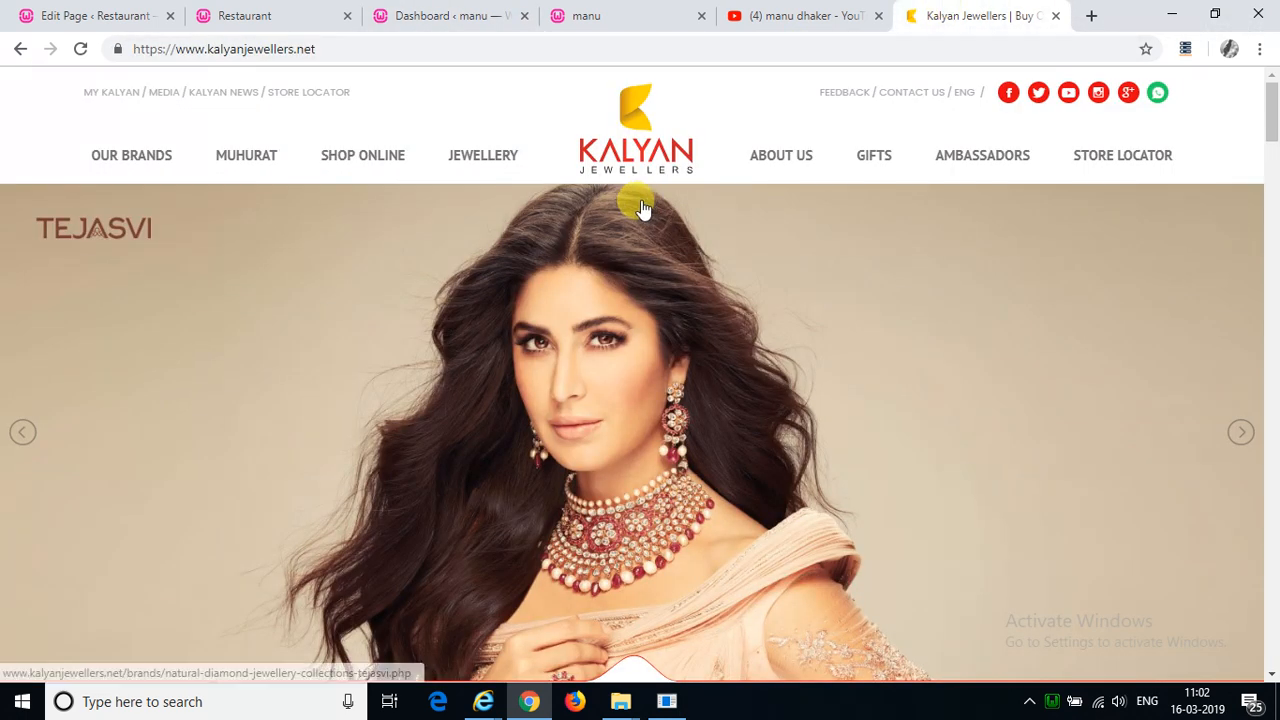
mouse_move(484, 156)
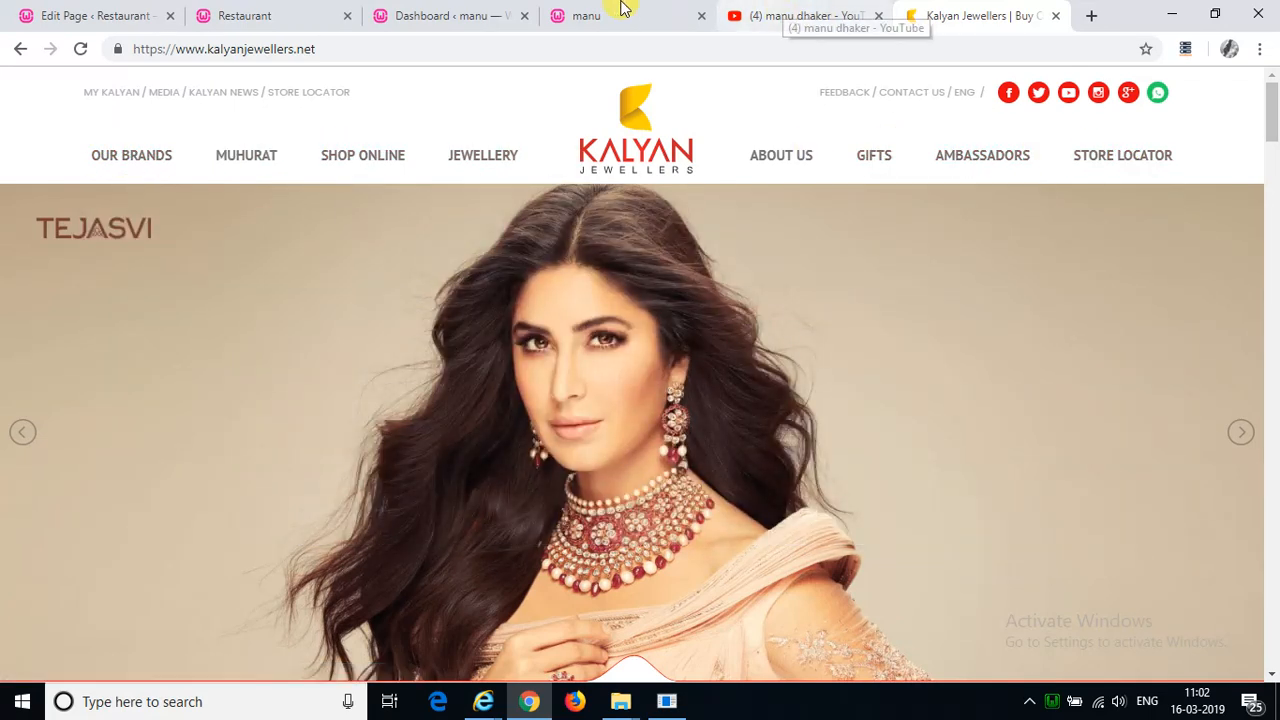
click(450, 16)
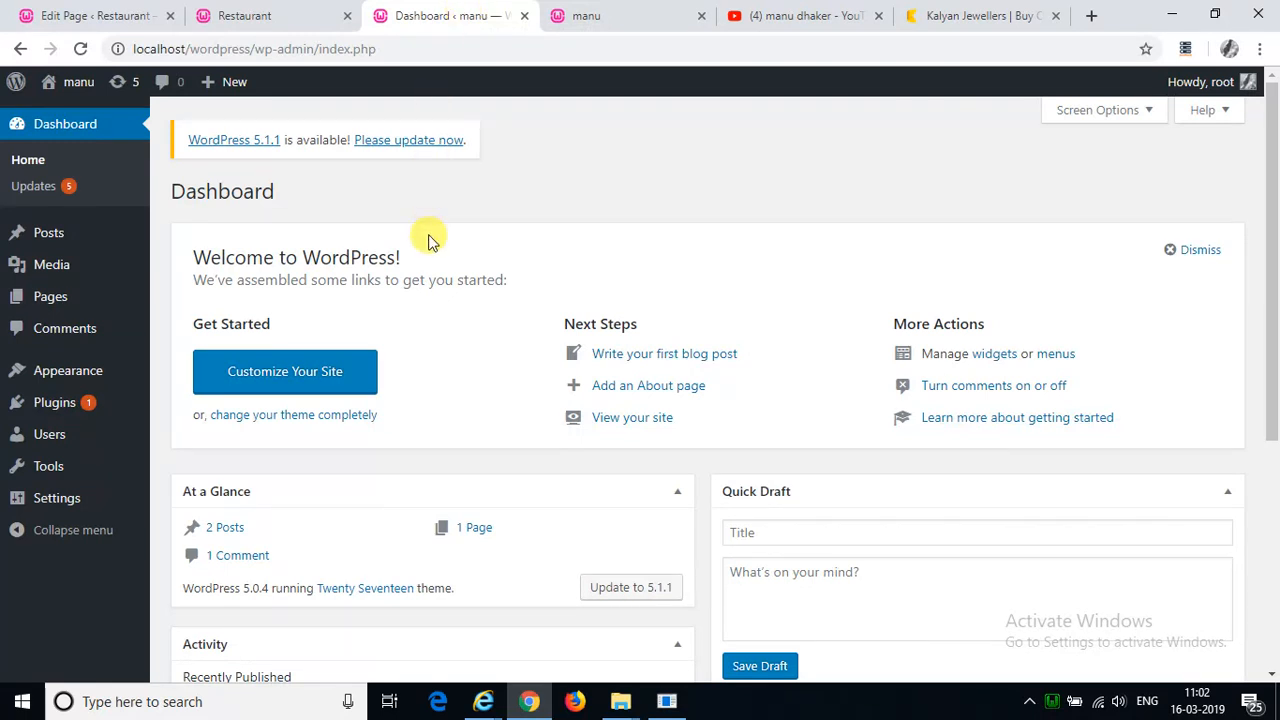
mouse_move(68, 370)
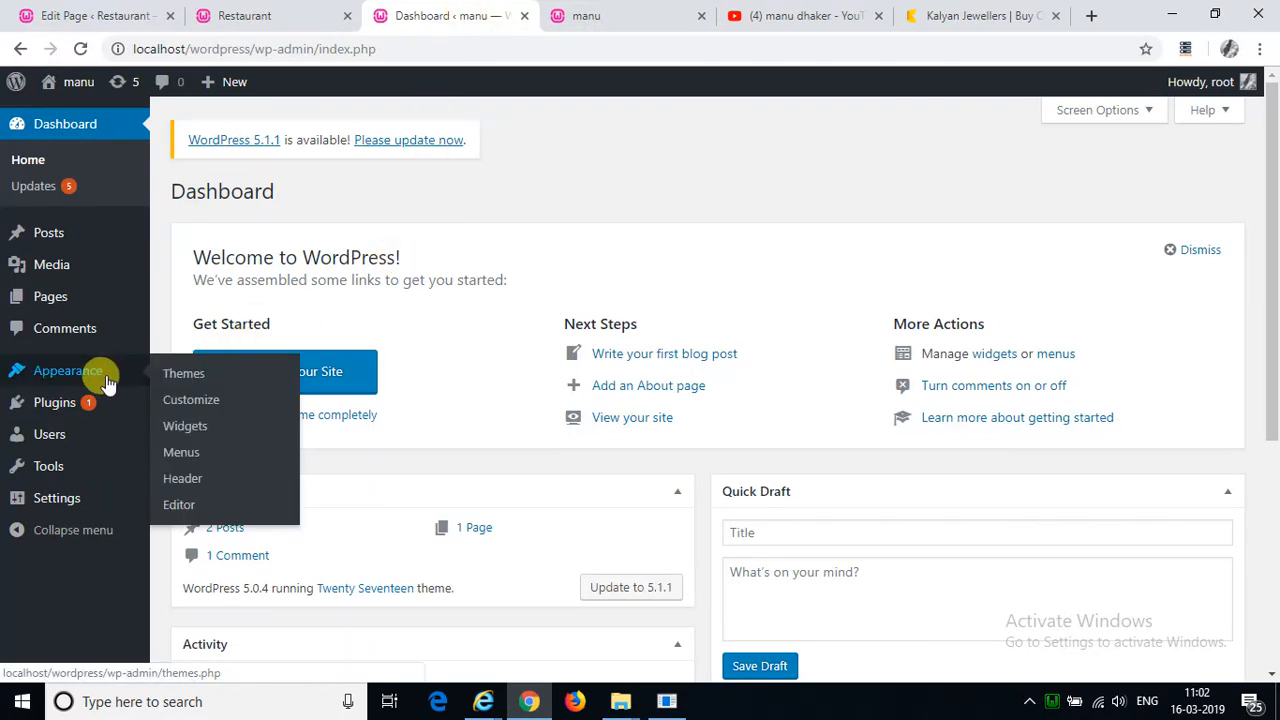
click(66, 370)
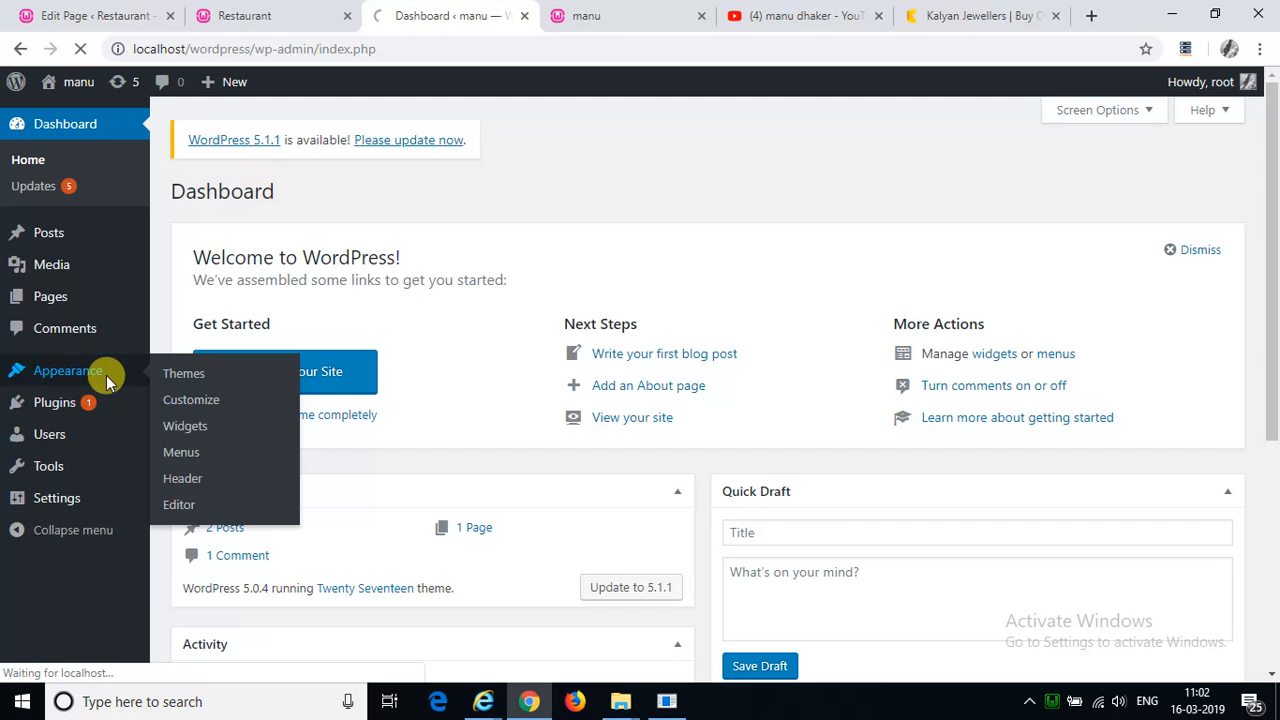
click(184, 374)
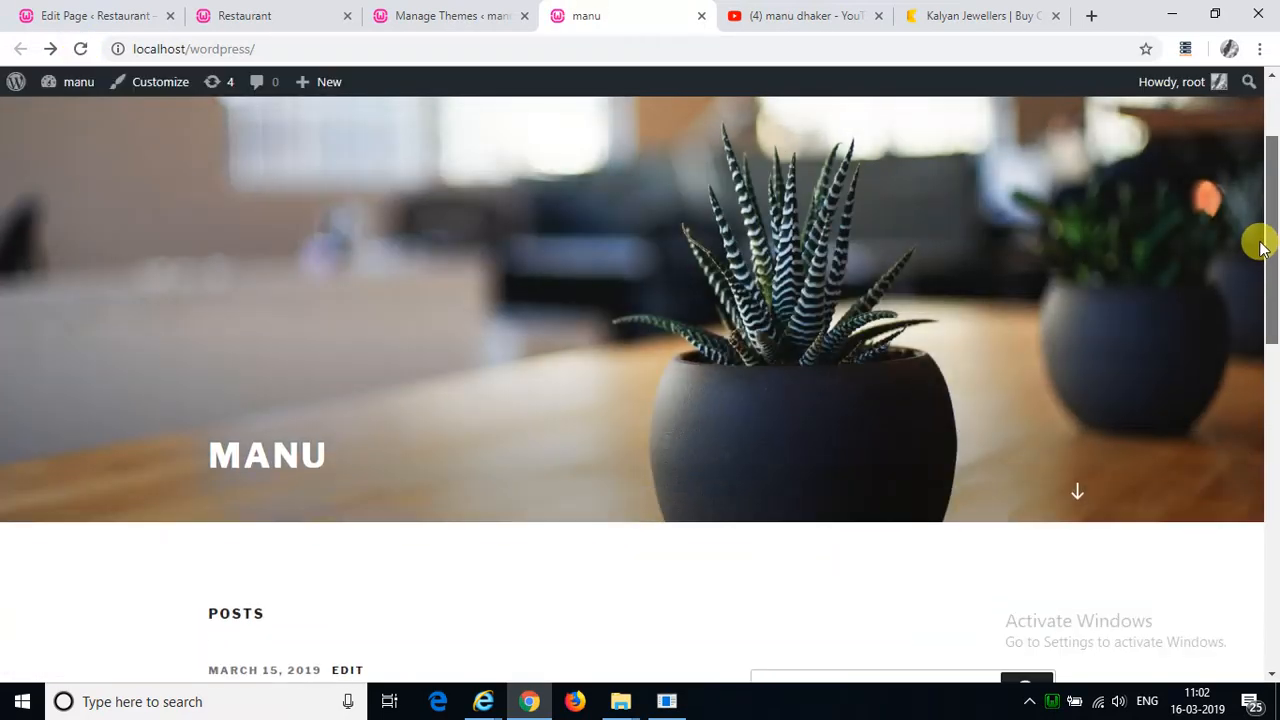
scroll(down, 3)
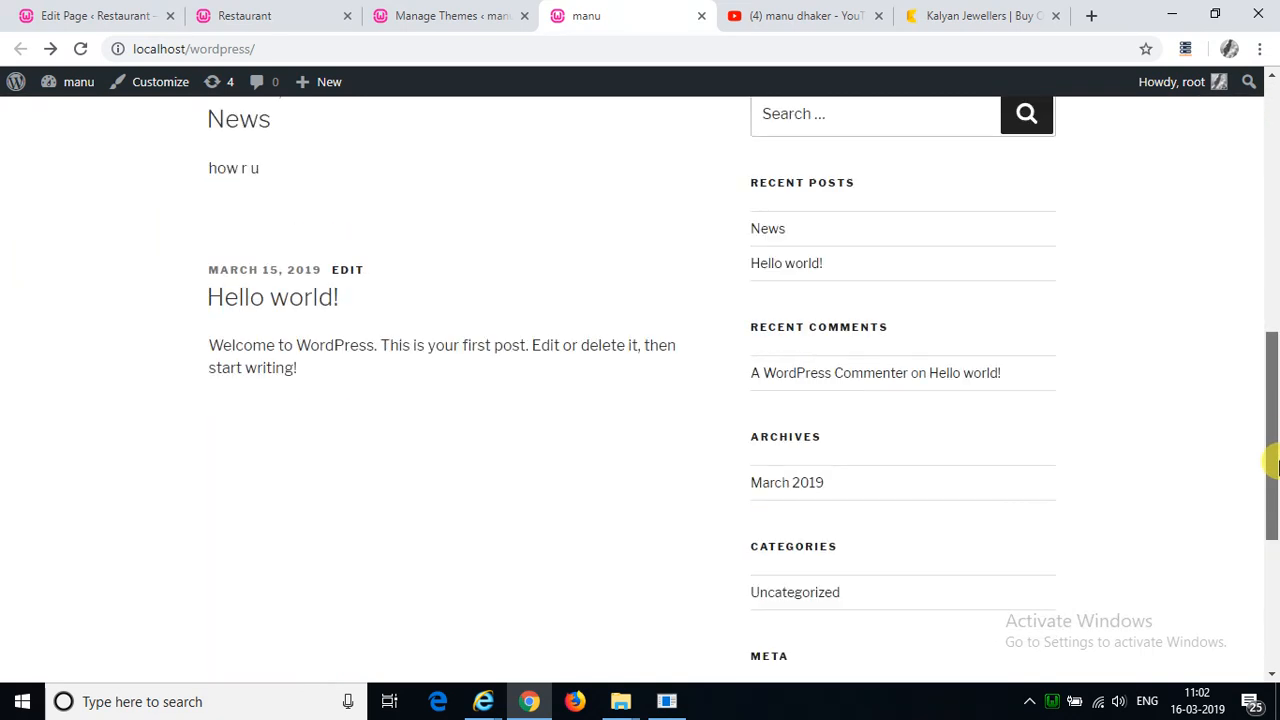
scroll(up, 3)
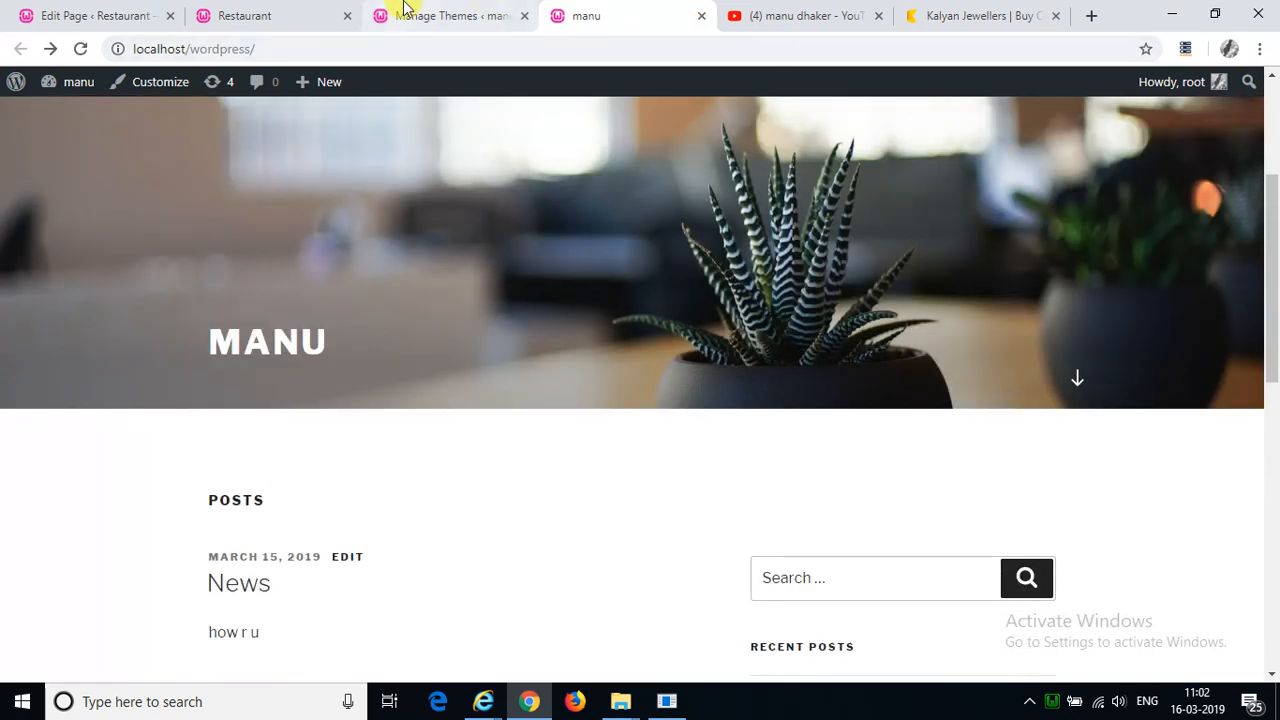
click(450, 16)
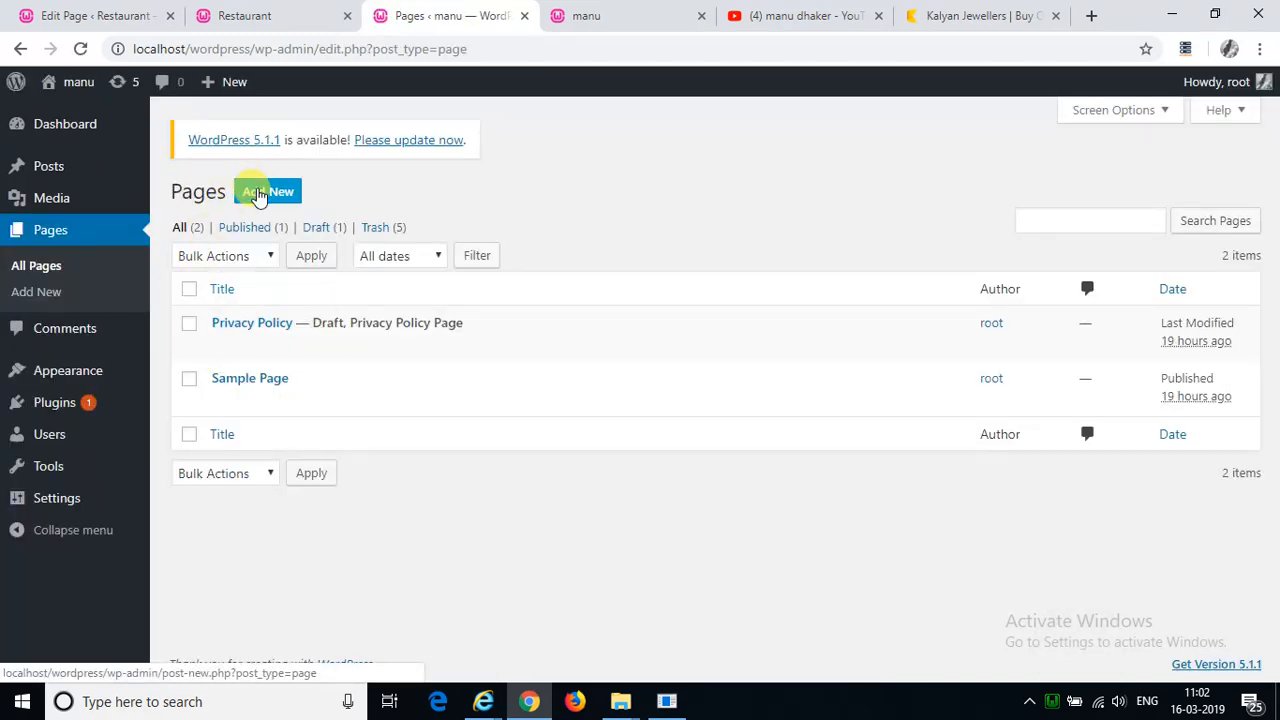
Step: Create a new page titled 'Home' with the text 'this is the home page'
click(268, 192)
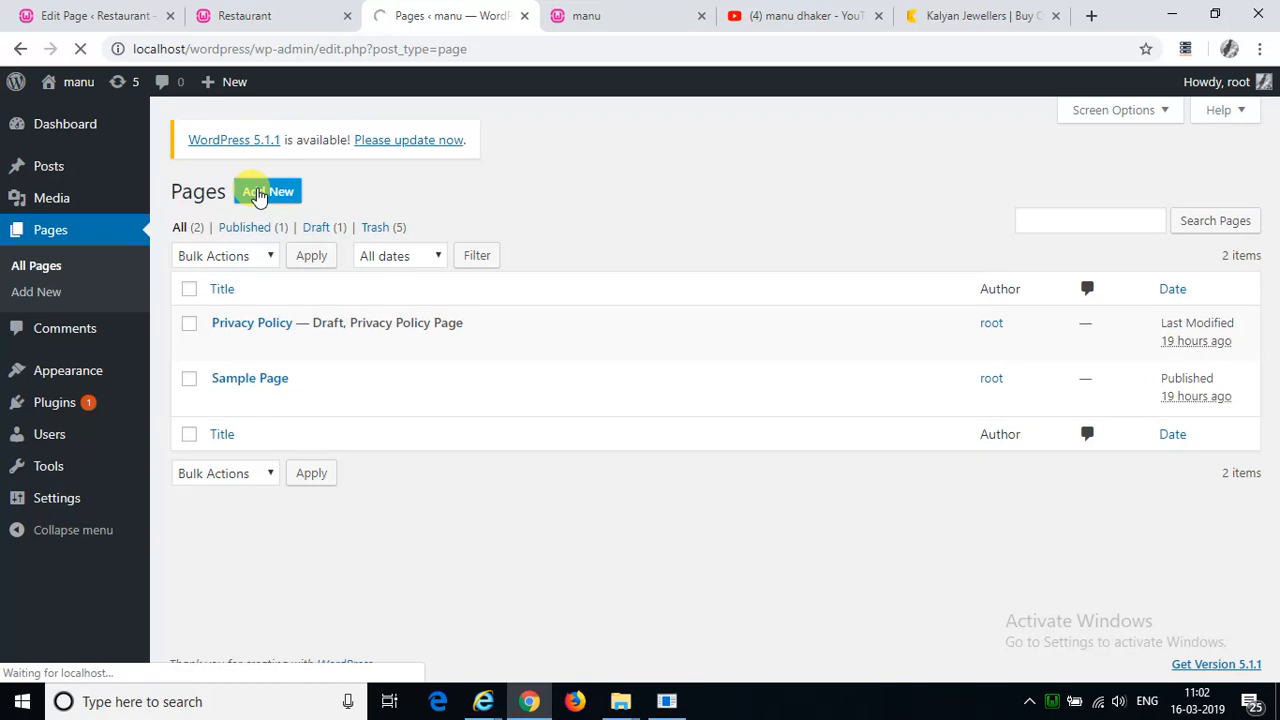
click(268, 192)
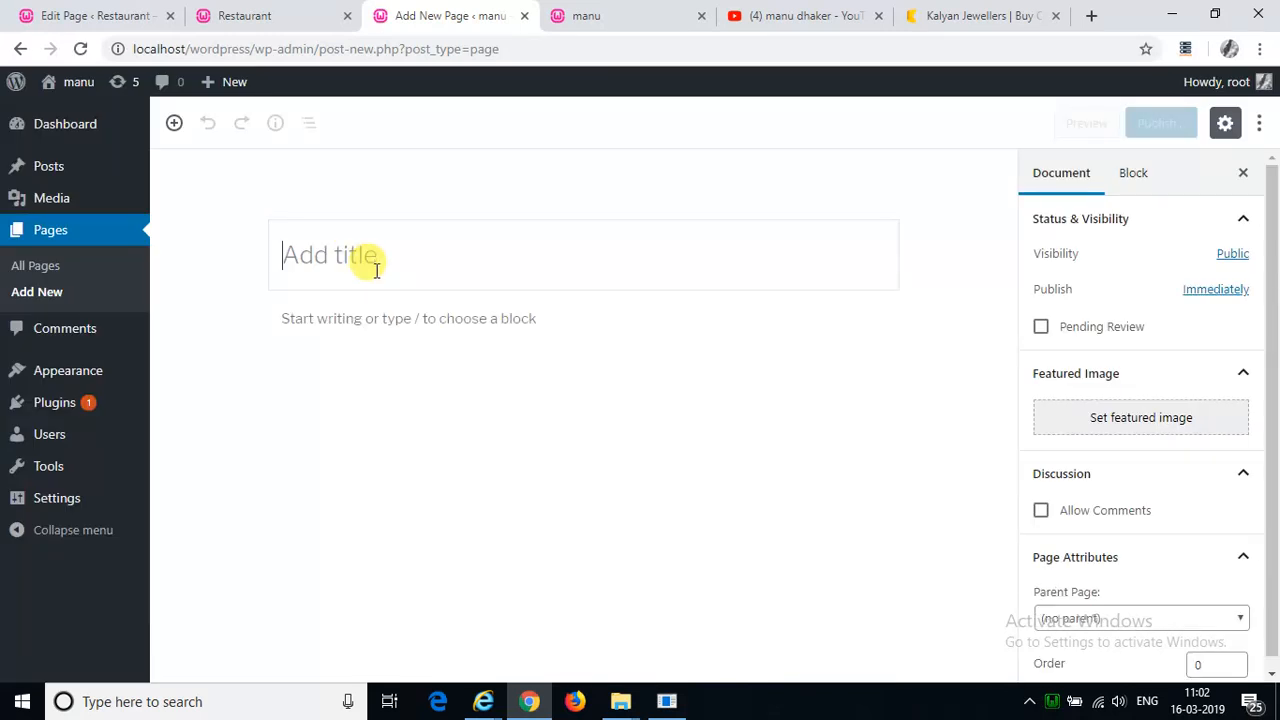
text(Home)
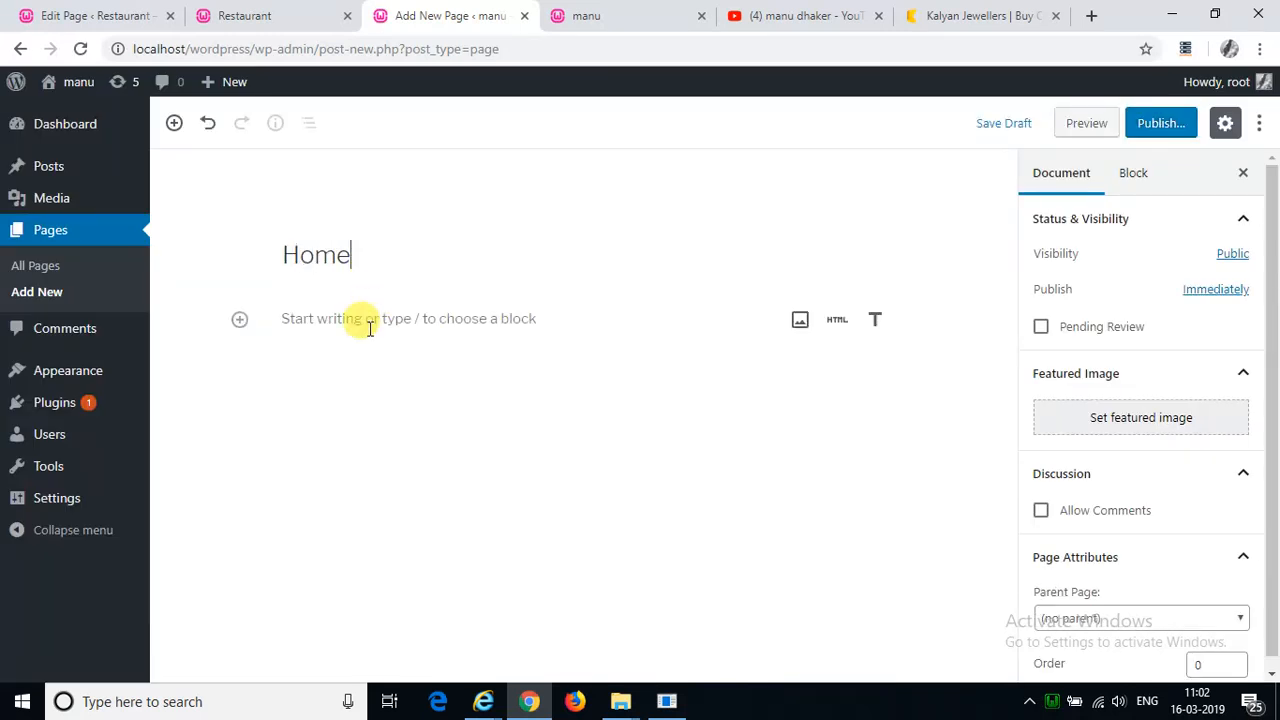
text(this i)
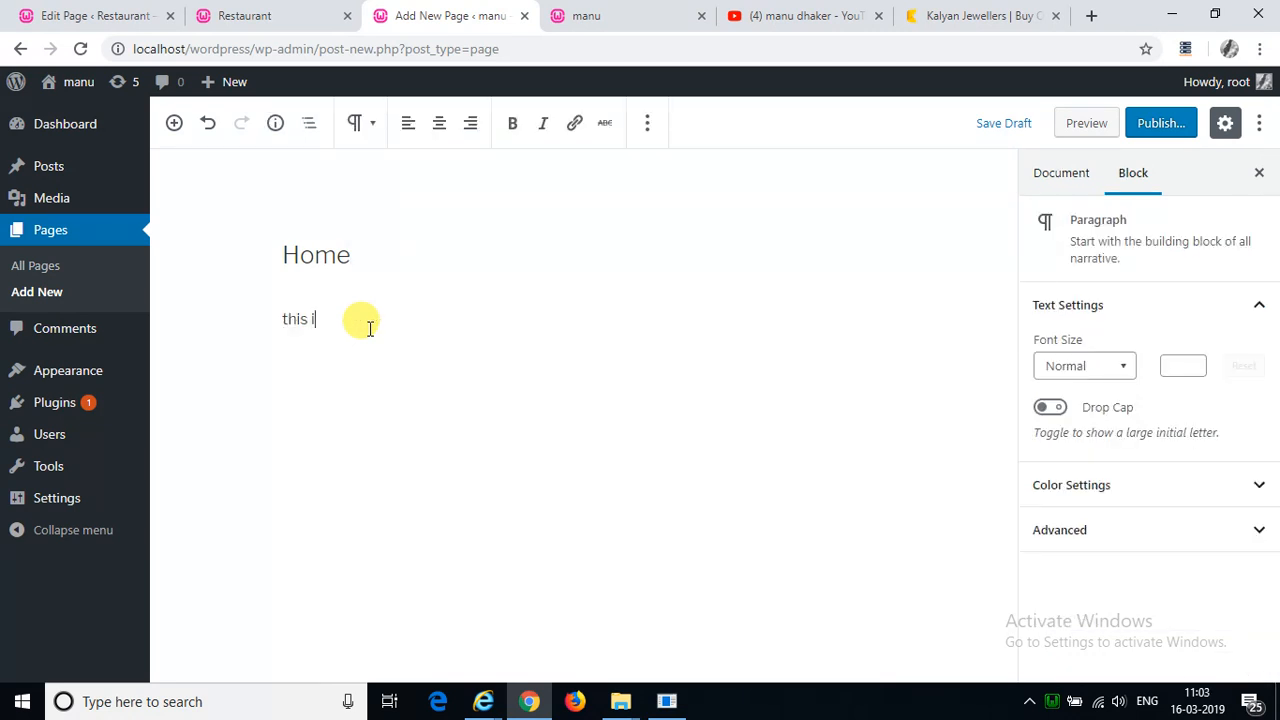
text(s the home page)
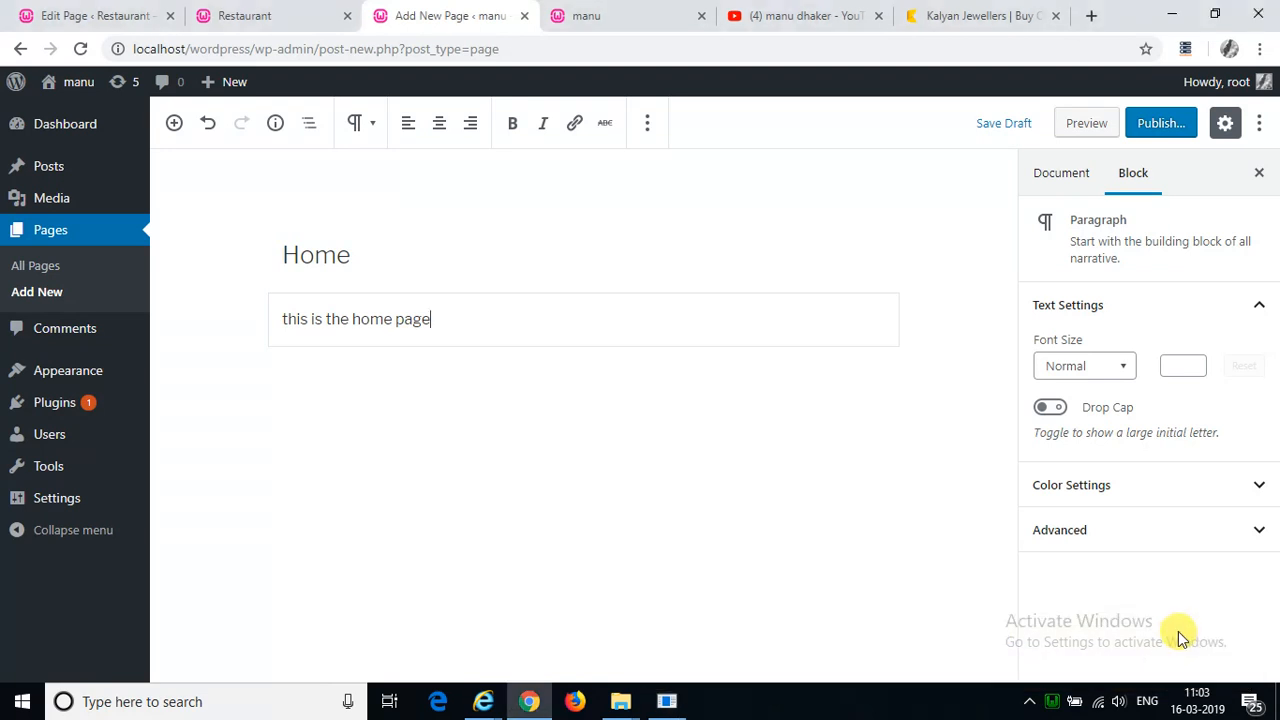
Step: Publish the Home page so it goes live
click(1160, 124)
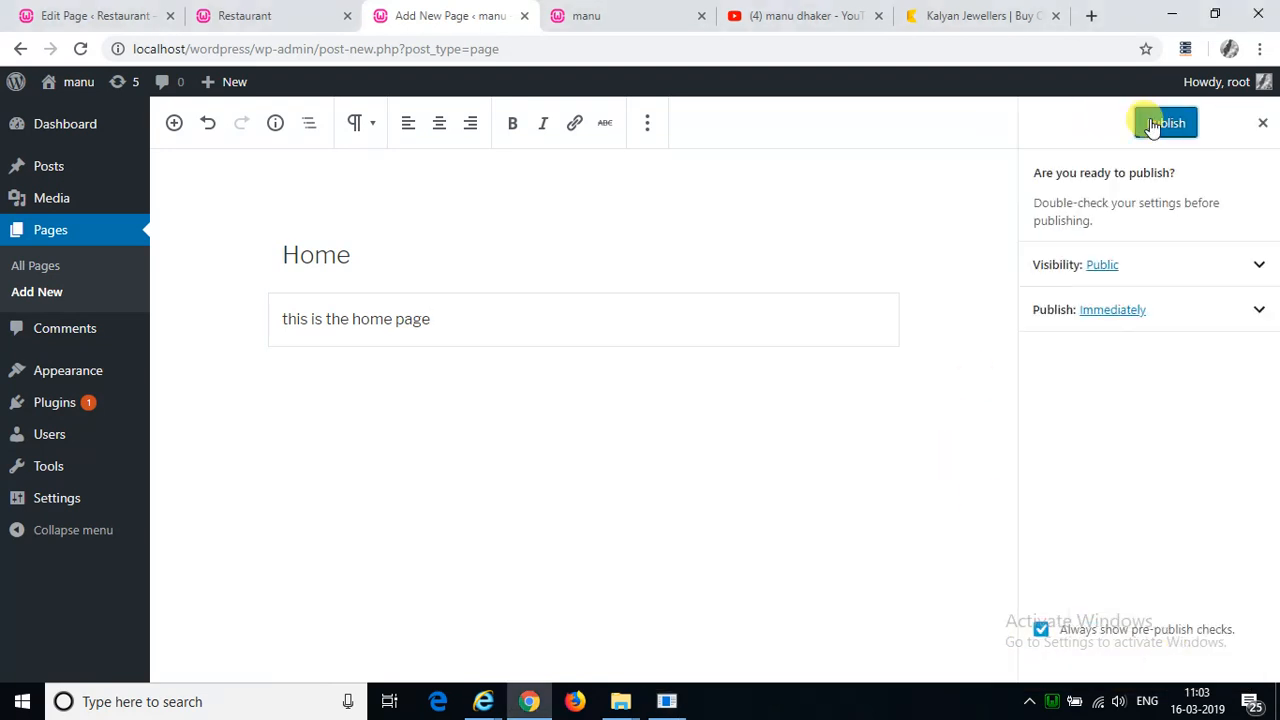
click(1164, 122)
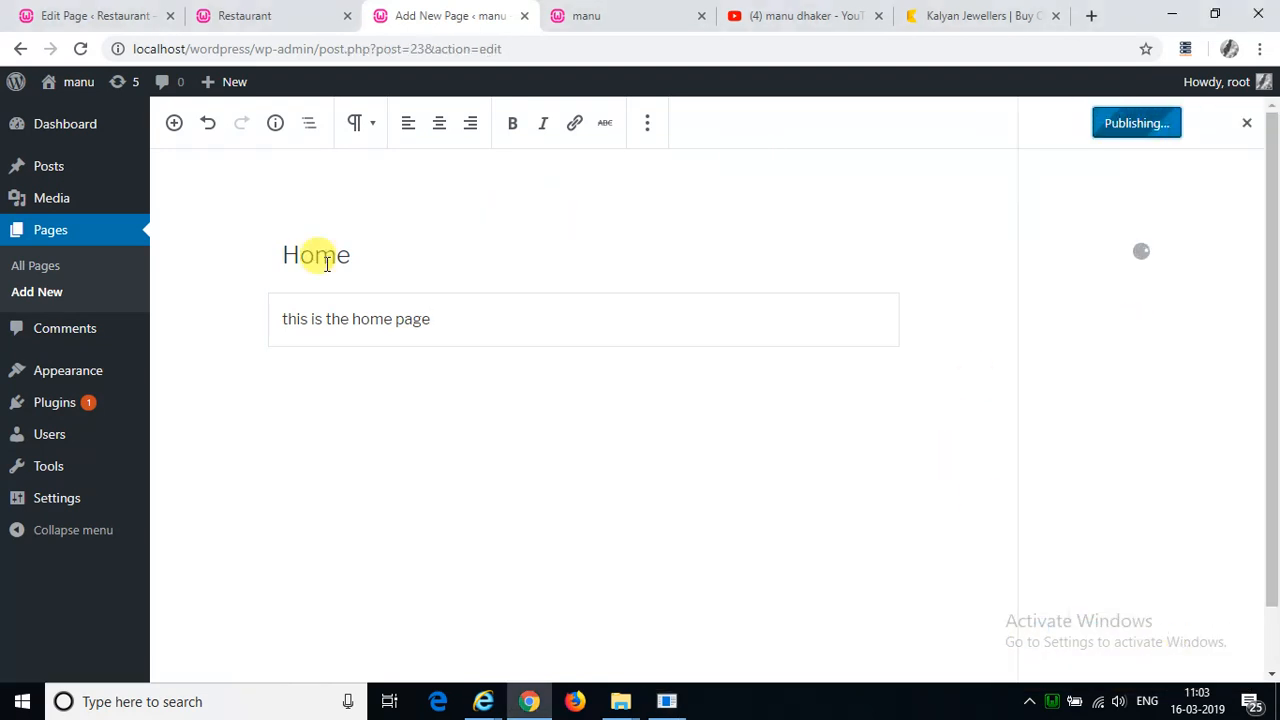
click(1136, 122)
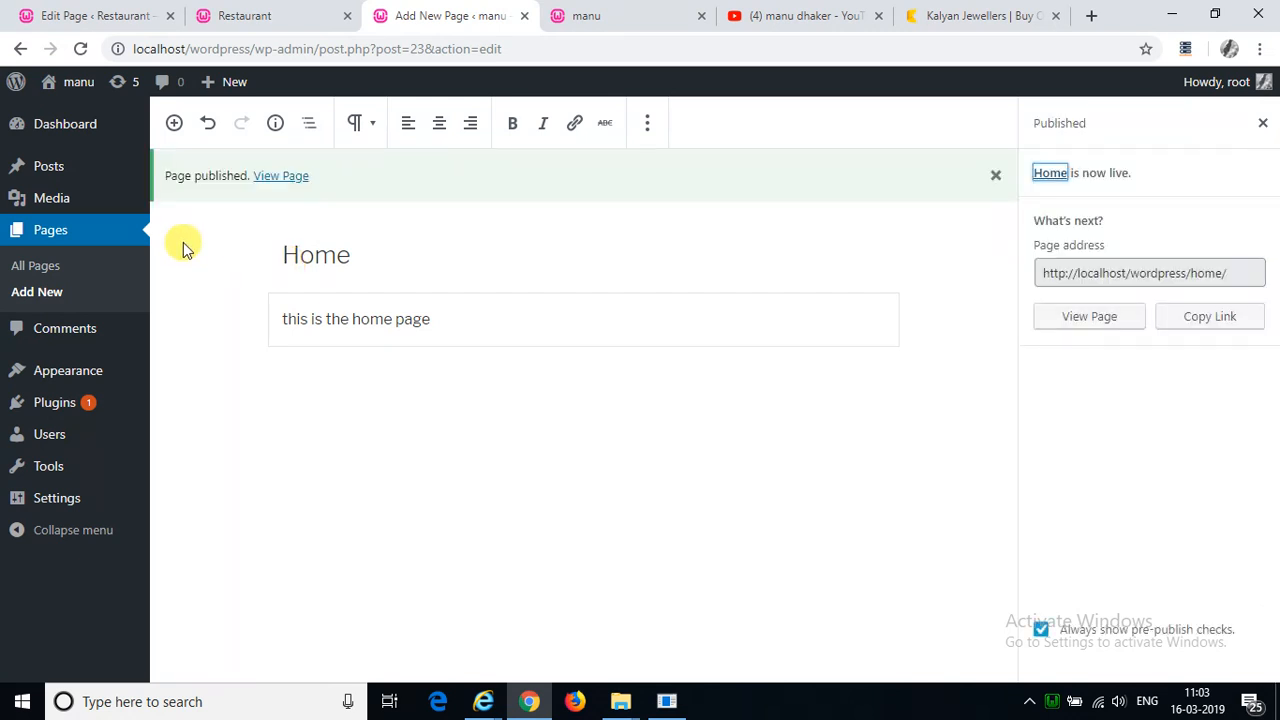
mouse_move(36, 292)
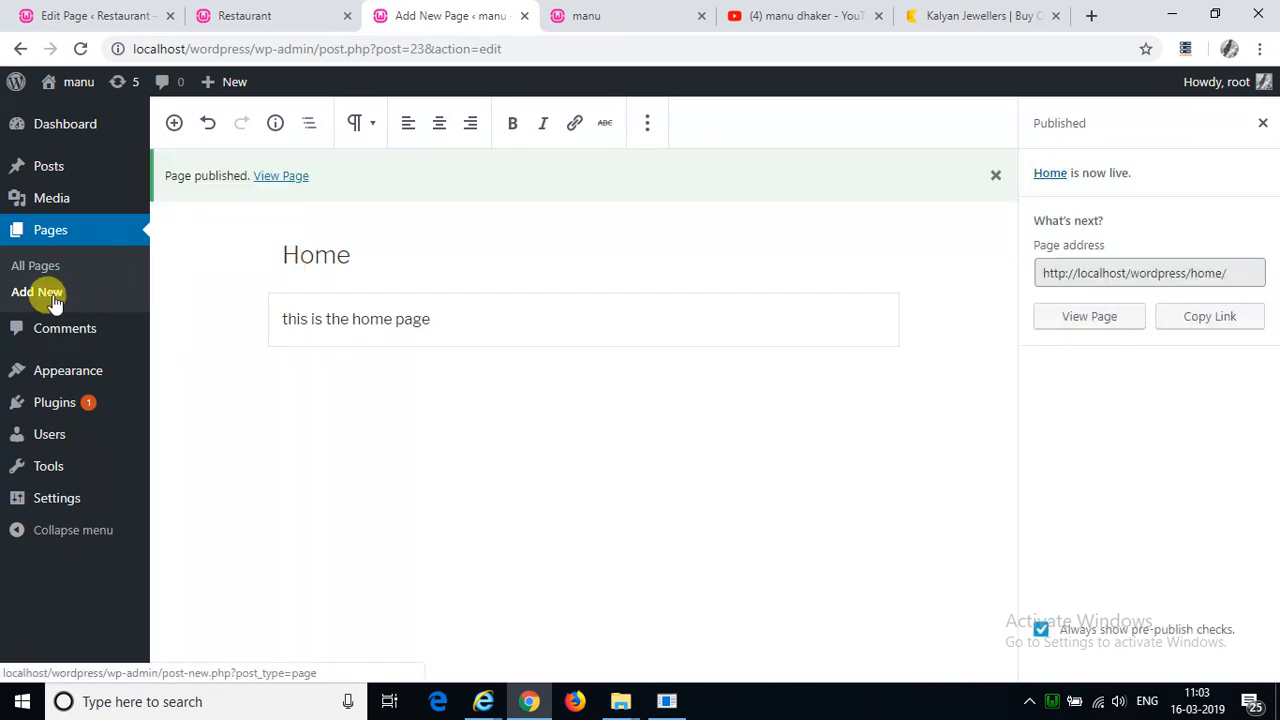
Step: Create a new page titled 'Services' with the text 'this is the service page'
click(36, 292)
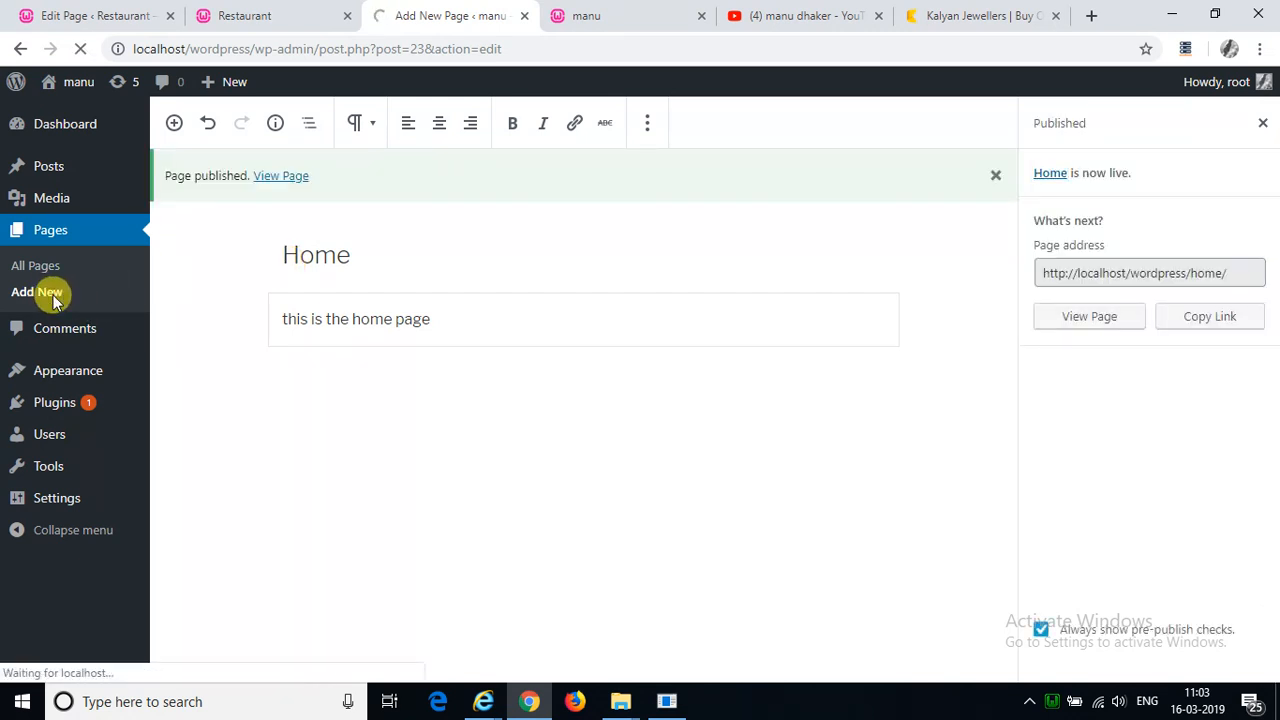
click(36, 292)
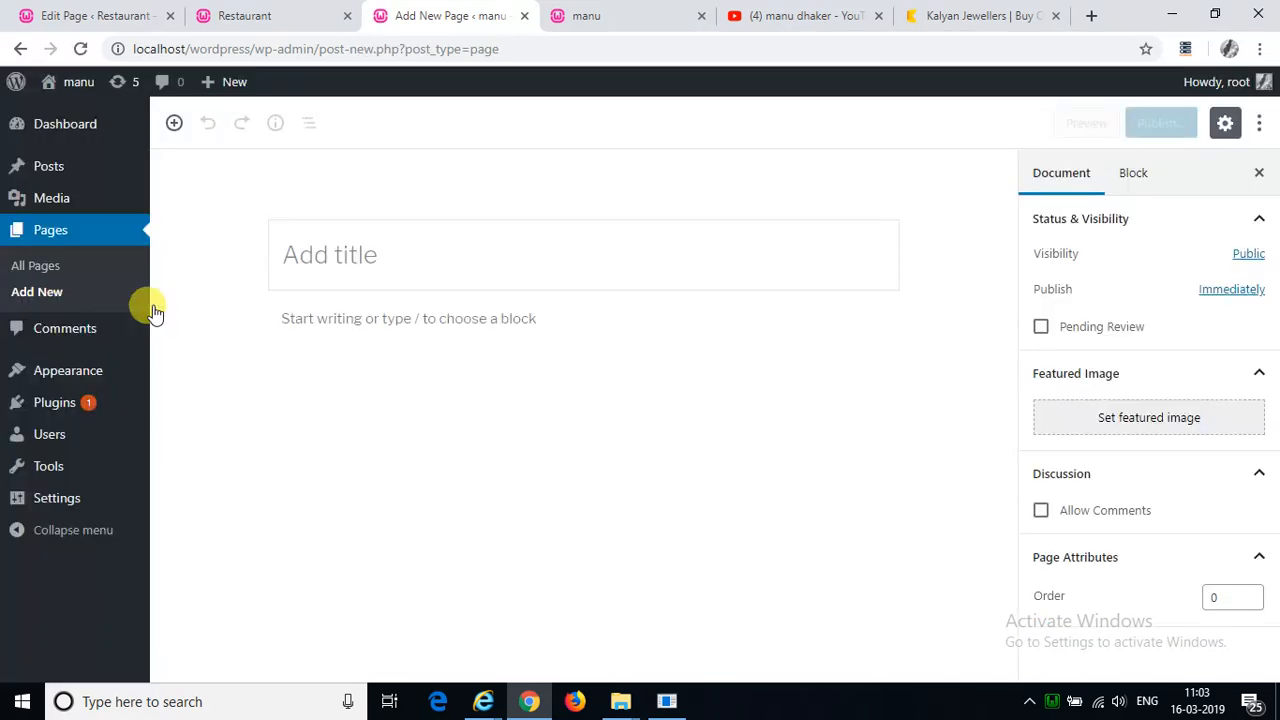
text(Ser)
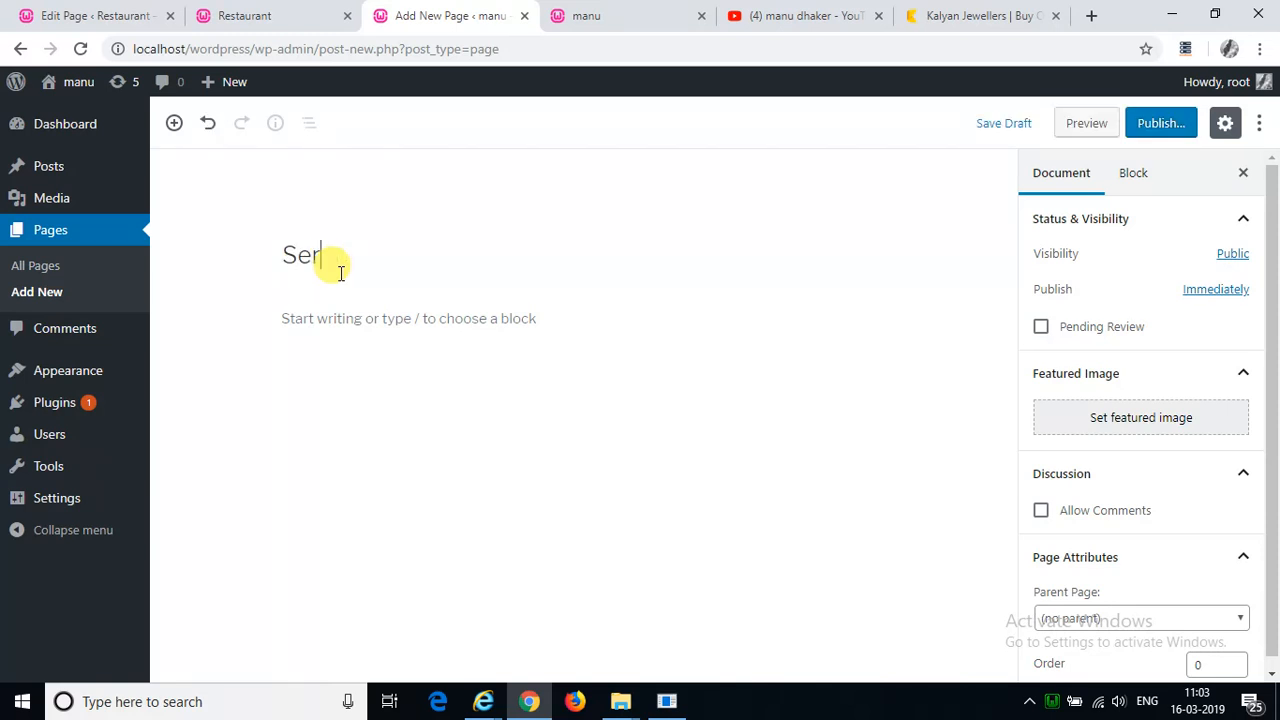
text(vices)
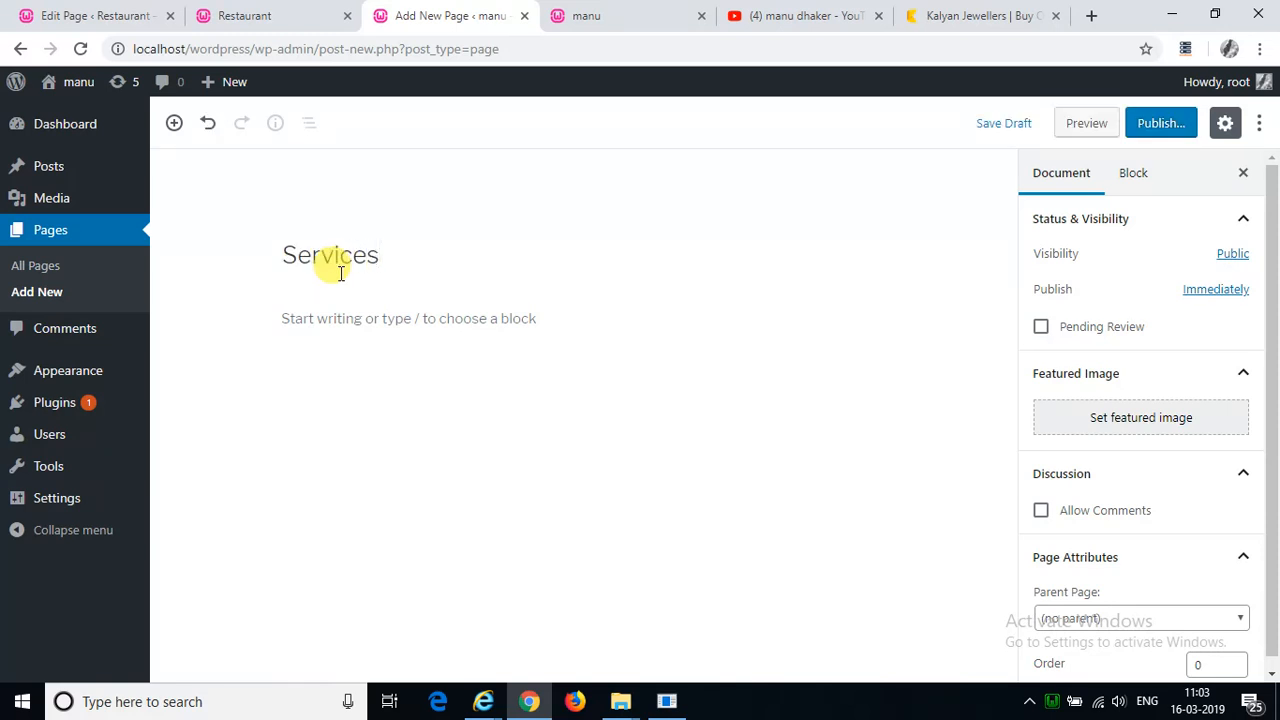
text(this is the service page)
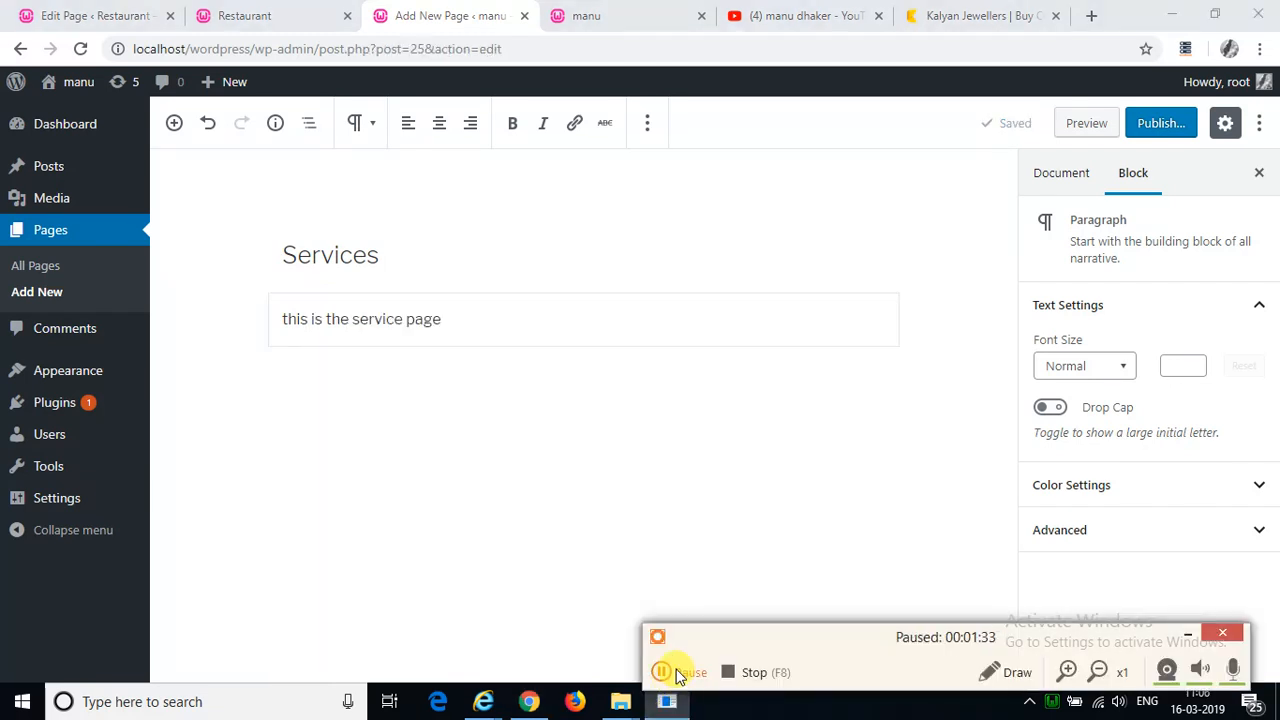
click(678, 672)
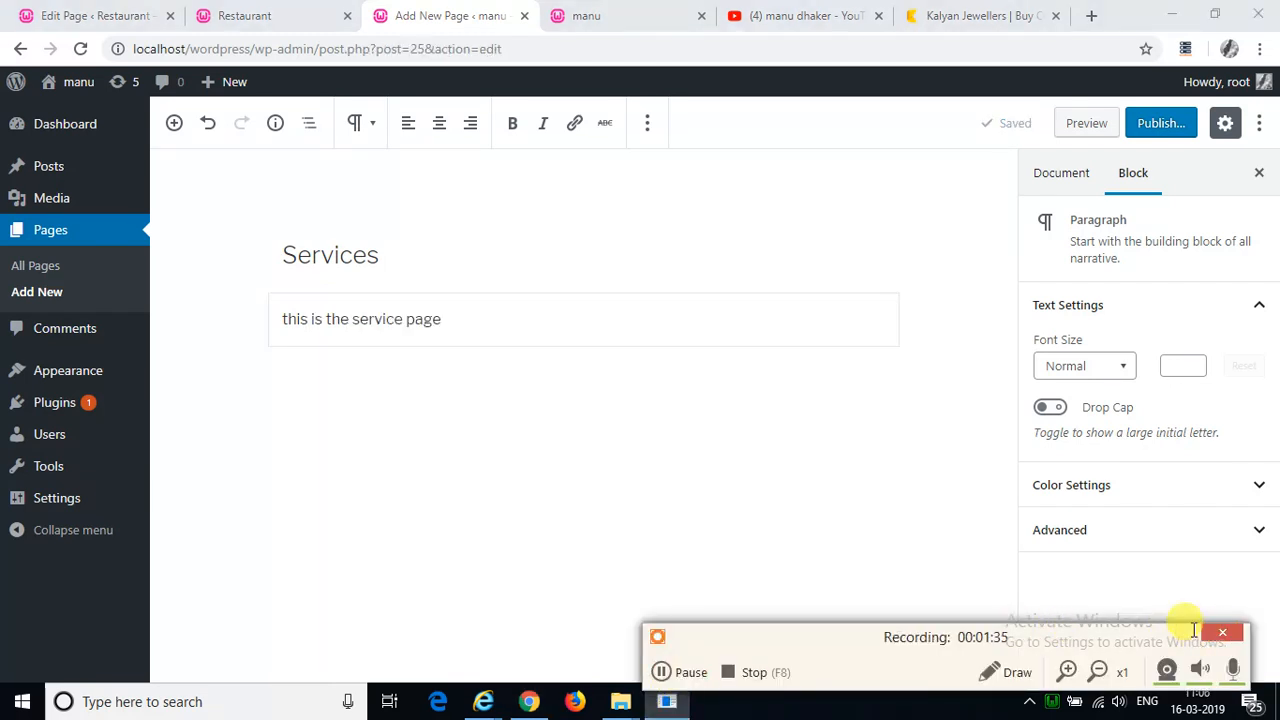
Step: Publish the Services page so it goes live
click(1160, 122)
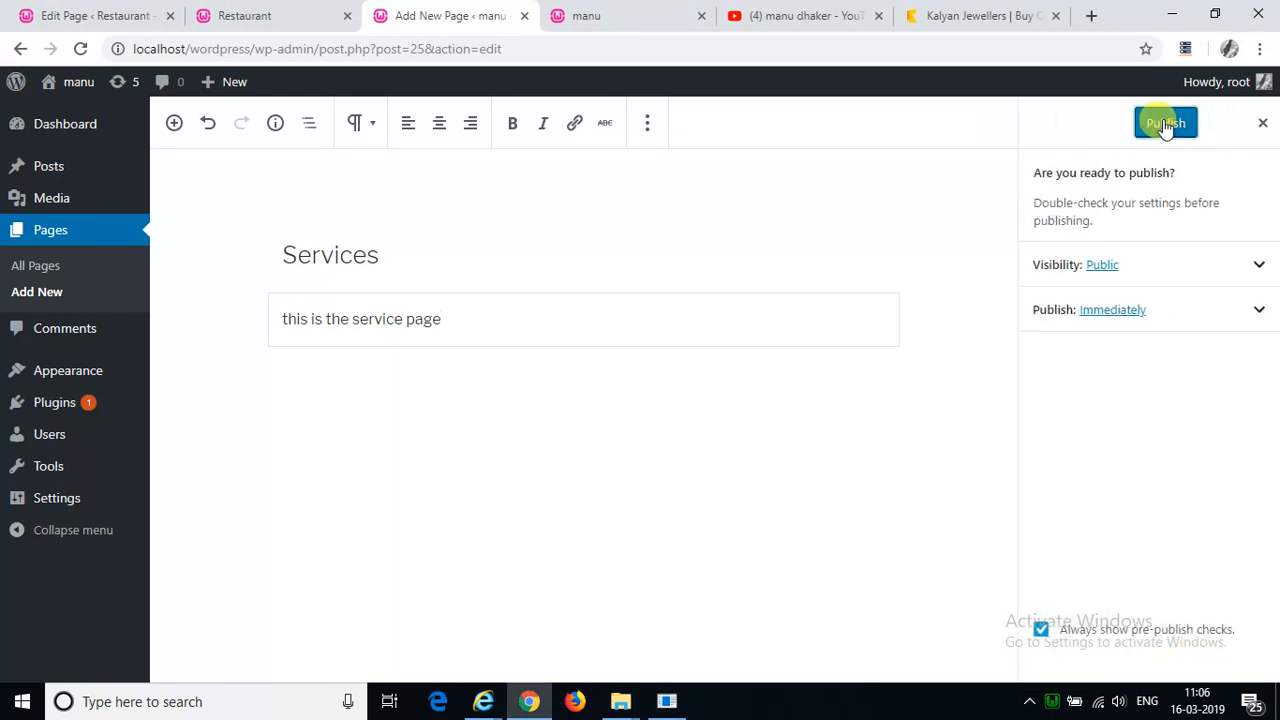
click(1164, 122)
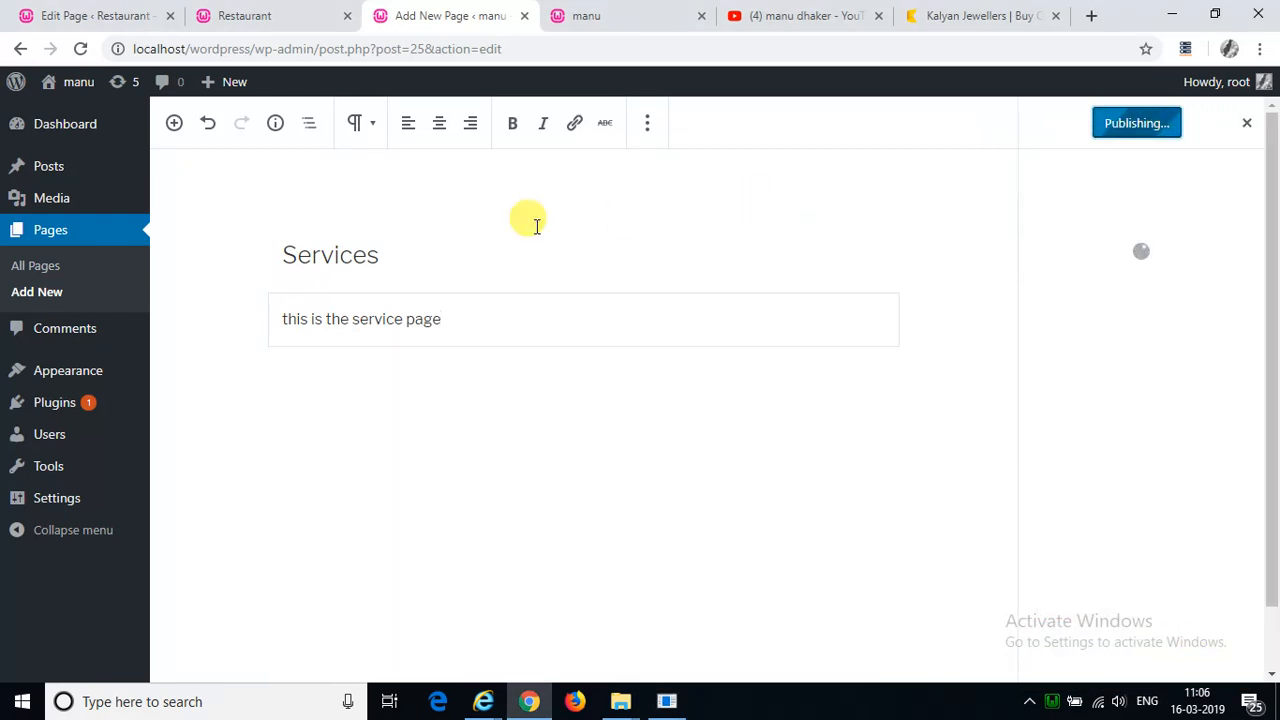
click(1136, 122)
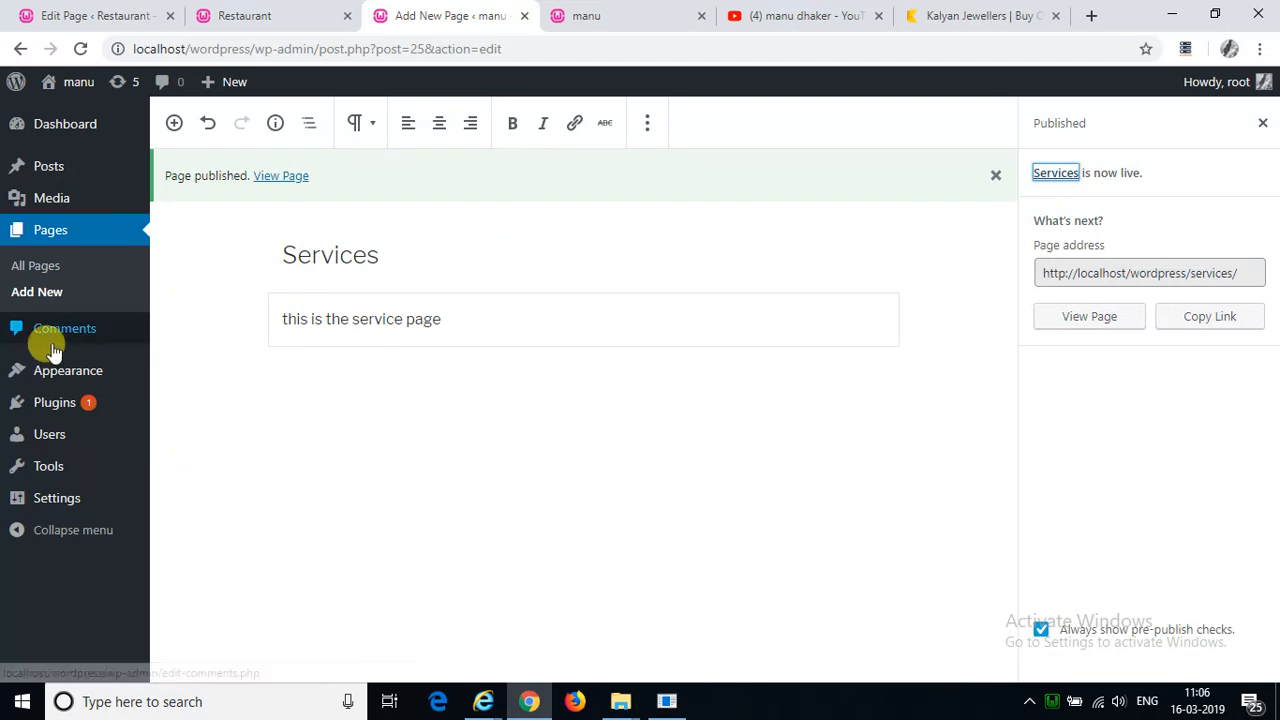
click(36, 292)
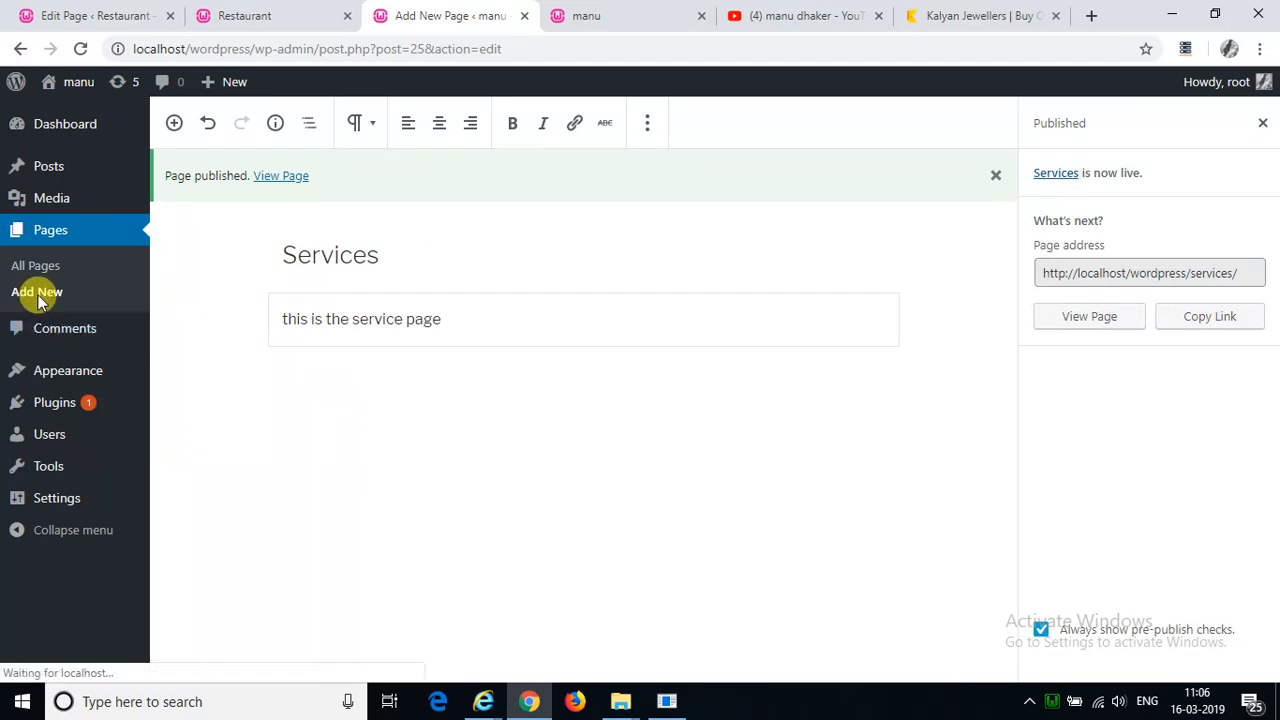
Step: Create a new page titled 'About Us' with no body text
click(36, 292)
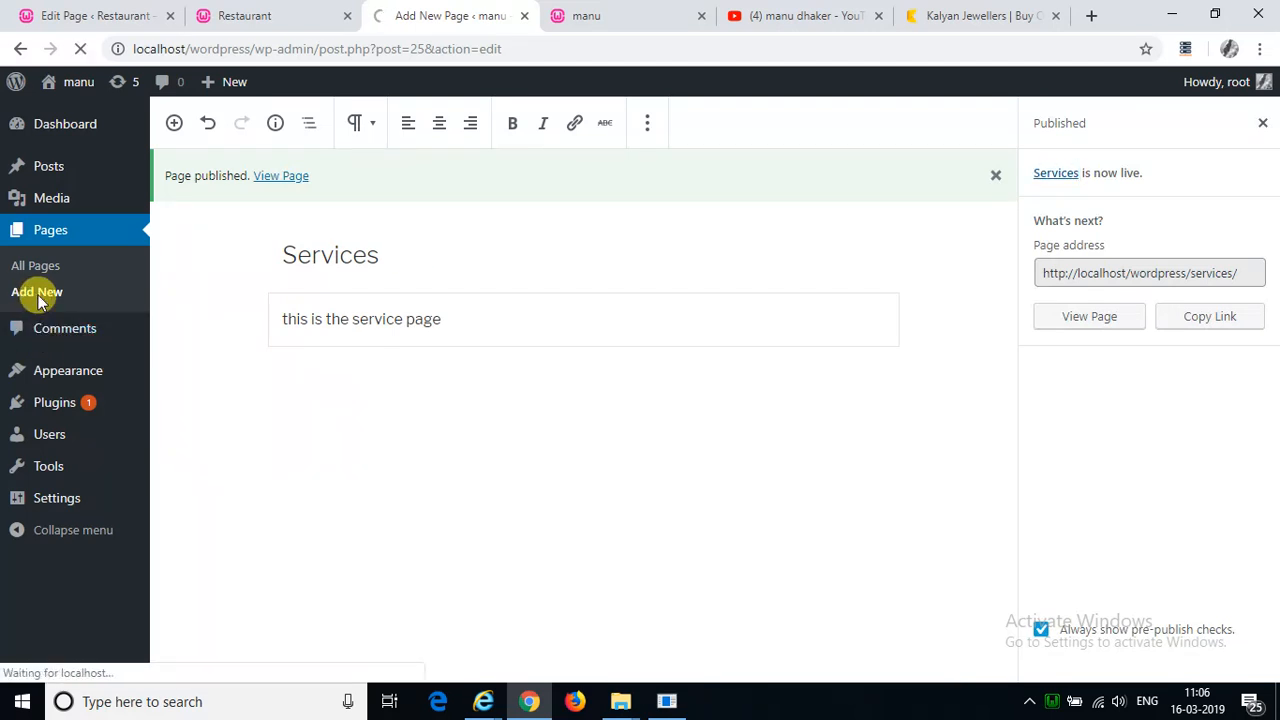
click(36, 292)
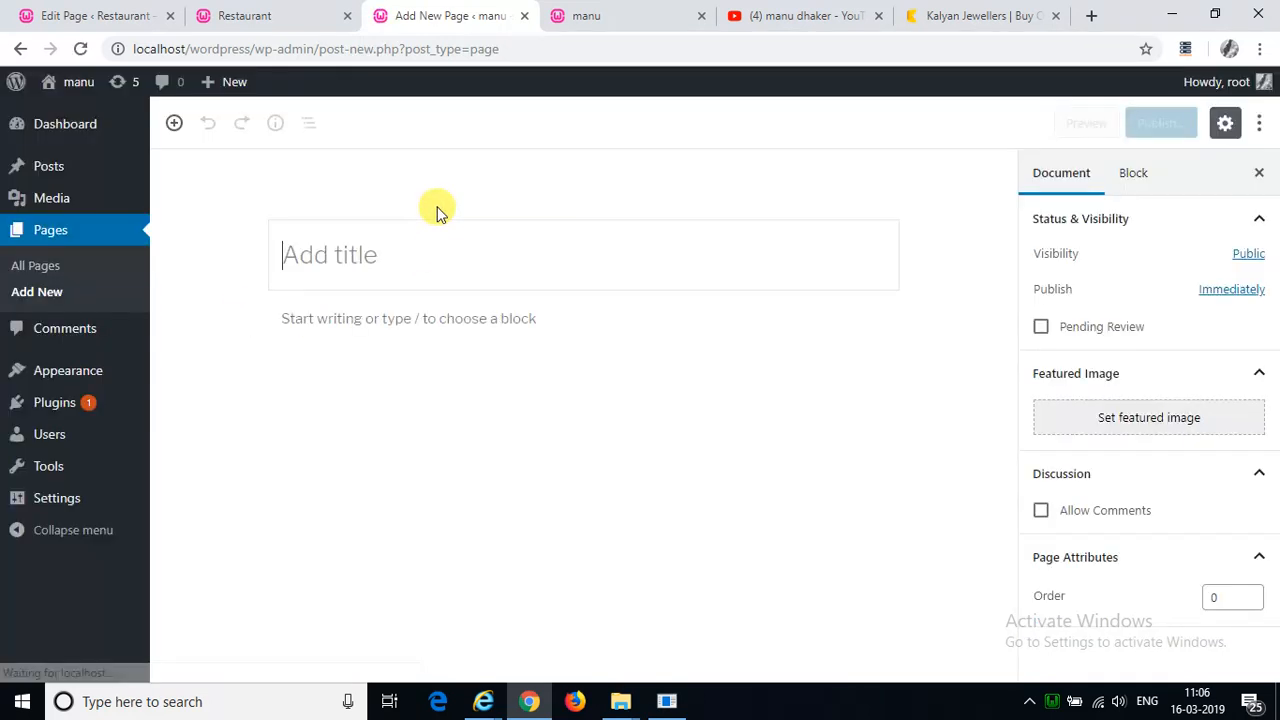
text(A)
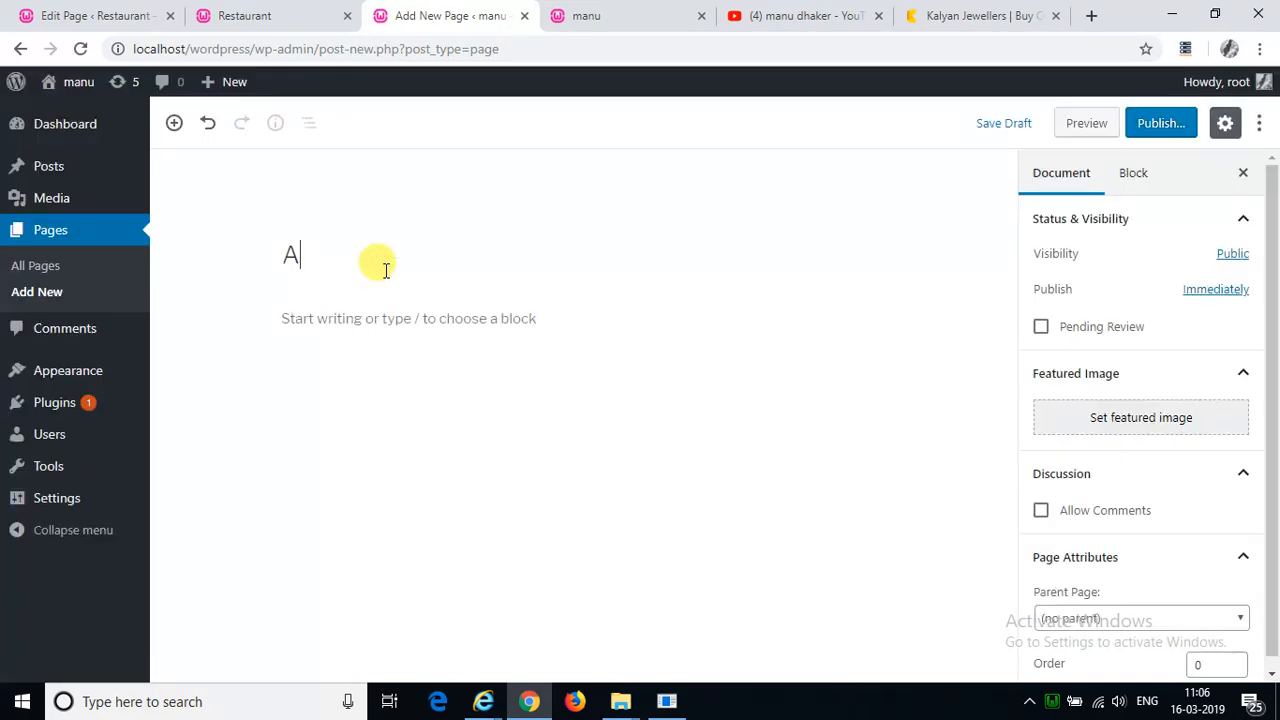
text(bout U)
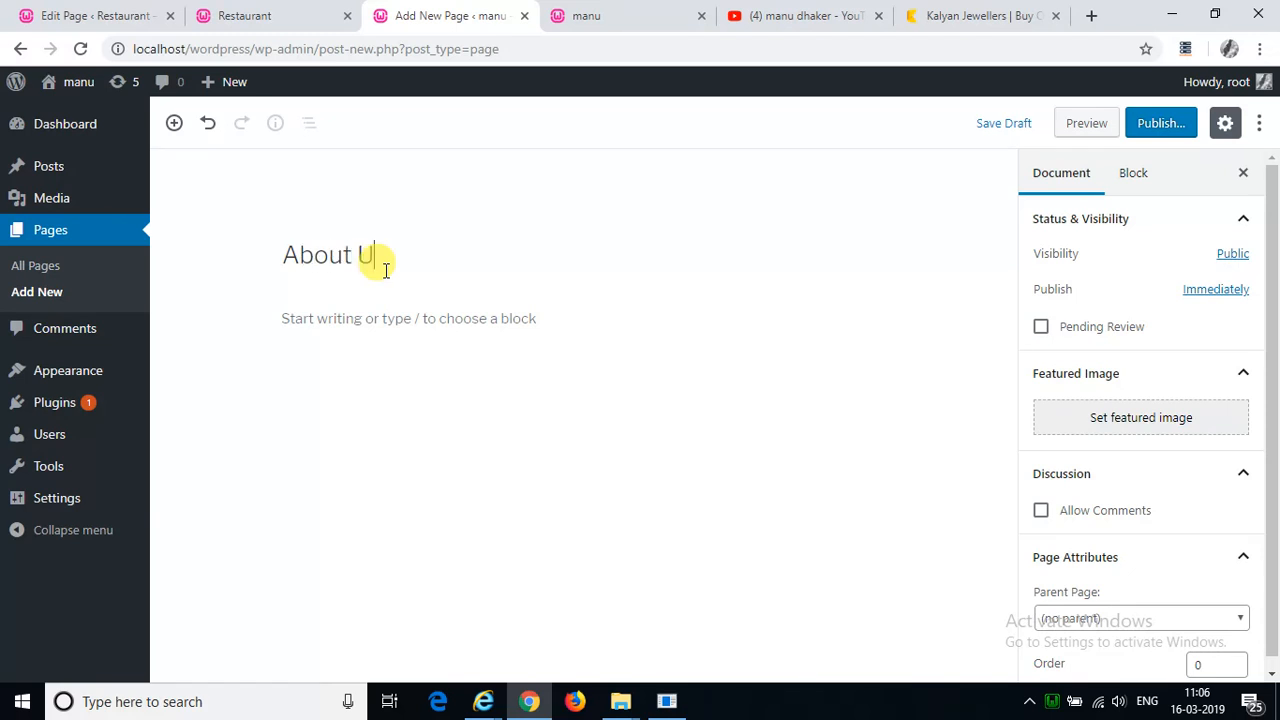
text(s)
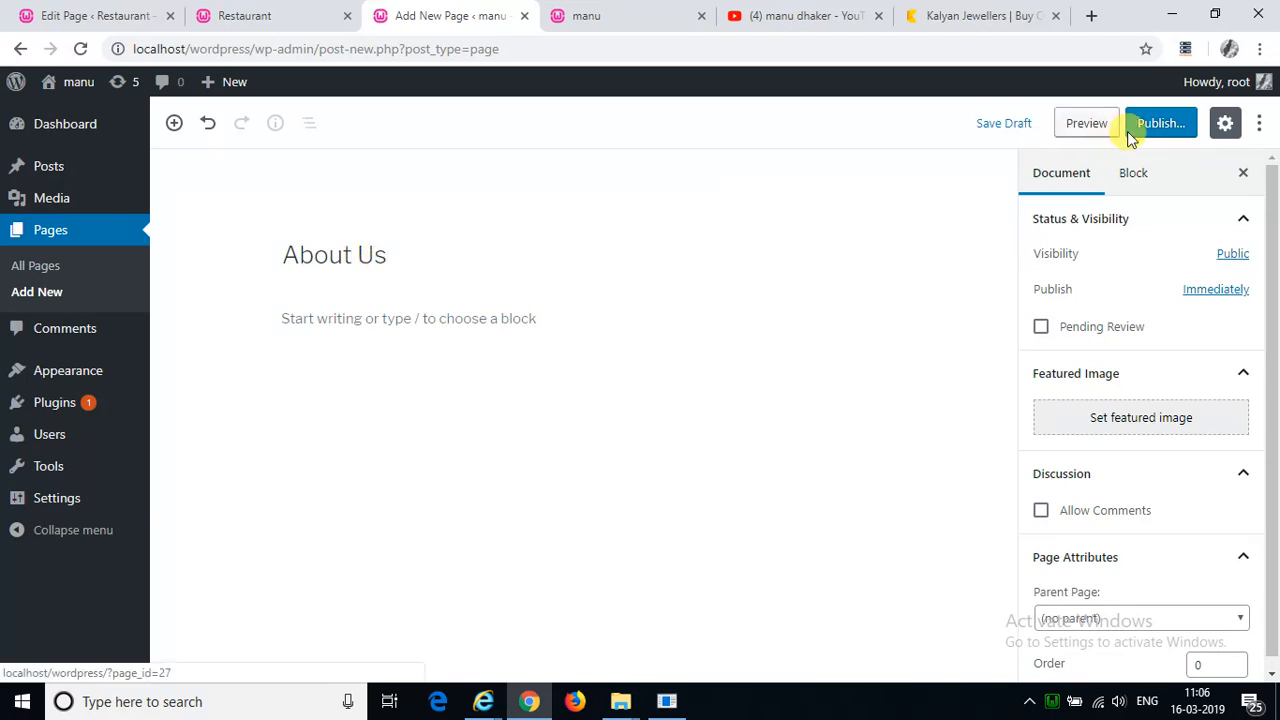
Step: Publish the About Us page so it goes live
click(1158, 122)
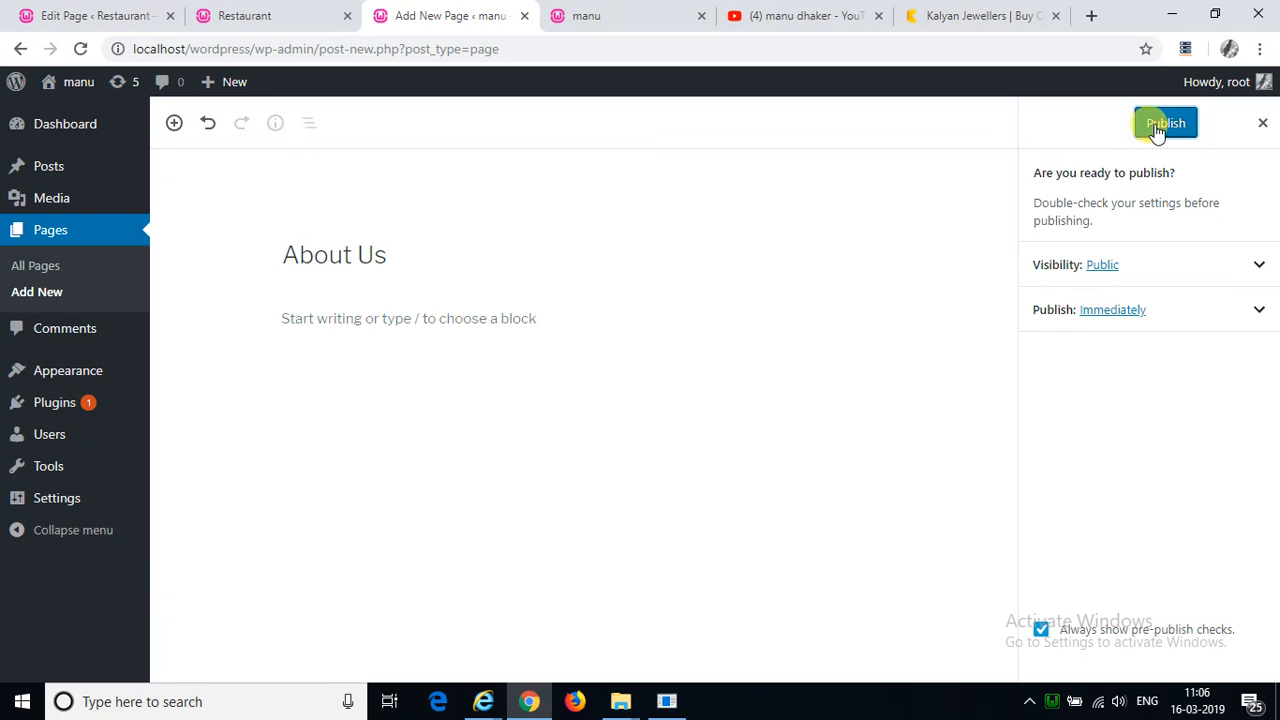
click(1164, 122)
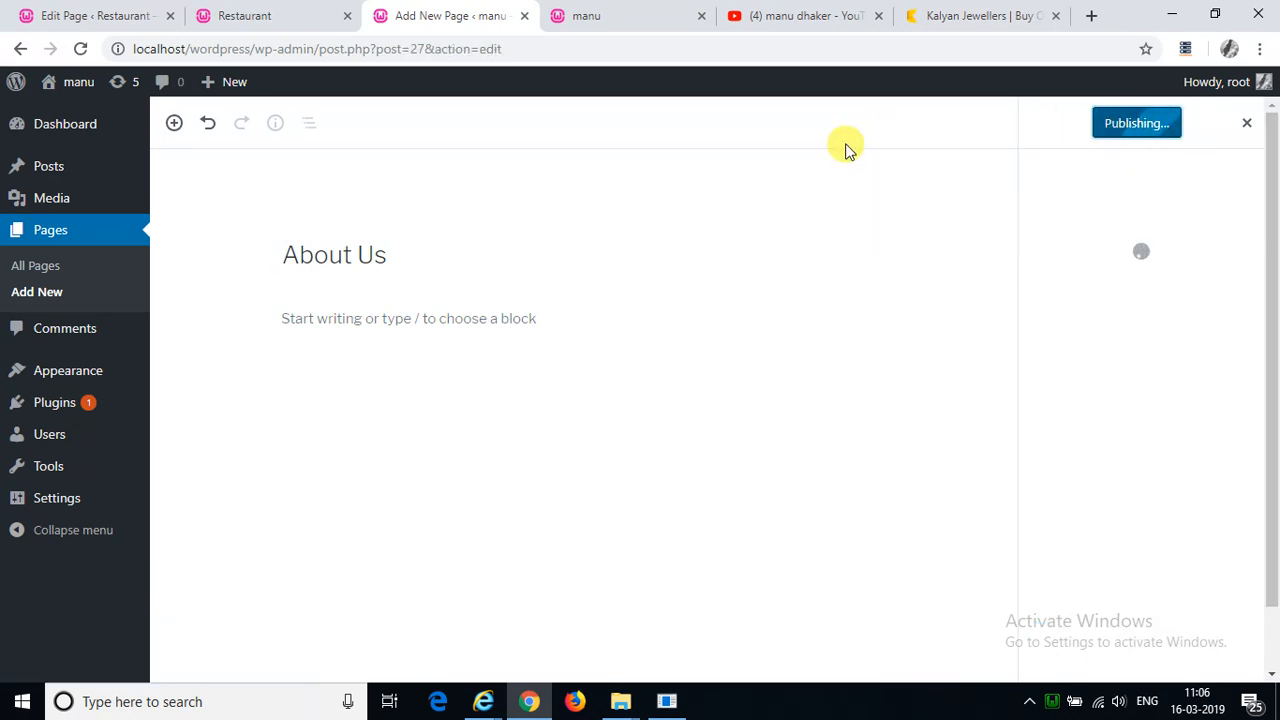
click(1136, 122)
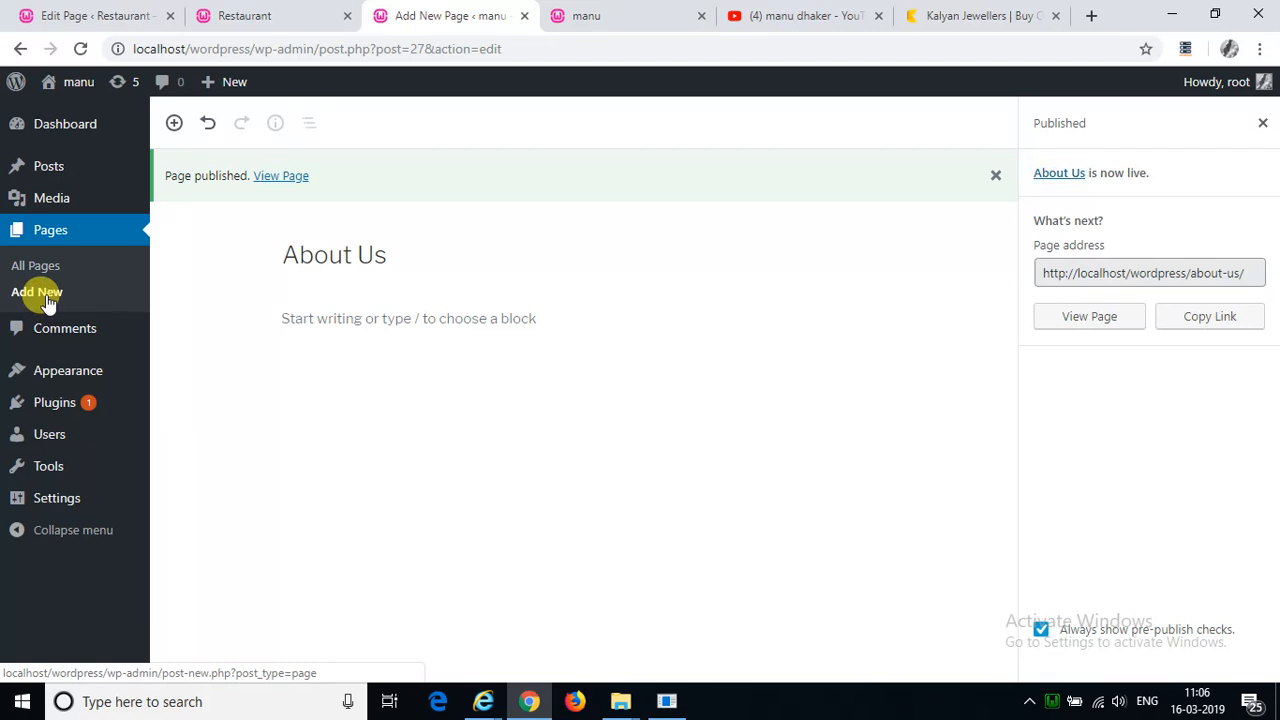
click(36, 292)
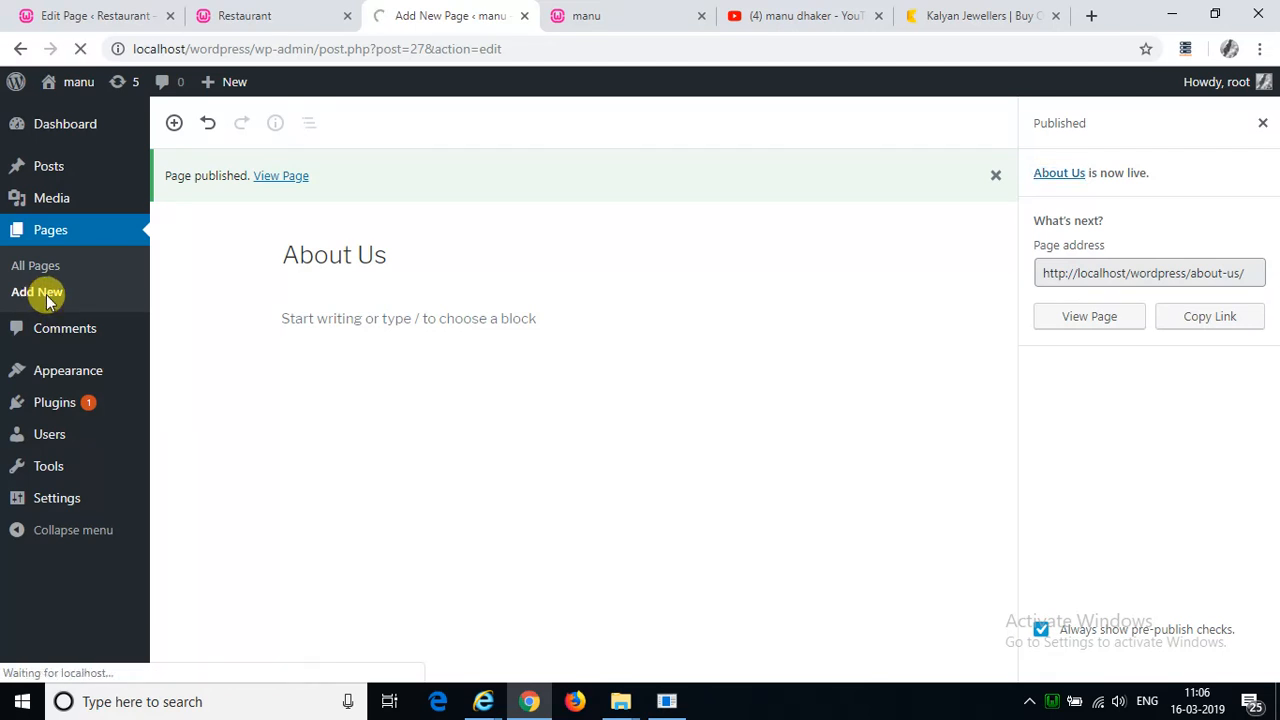
Step: Create and publish a new page titled 'Contact Us' with no body text
click(36, 292)
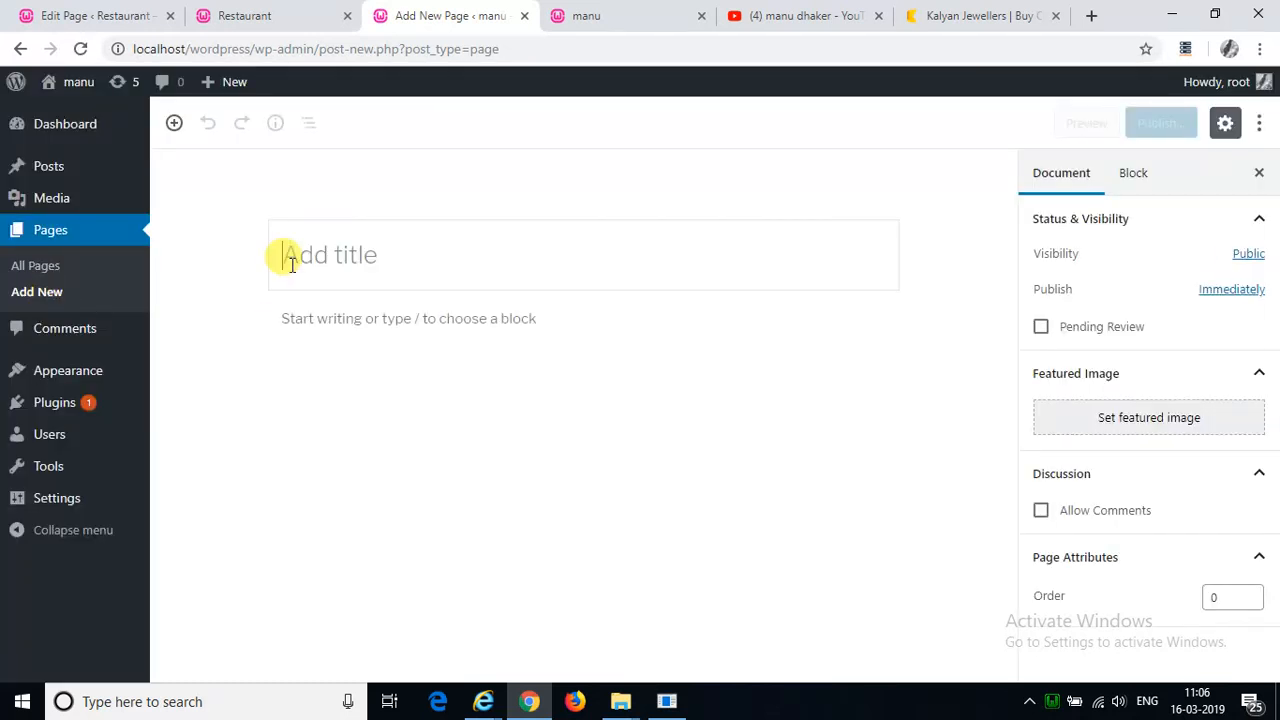
text(Contact Us)
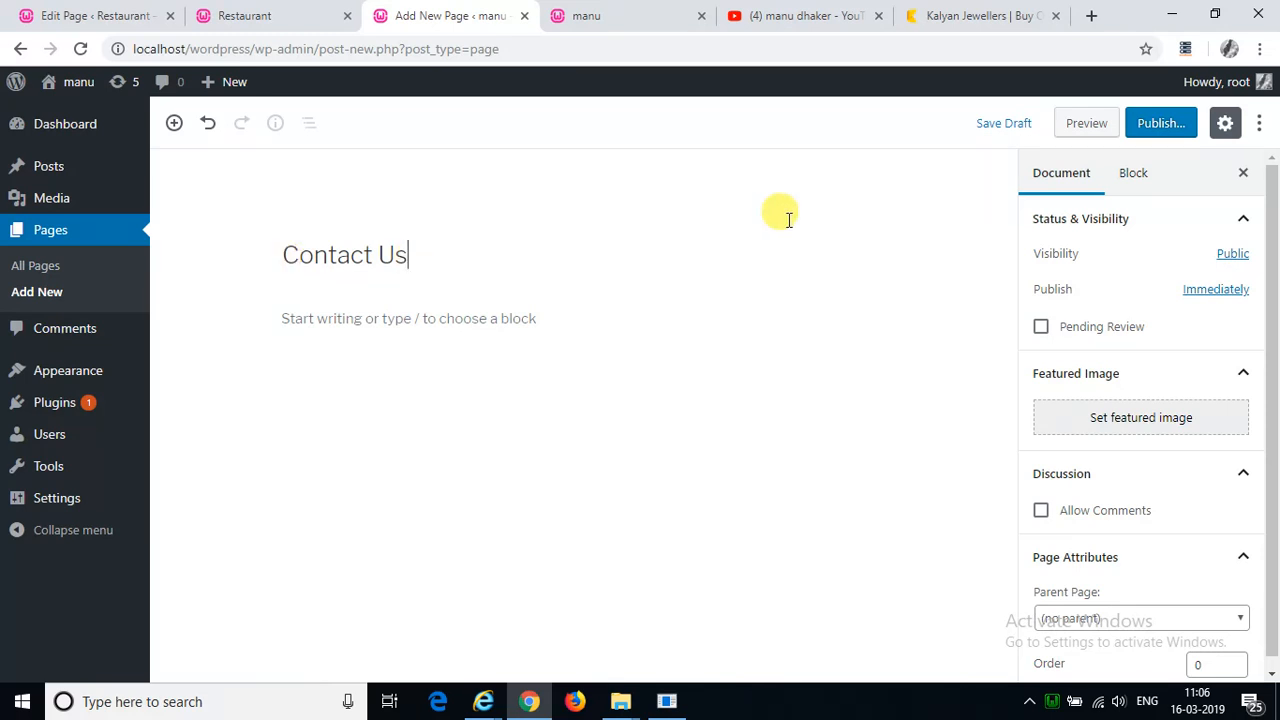
click(1160, 124)
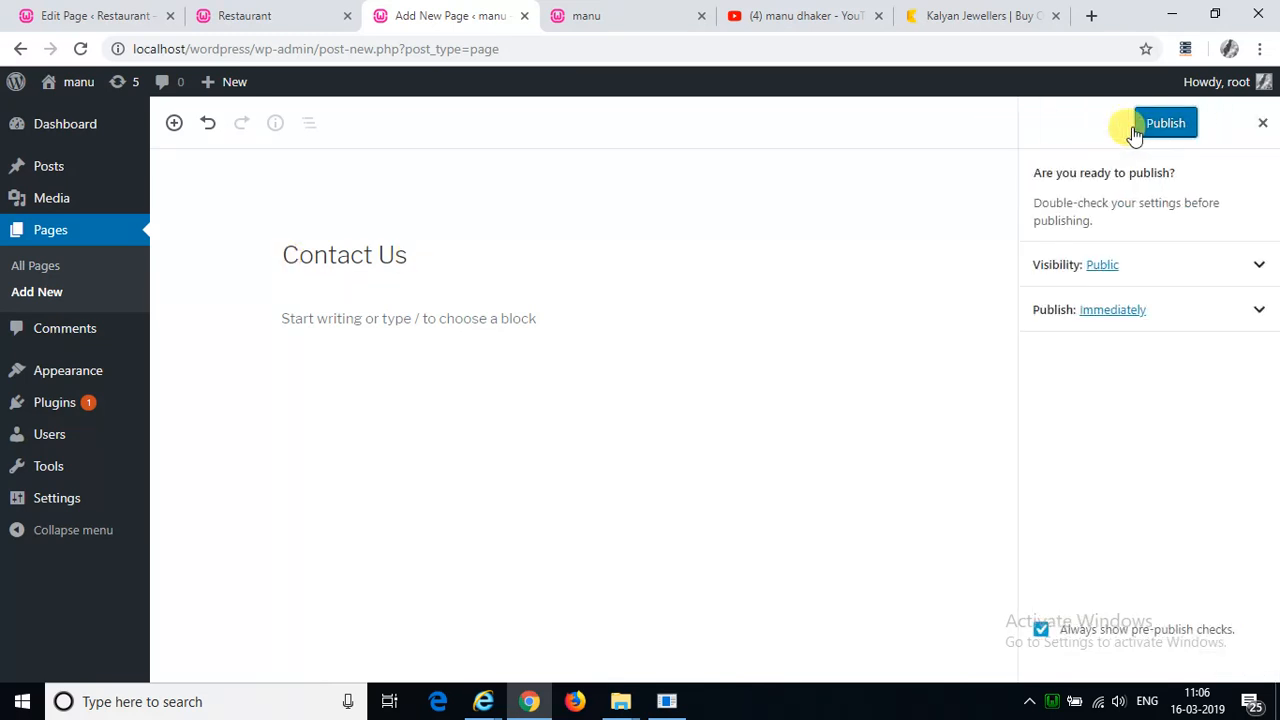
click(1164, 122)
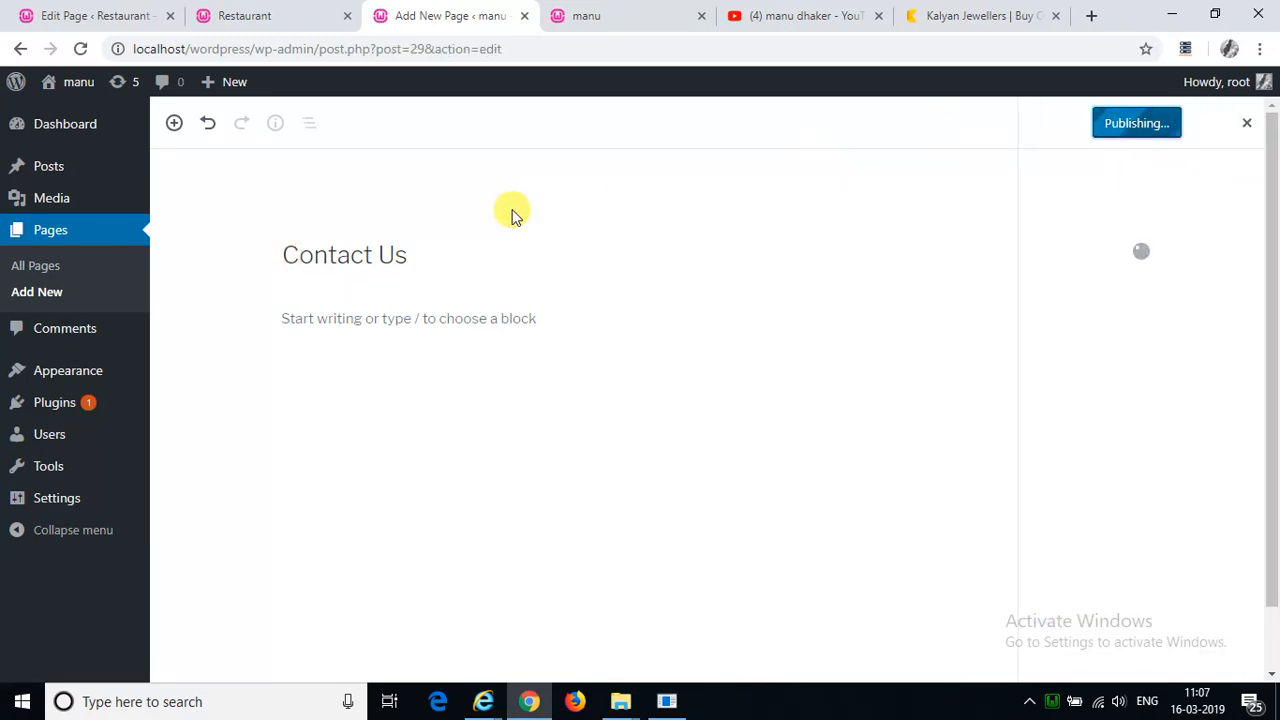
click(1136, 122)
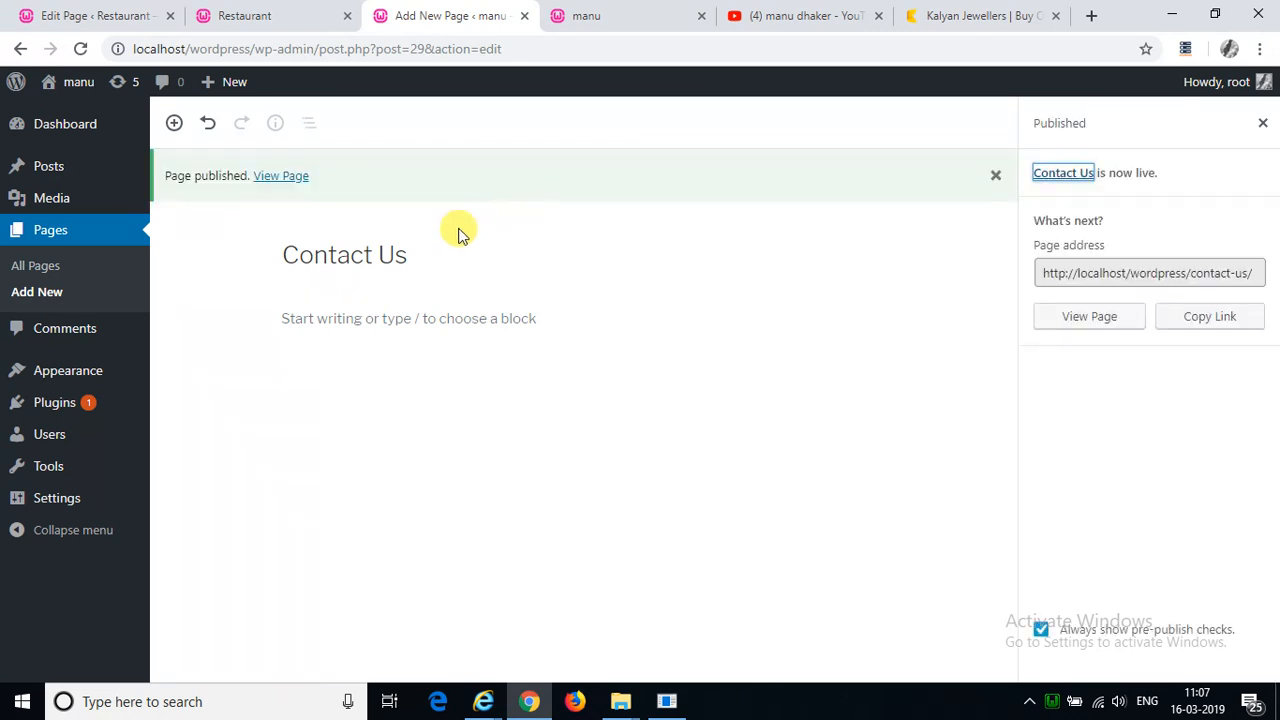
mouse_move(36, 292)
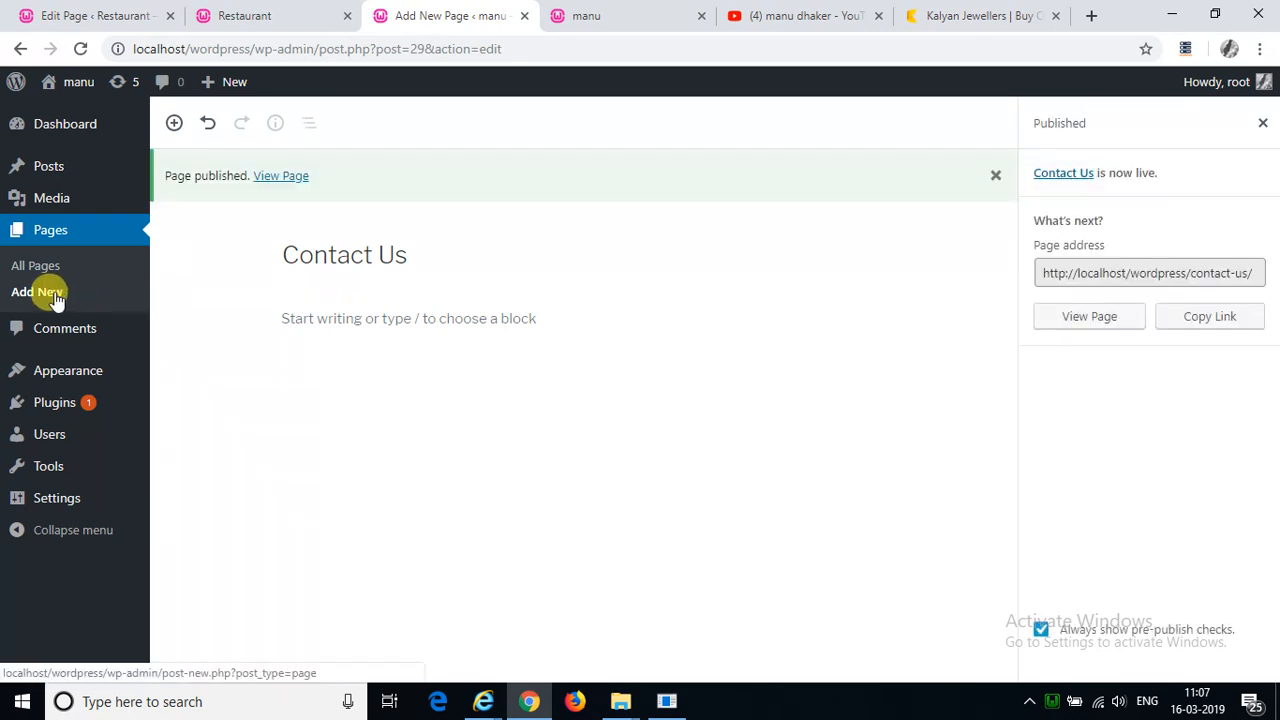
click(36, 292)
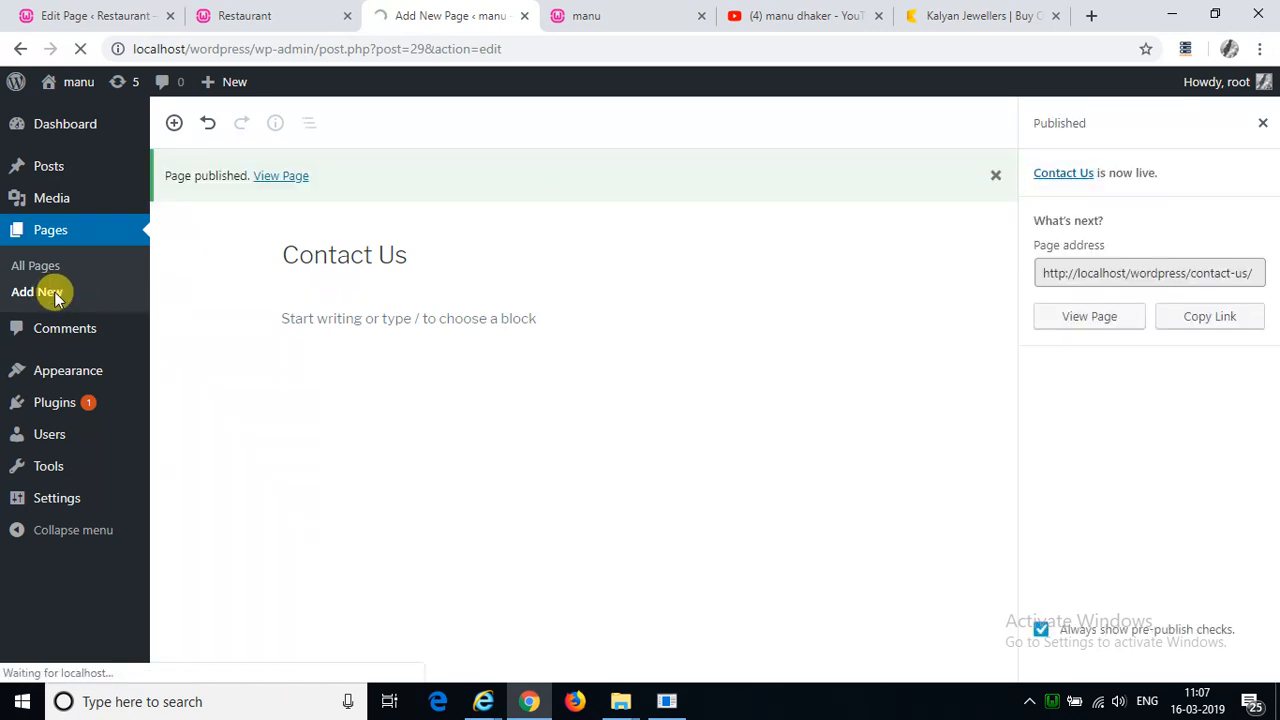
Step: Create a new page titled 'Blog' with the text 'This is the blog page'
click(36, 292)
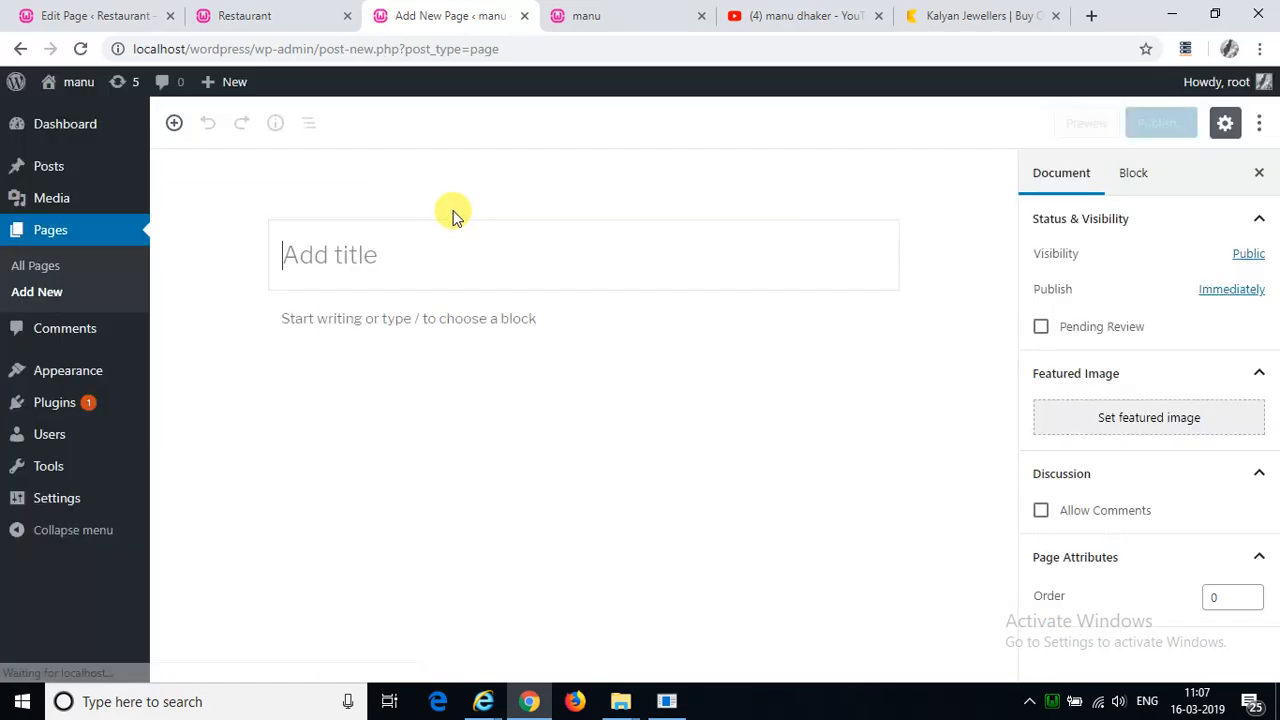
text(Blog)
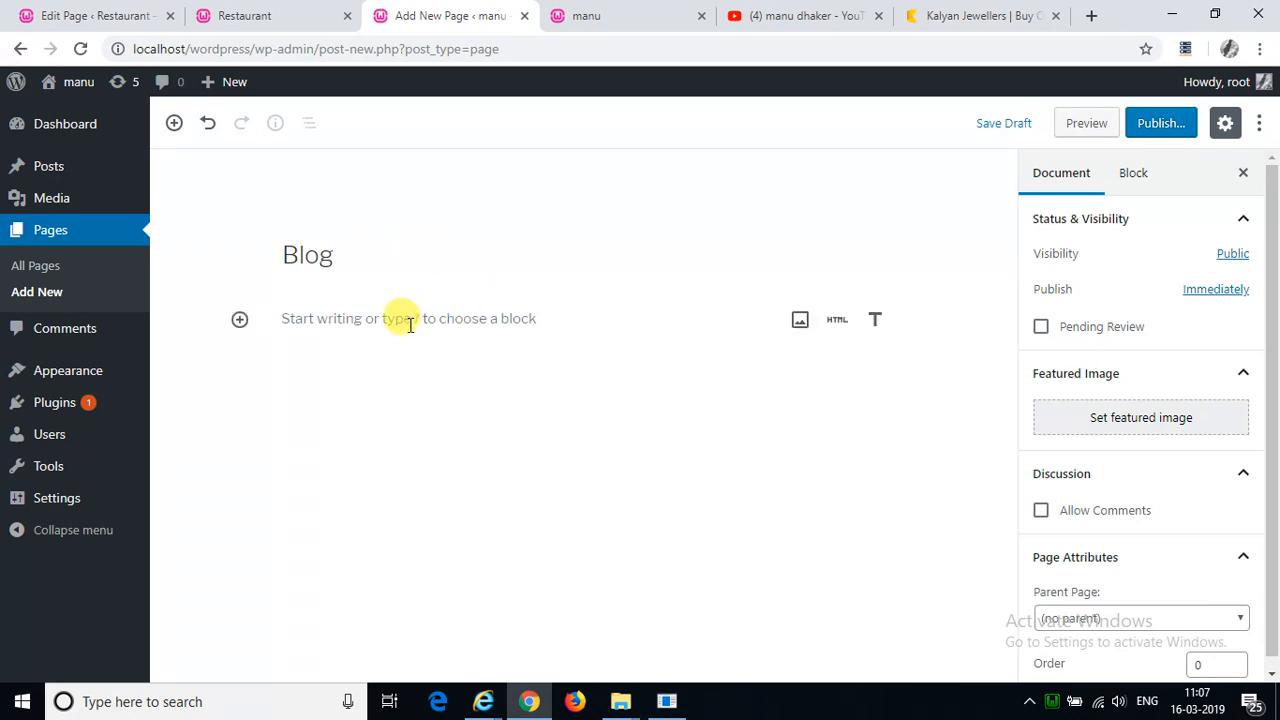
text(This i)
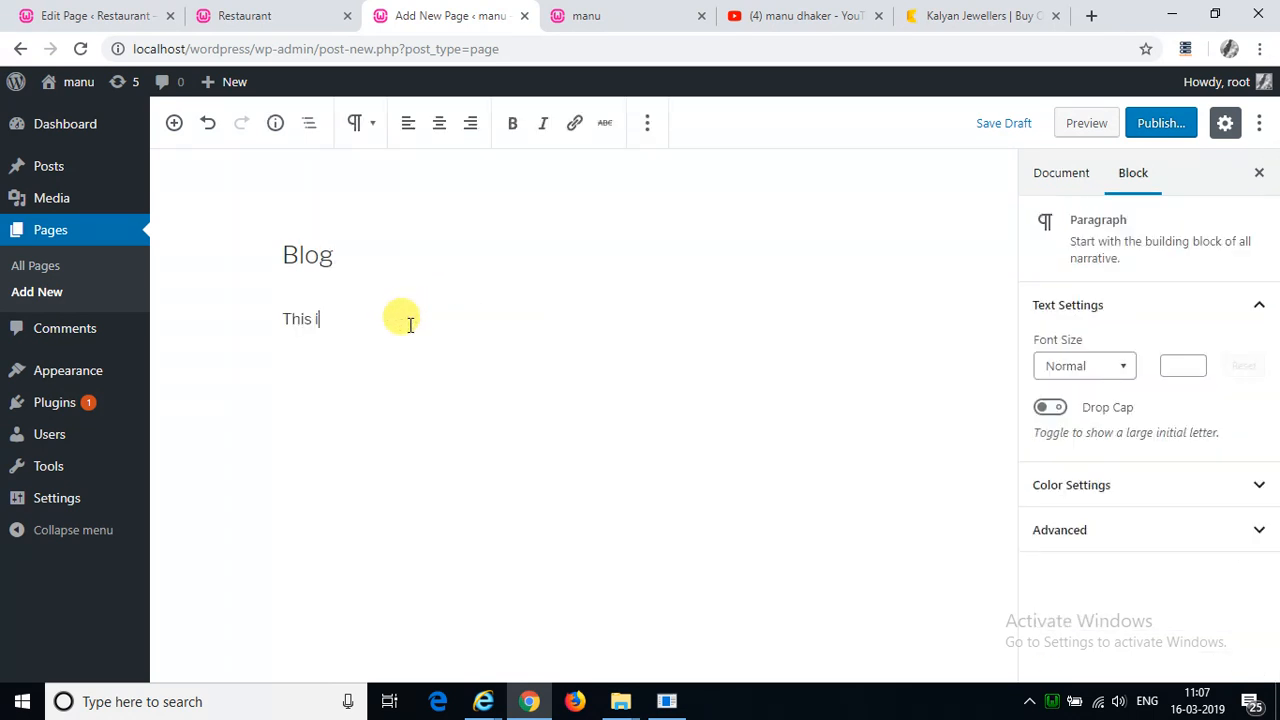
text(s the b)
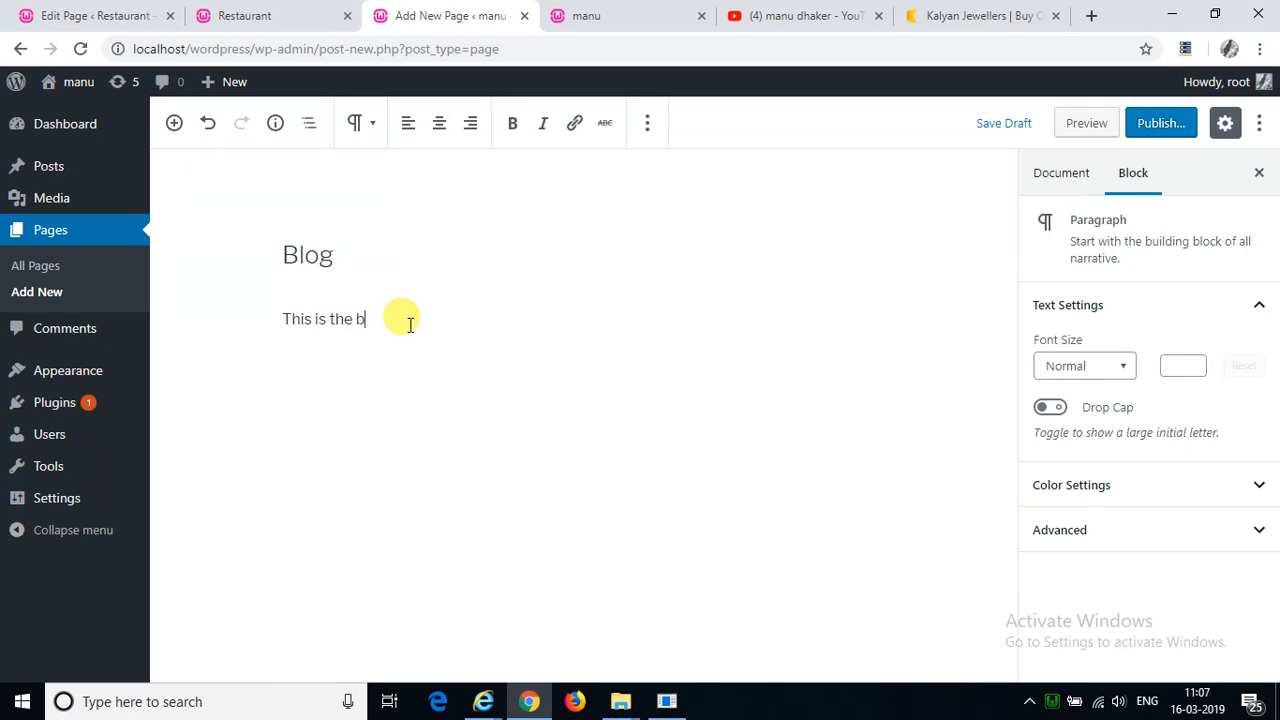
text(og page)
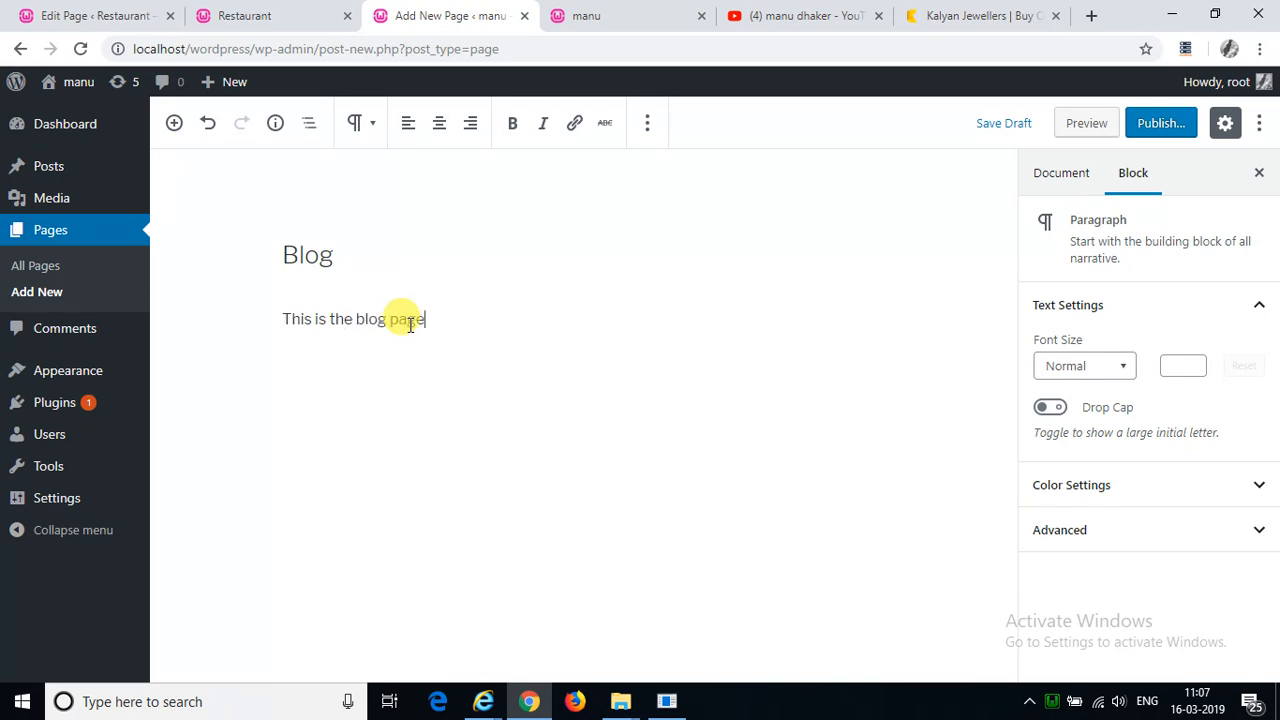
Step: Publish the Blog page so it goes live
click(1160, 122)
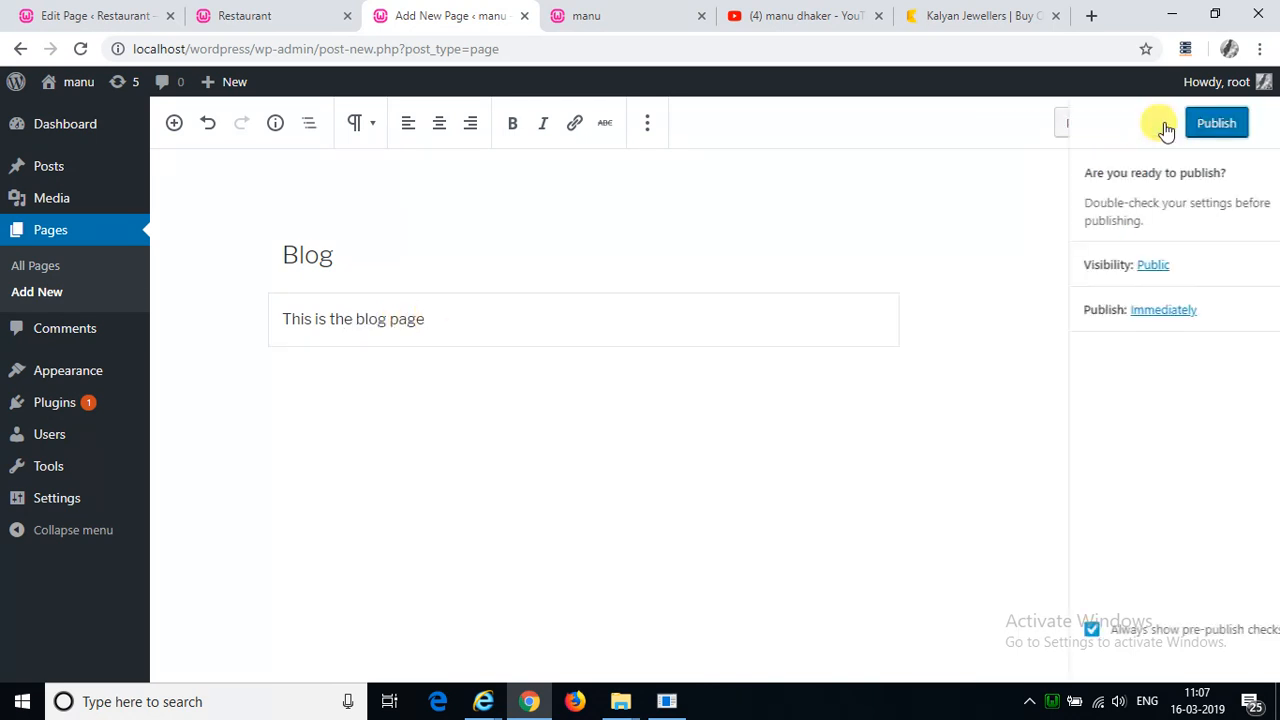
click(1216, 122)
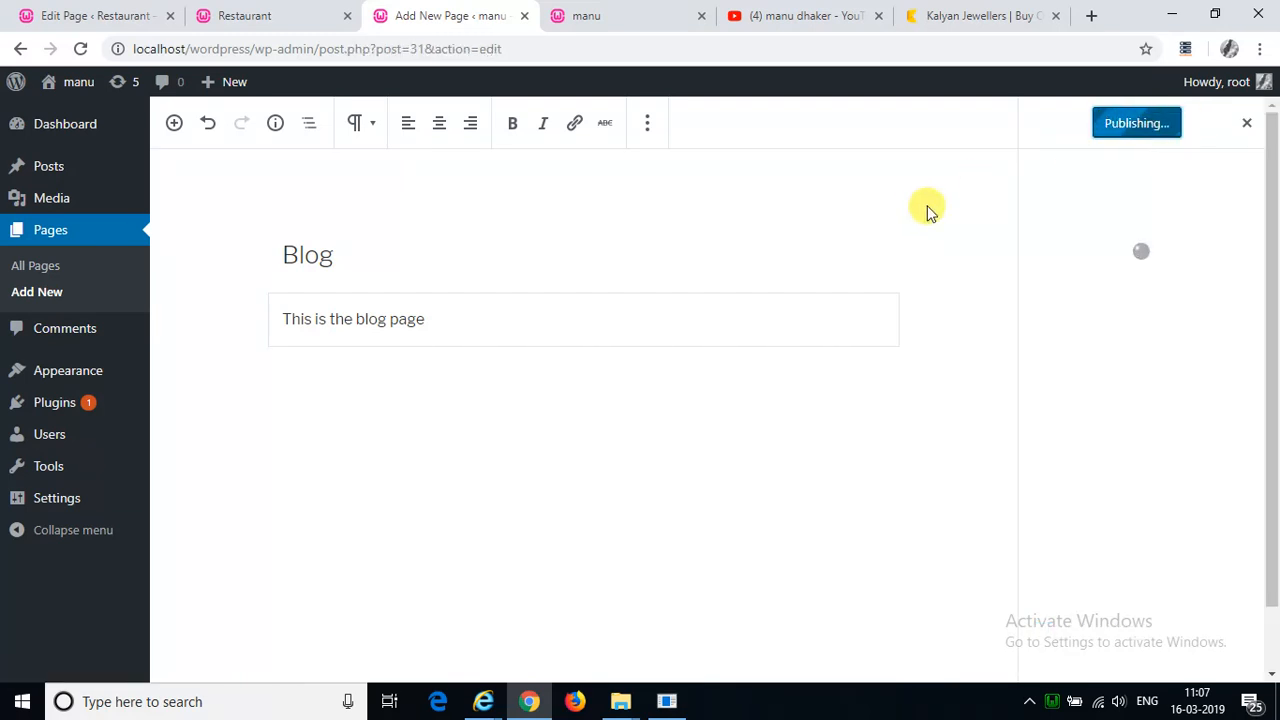
click(1136, 122)
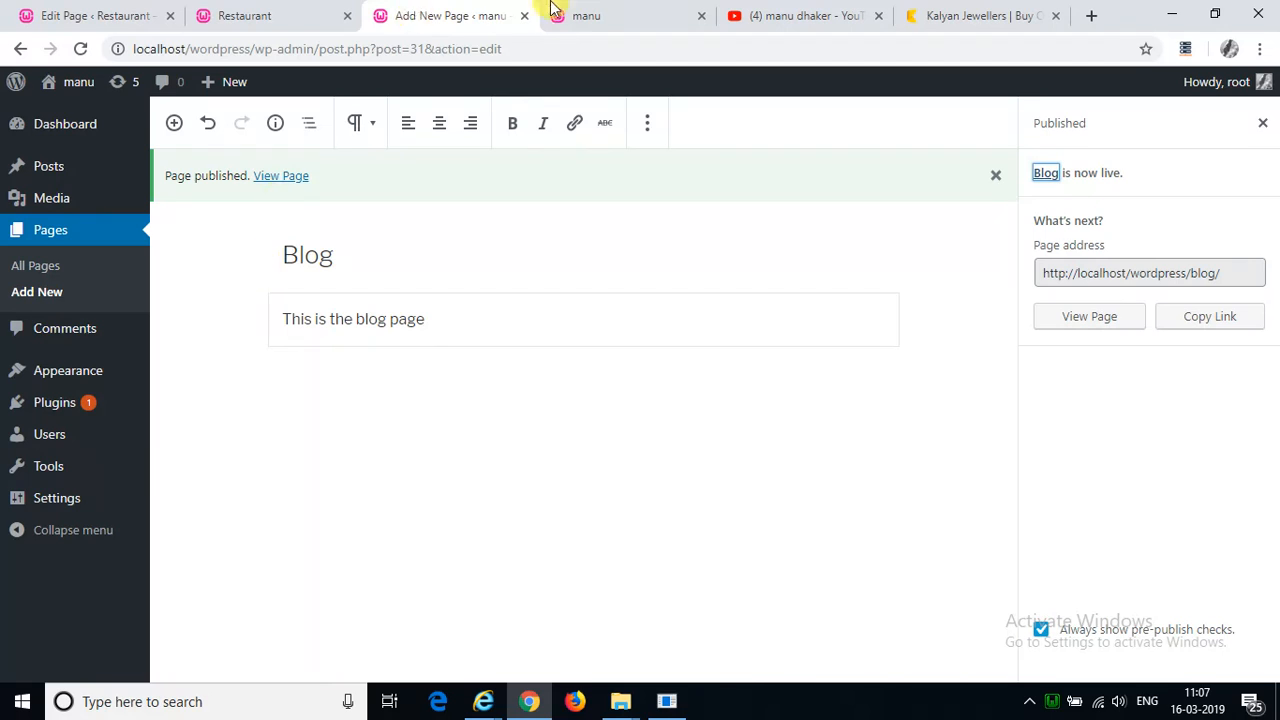
mouse_move(584, 16)
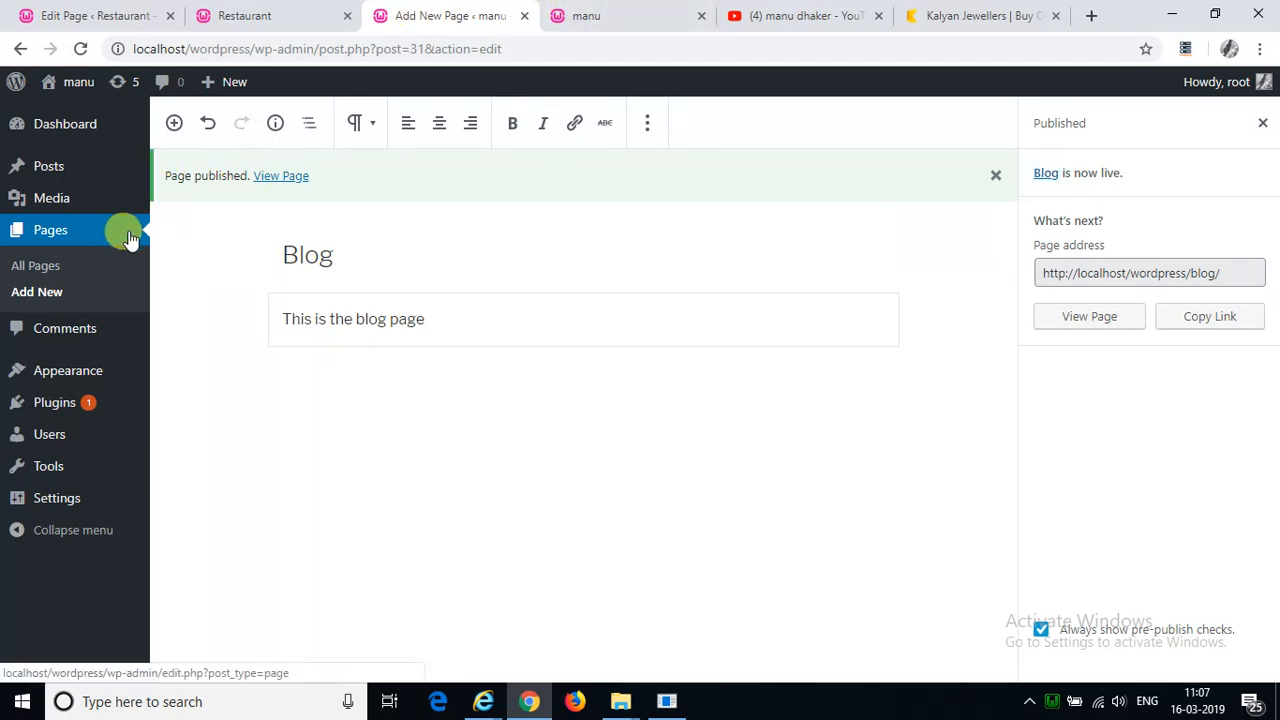
Step: Show the All Pages list with the five newly published pages
click(50, 228)
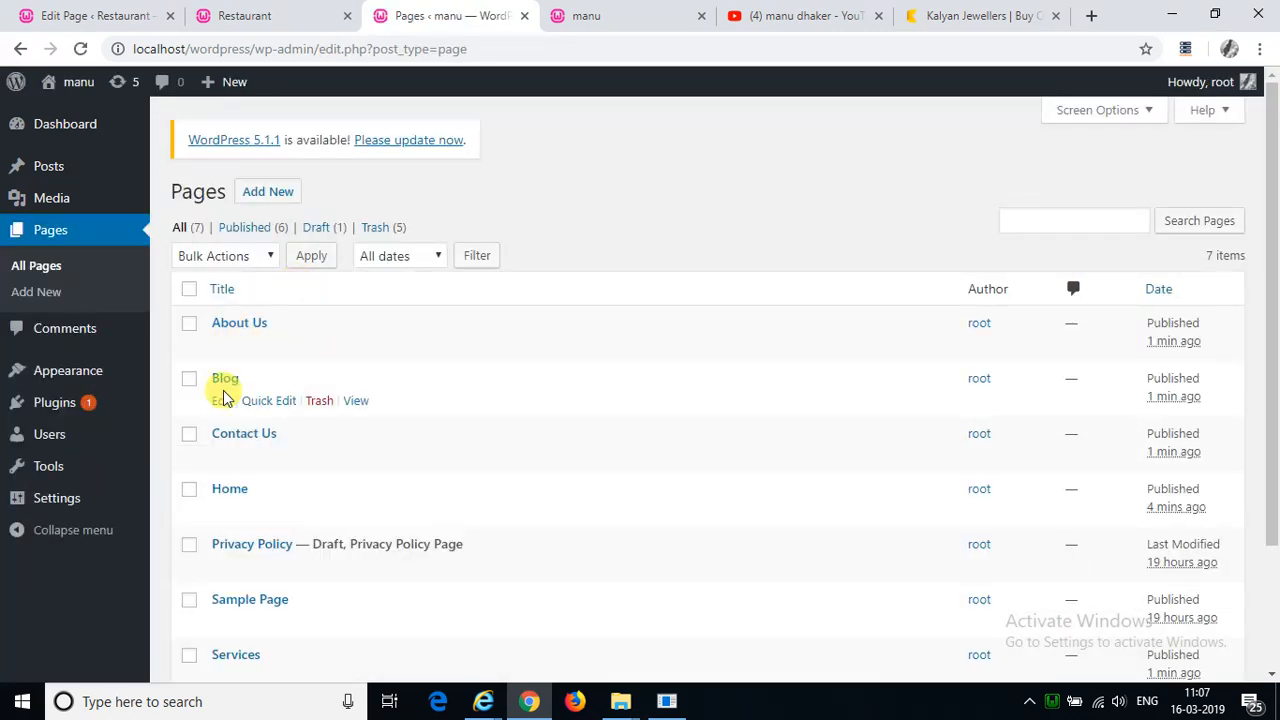
mouse_move(244, 620)
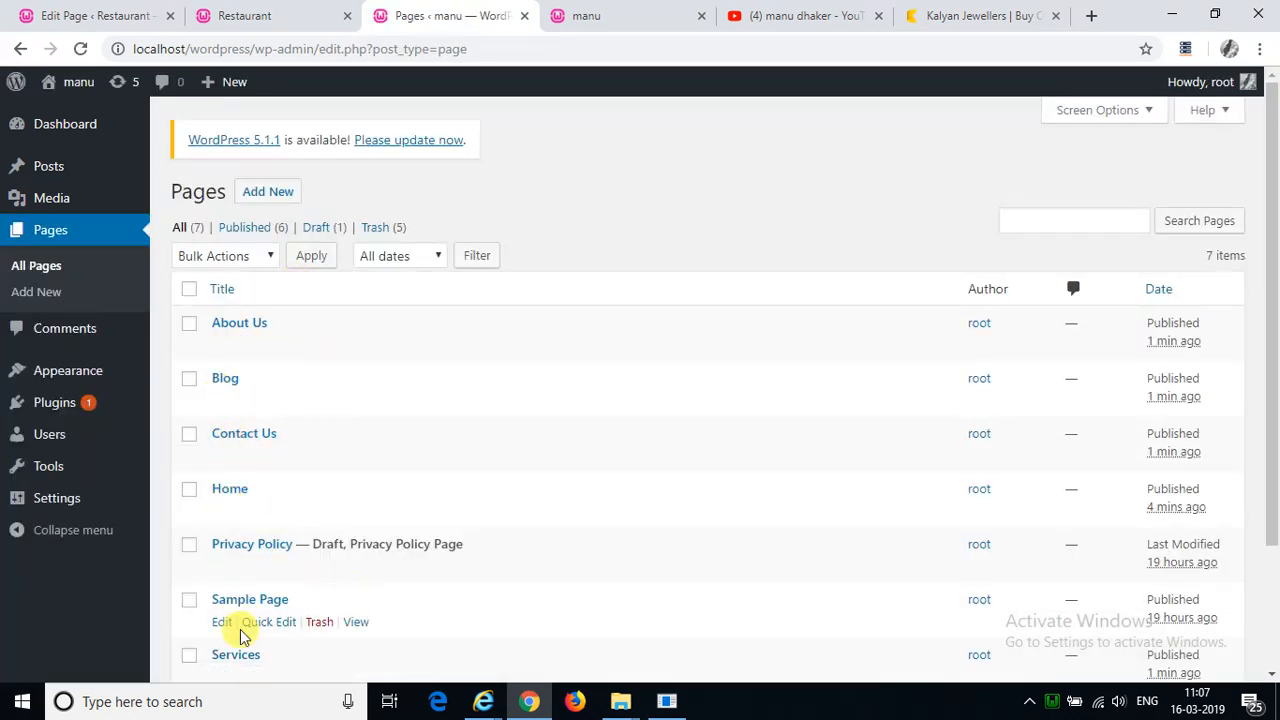
mouse_move(236, 554)
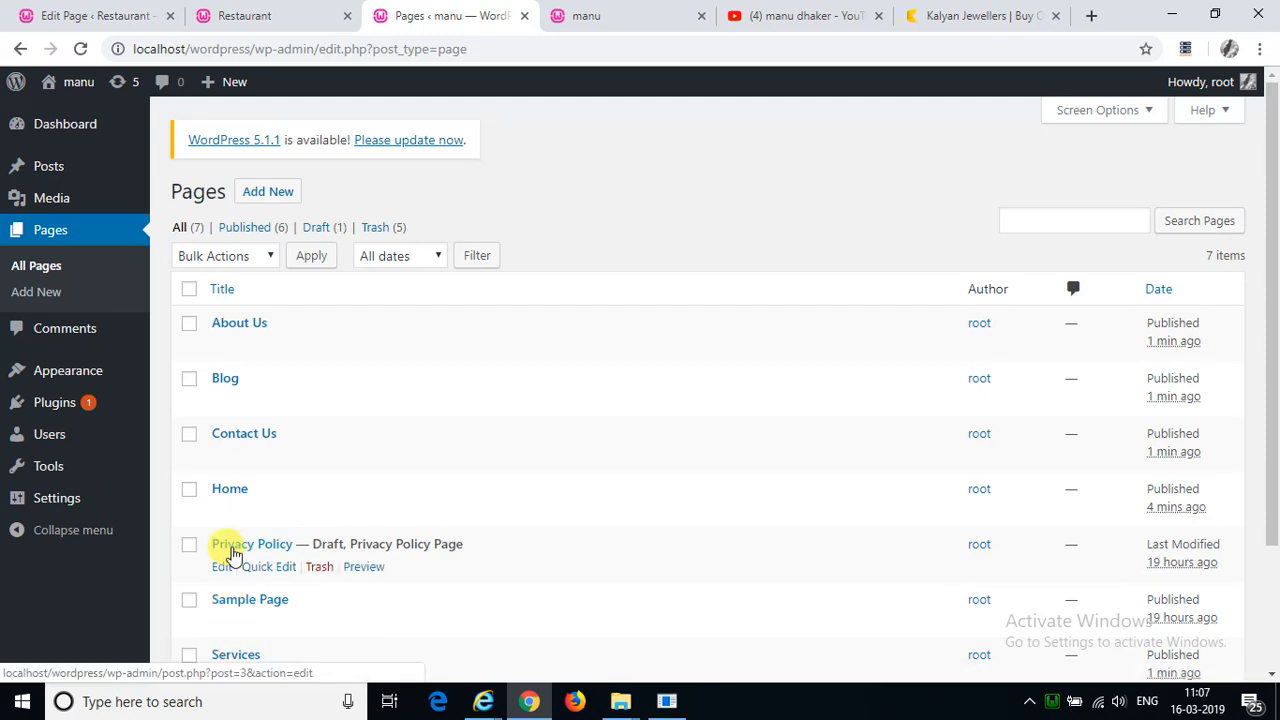
mouse_move(576, 16)
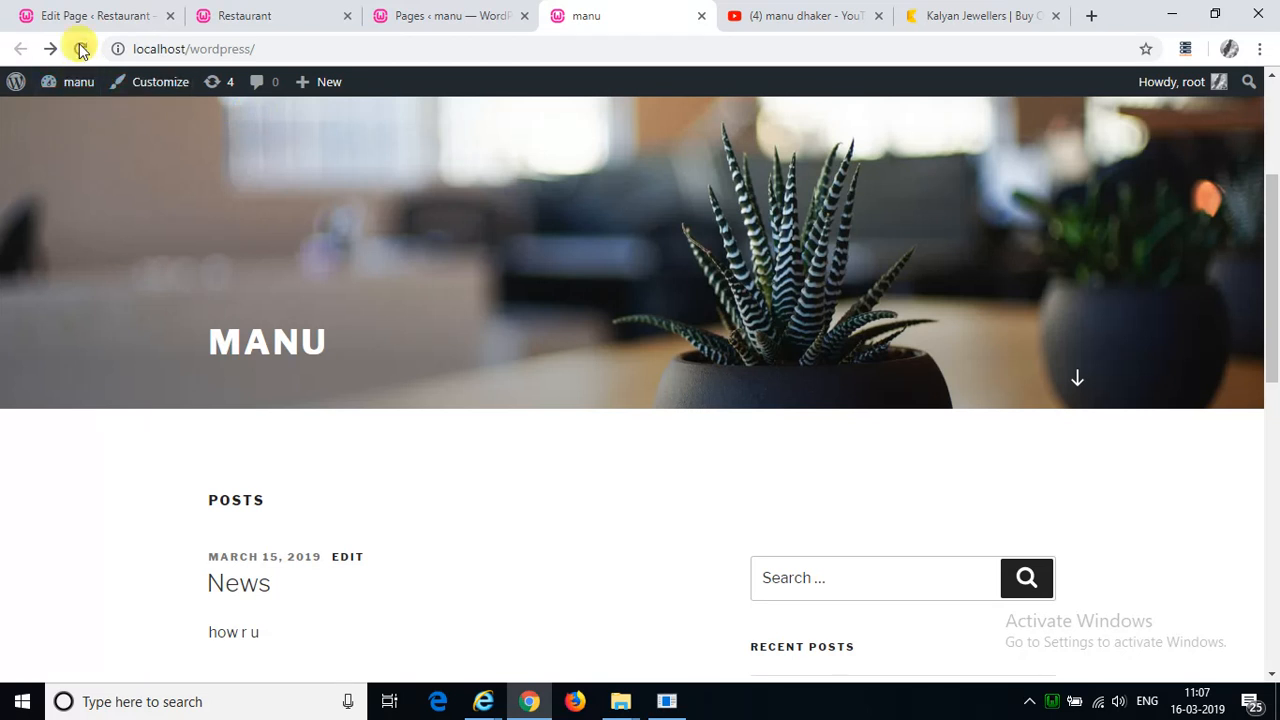
Step: Reload the live site's front page and scroll down through it
click(48, 48)
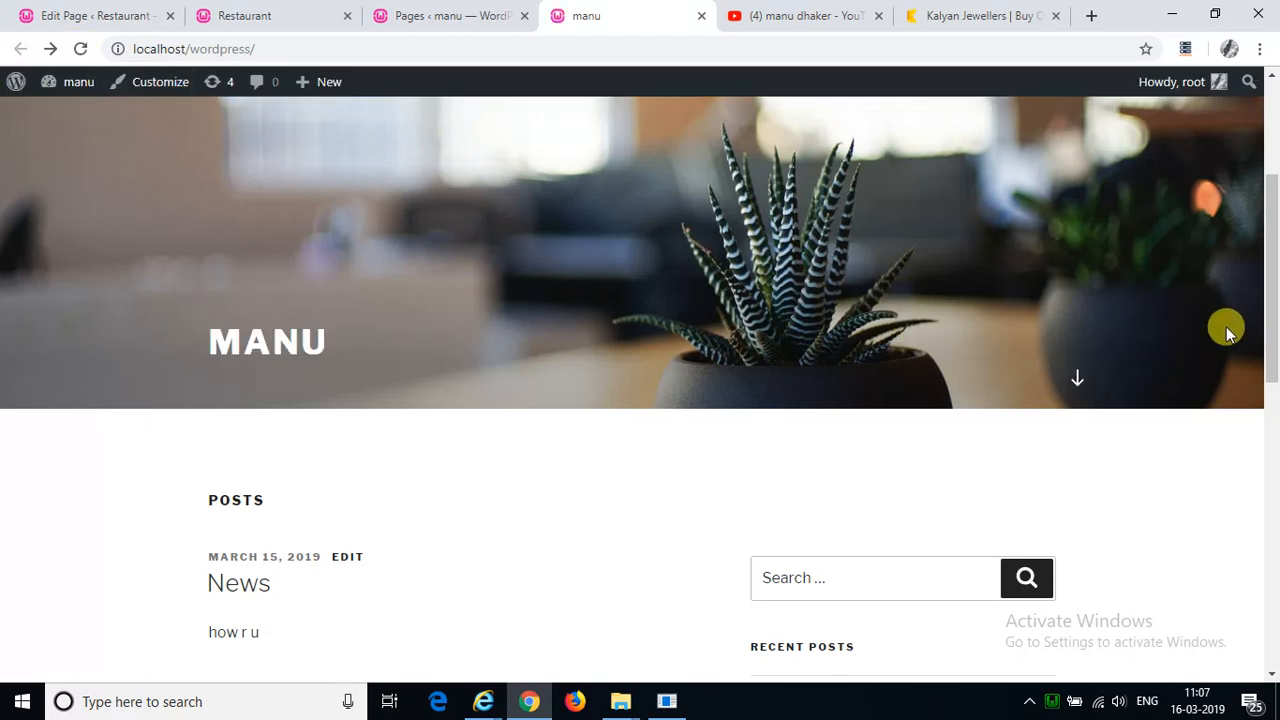
scroll(down, 3)
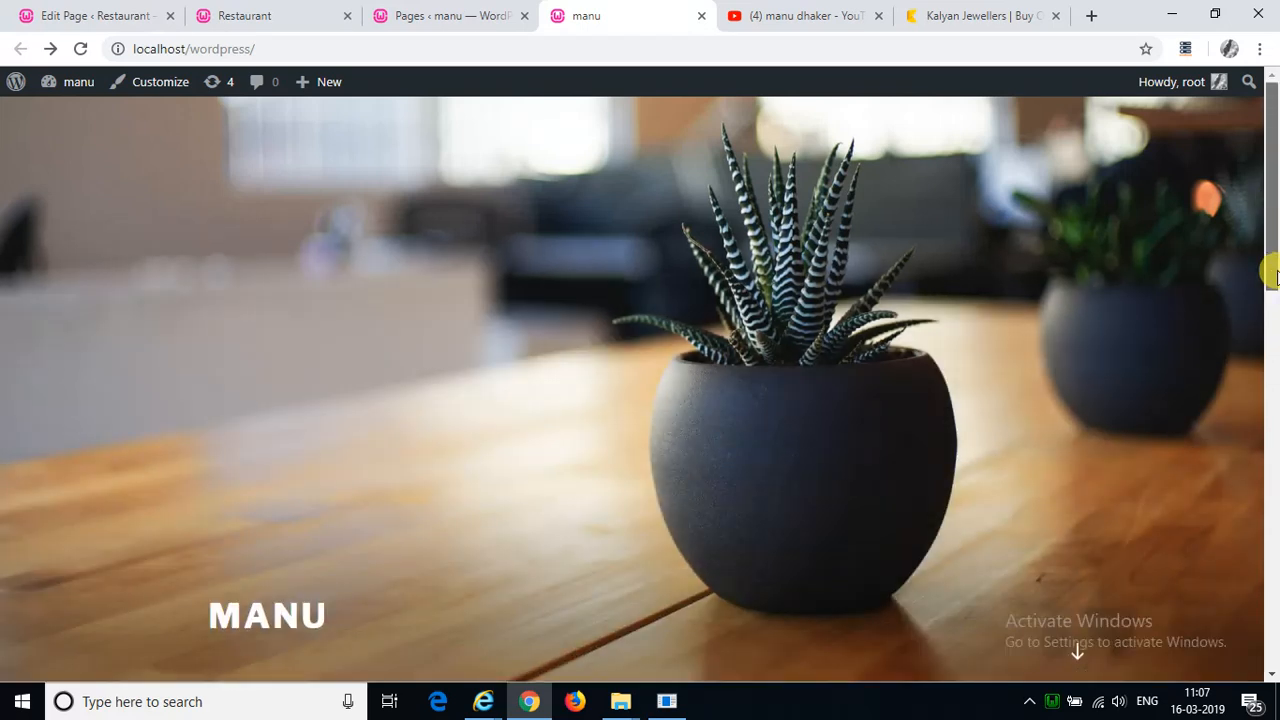
scroll(down, 3)
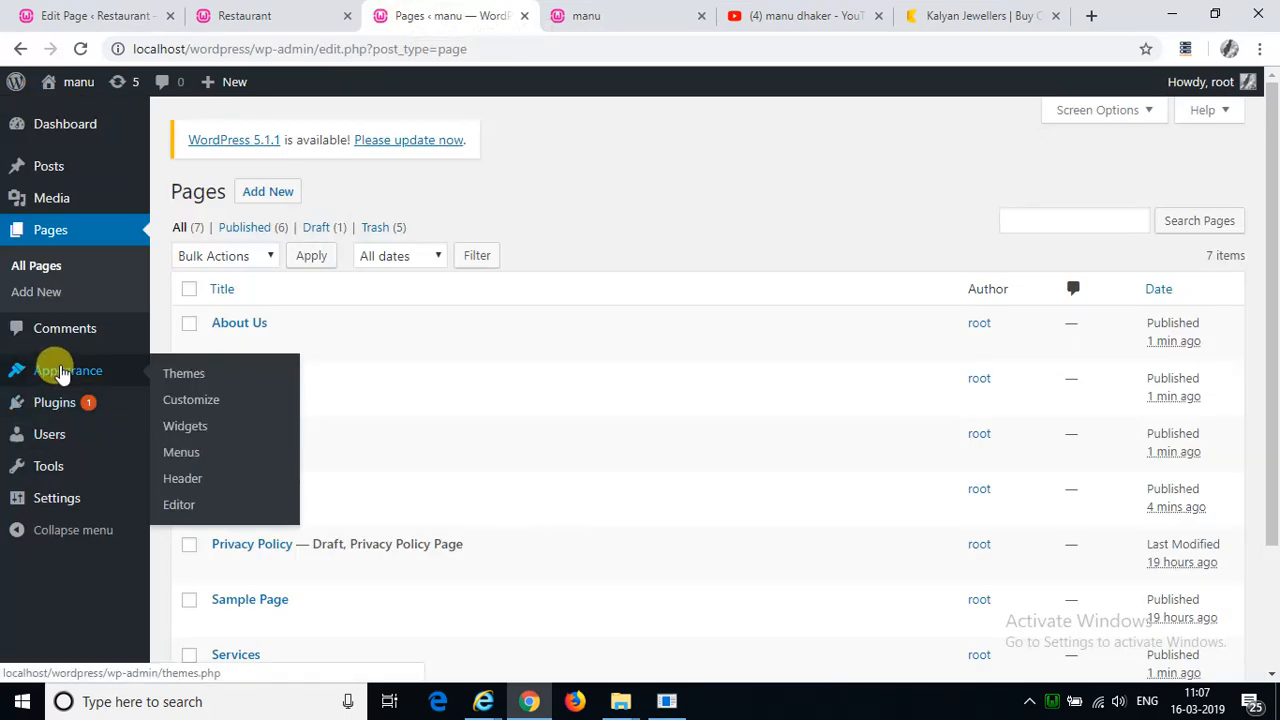
mouse_move(180, 452)
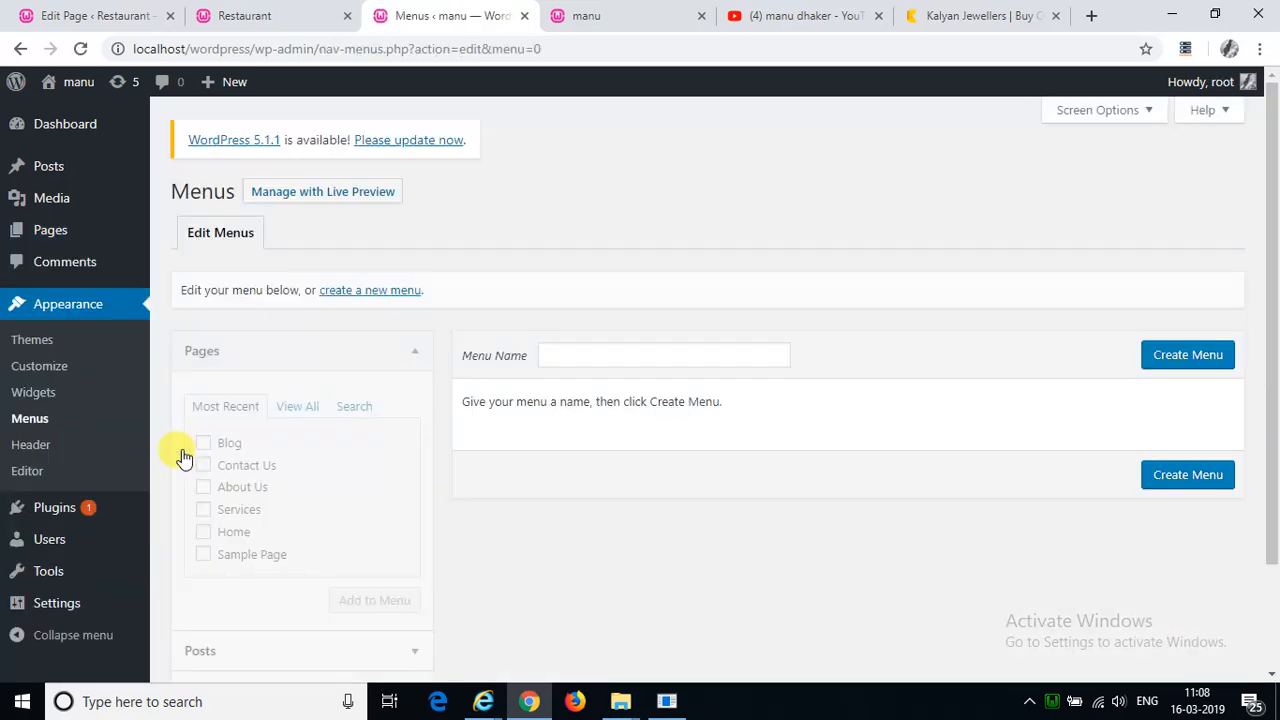
Step: Name the new menu 'Main' and create it on the Menus screen
click(664, 356)
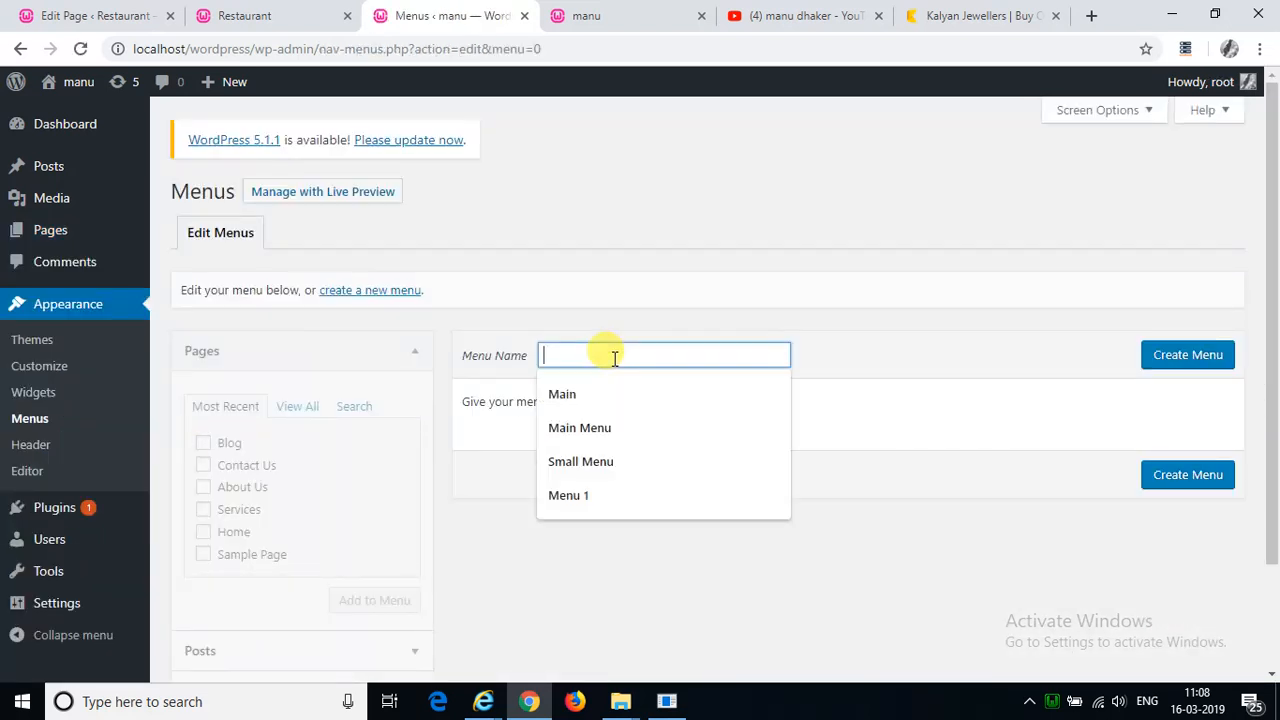
click(562, 392)
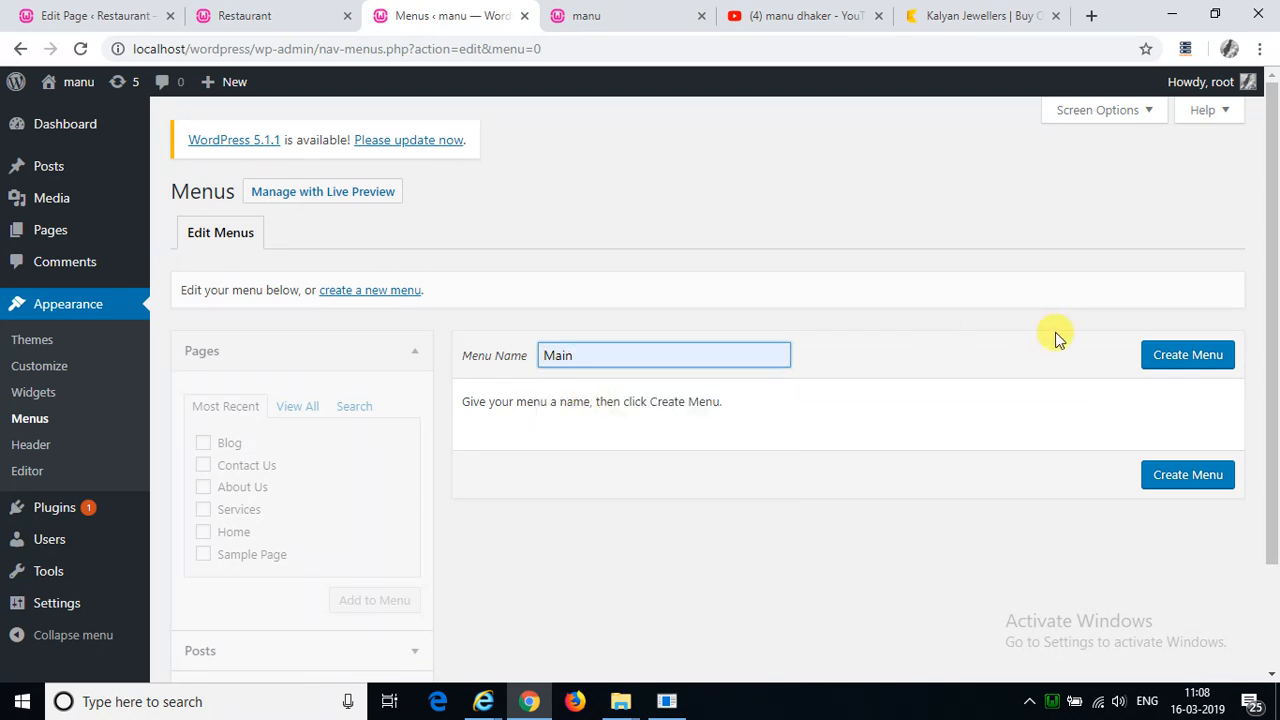
click(1188, 354)
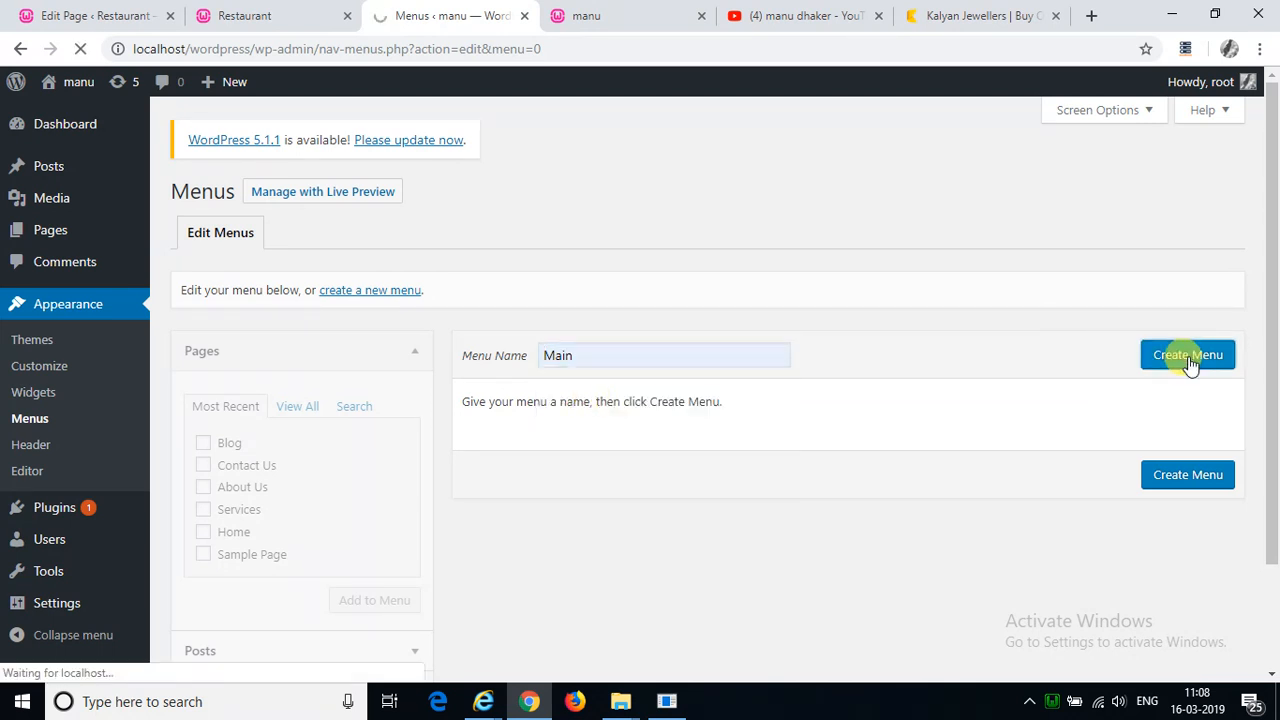
Step: Add the Blog, Contact Us, About Us, Services and Home pages to the Main menu
click(1188, 356)
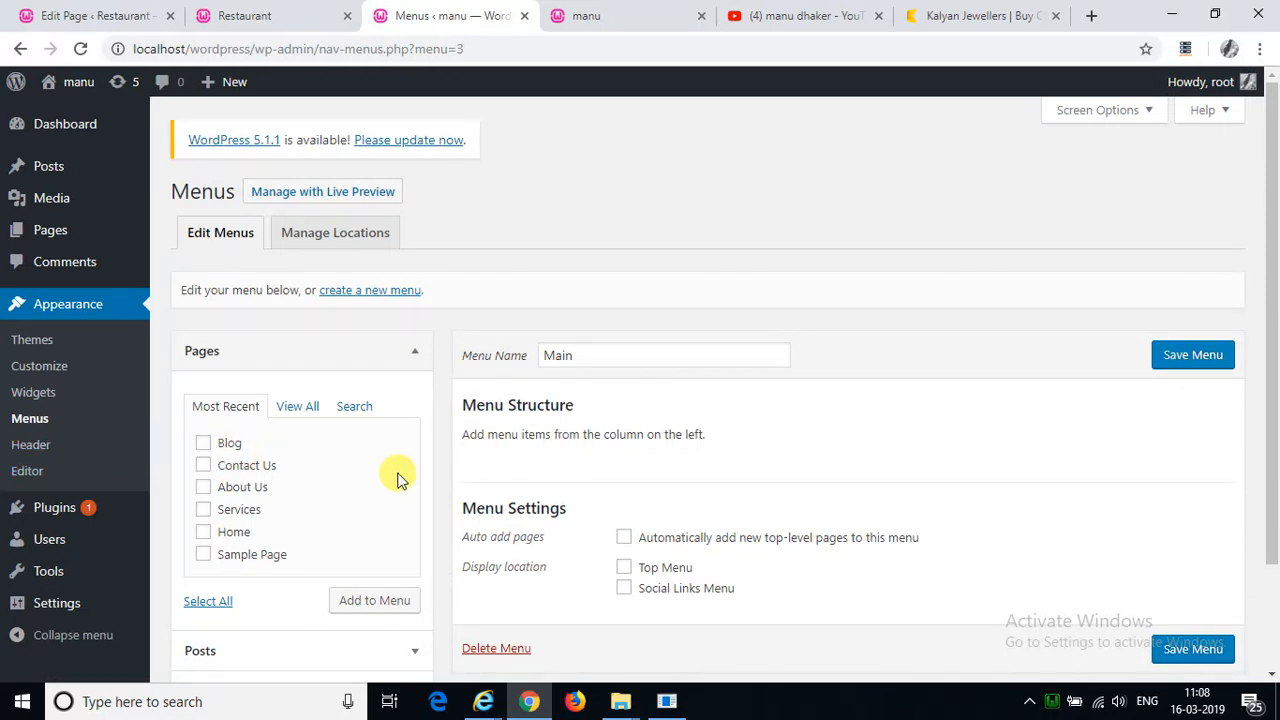
click(204, 442)
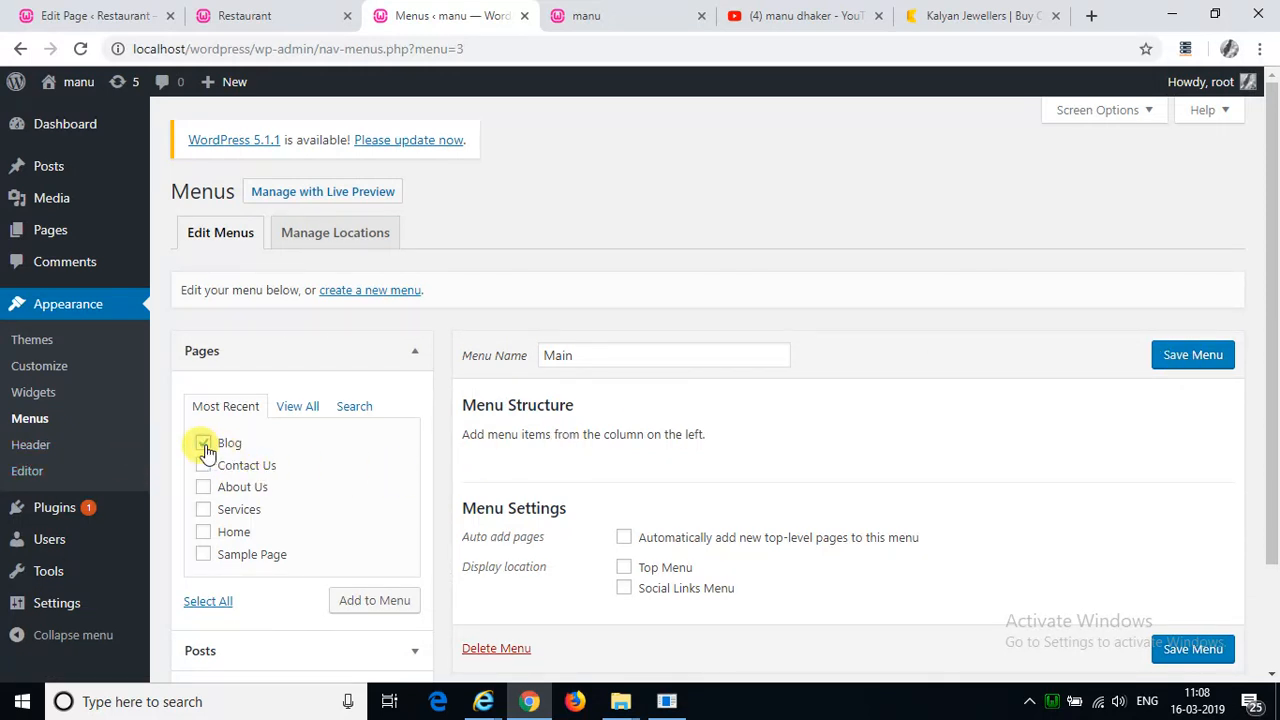
click(204, 464)
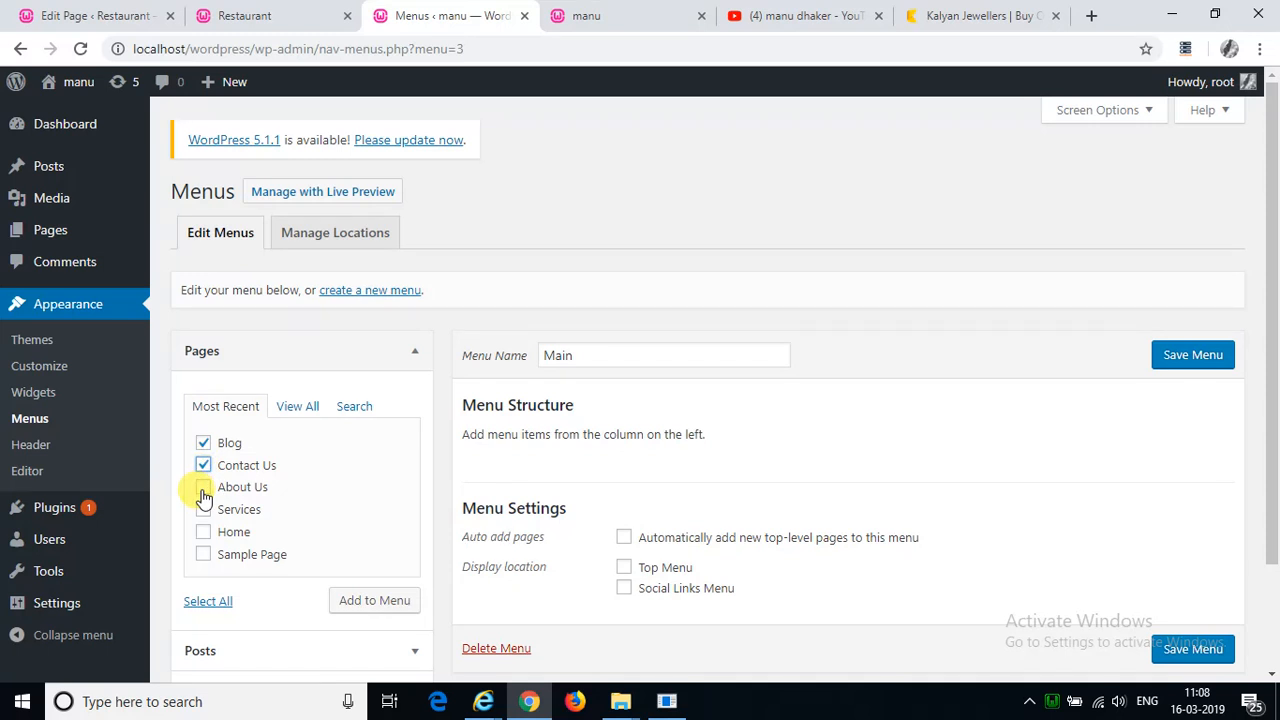
click(204, 488)
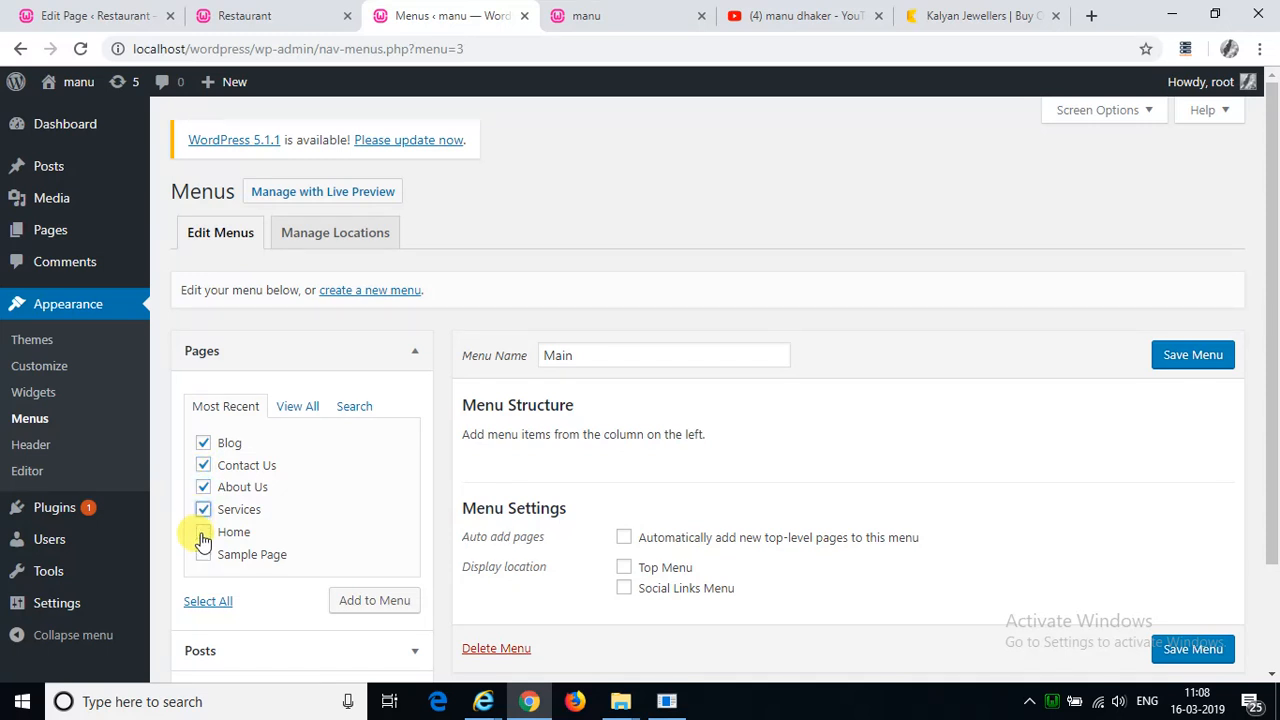
click(204, 532)
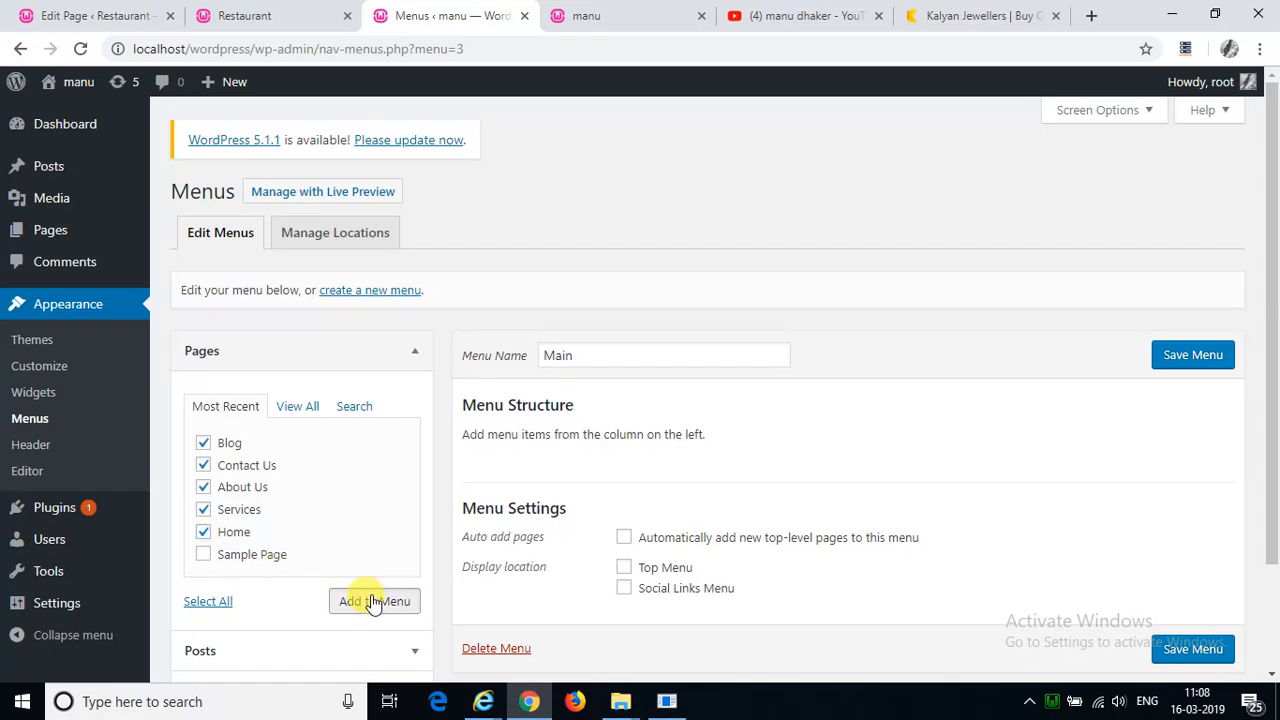
click(374, 600)
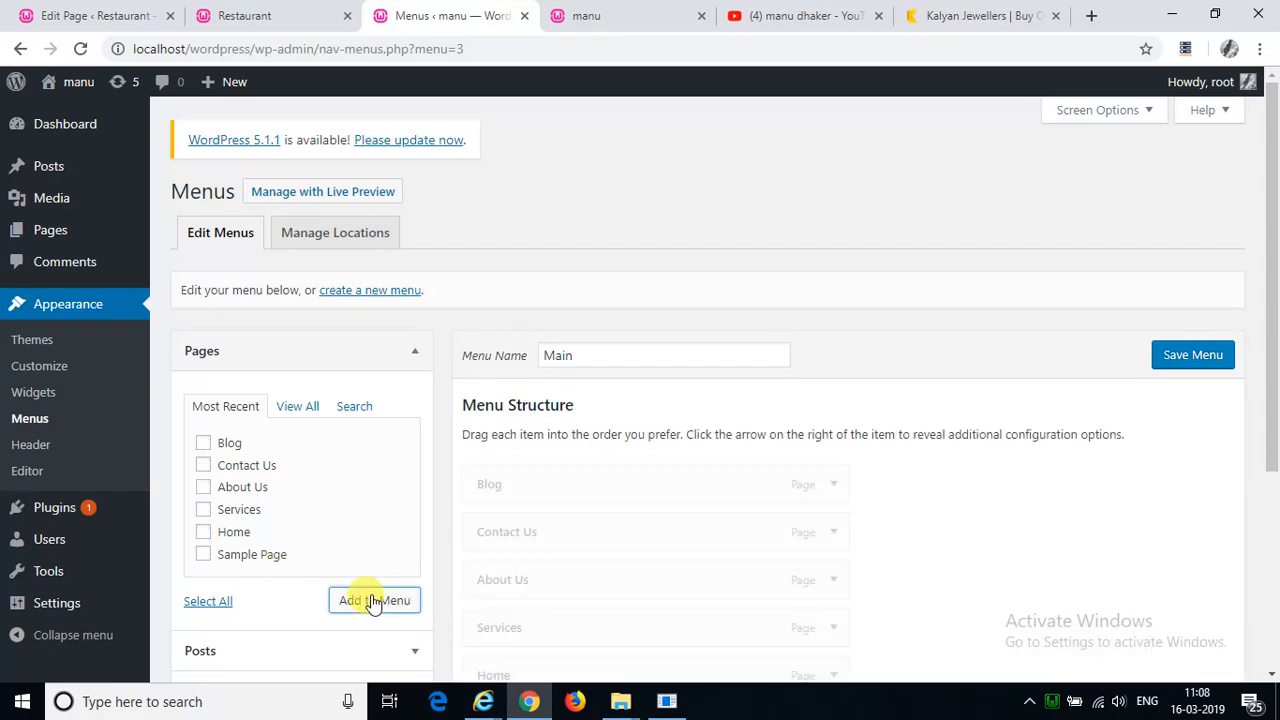
Step: Assign the Main menu to Top Menu and Social Links Menu locations and save it
click(374, 600)
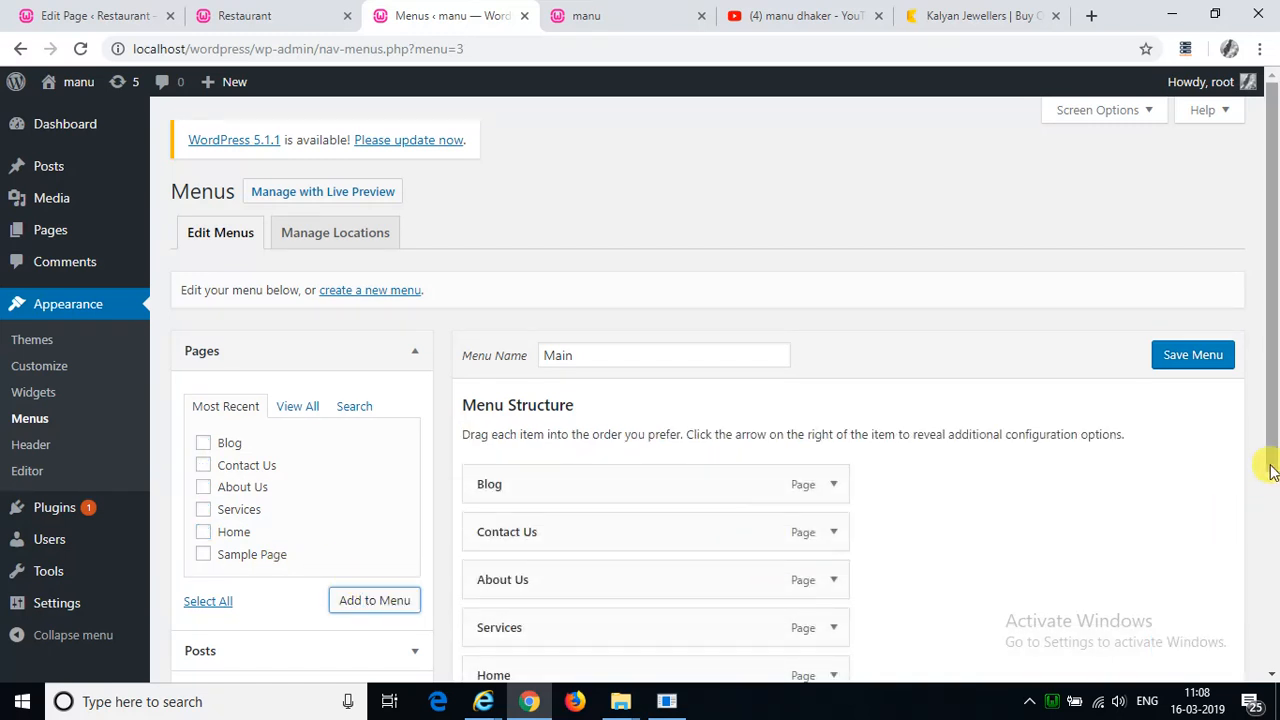
scroll(down, 3)
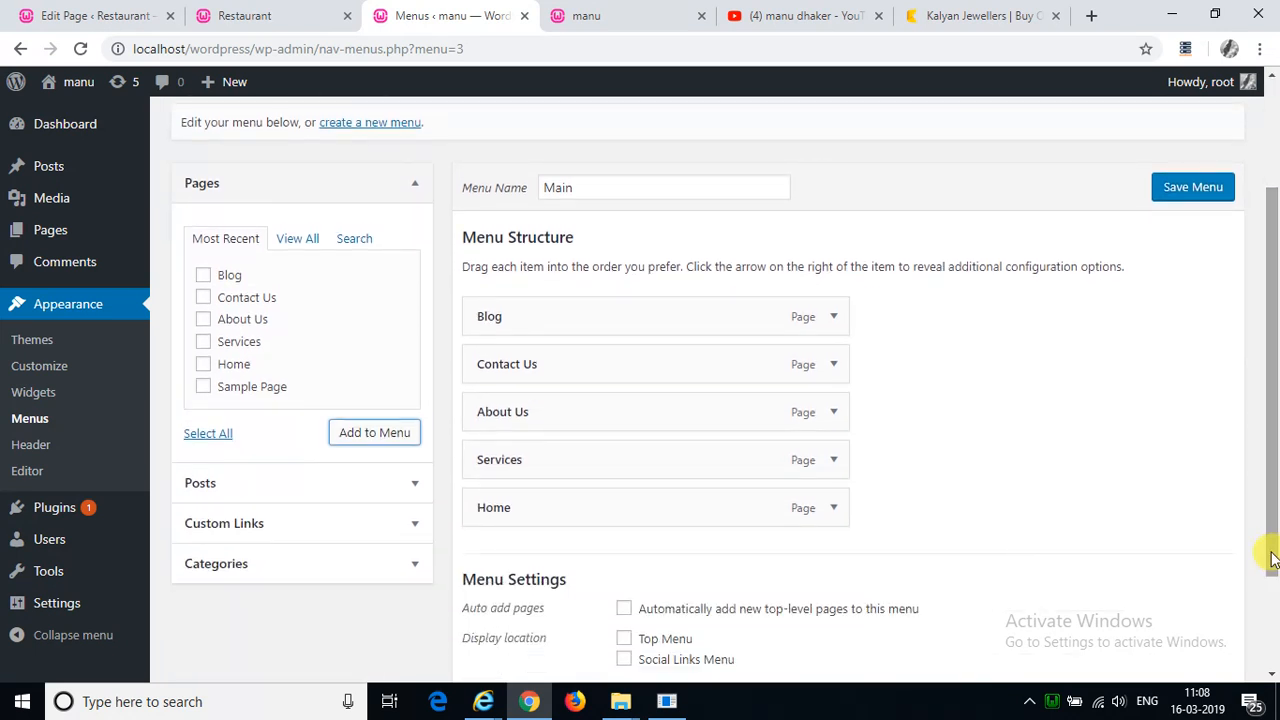
scroll(down, 3)
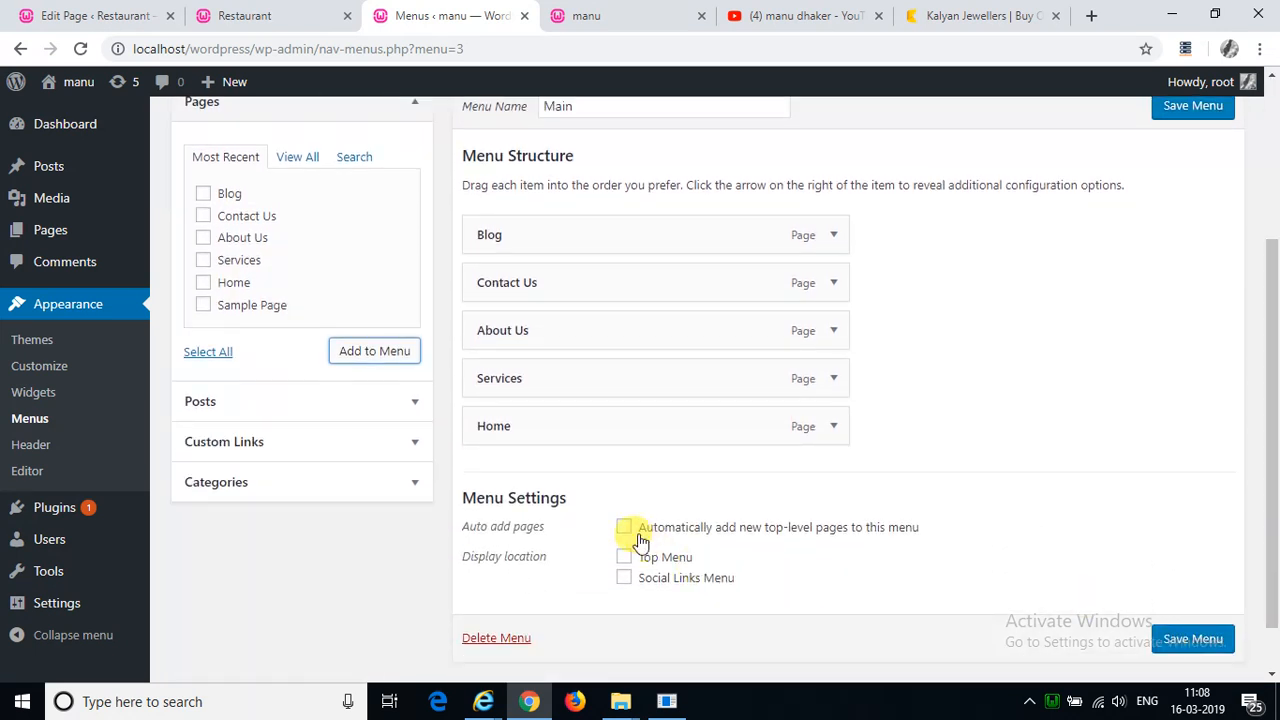
click(624, 528)
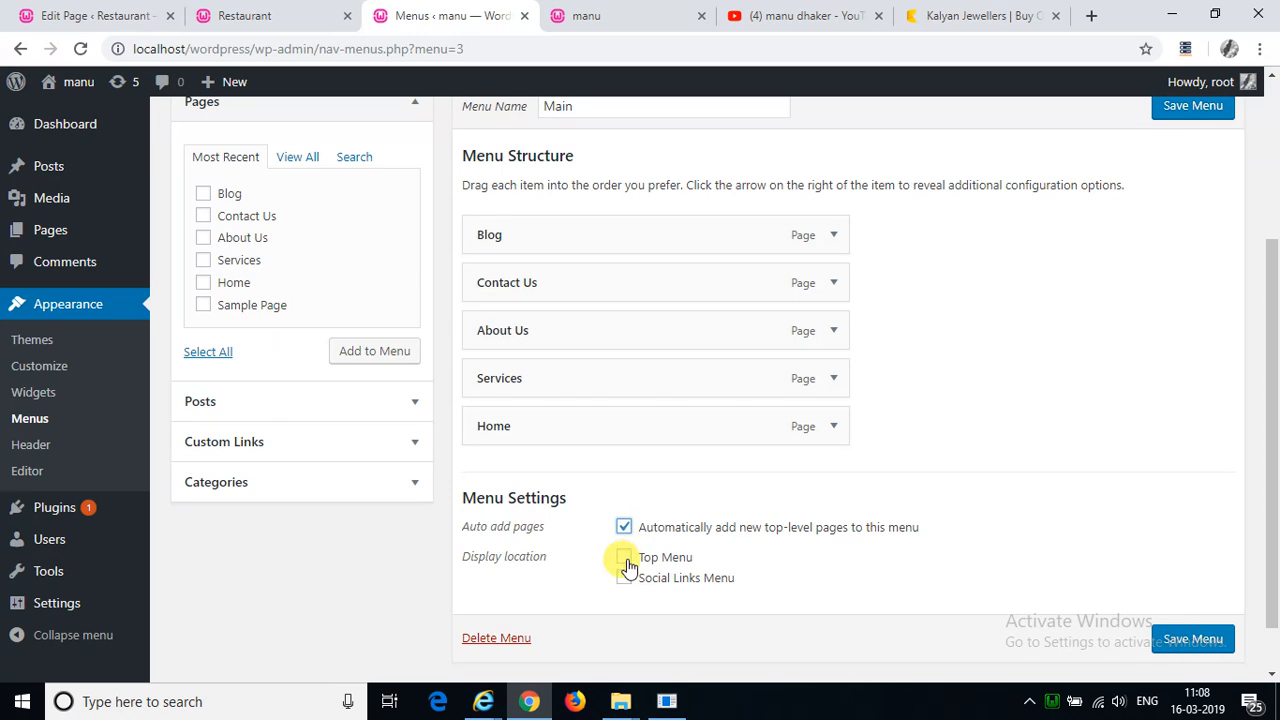
click(624, 556)
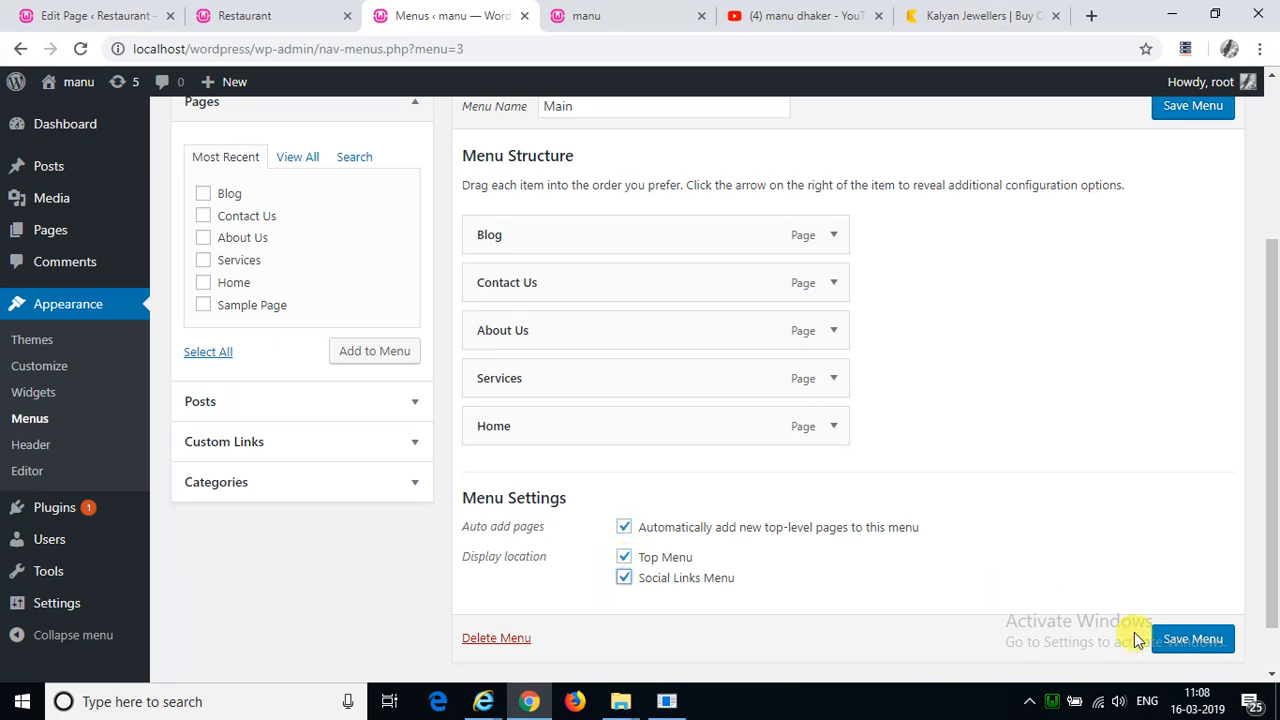
click(1192, 640)
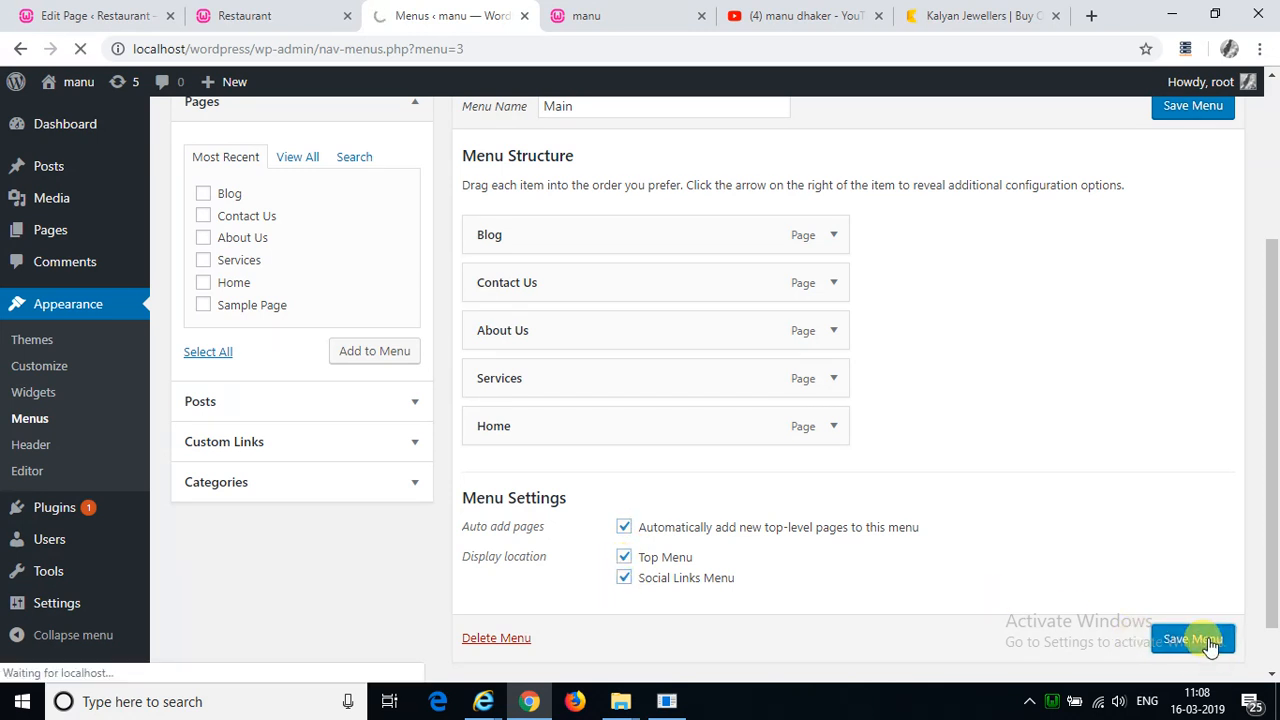
click(1192, 640)
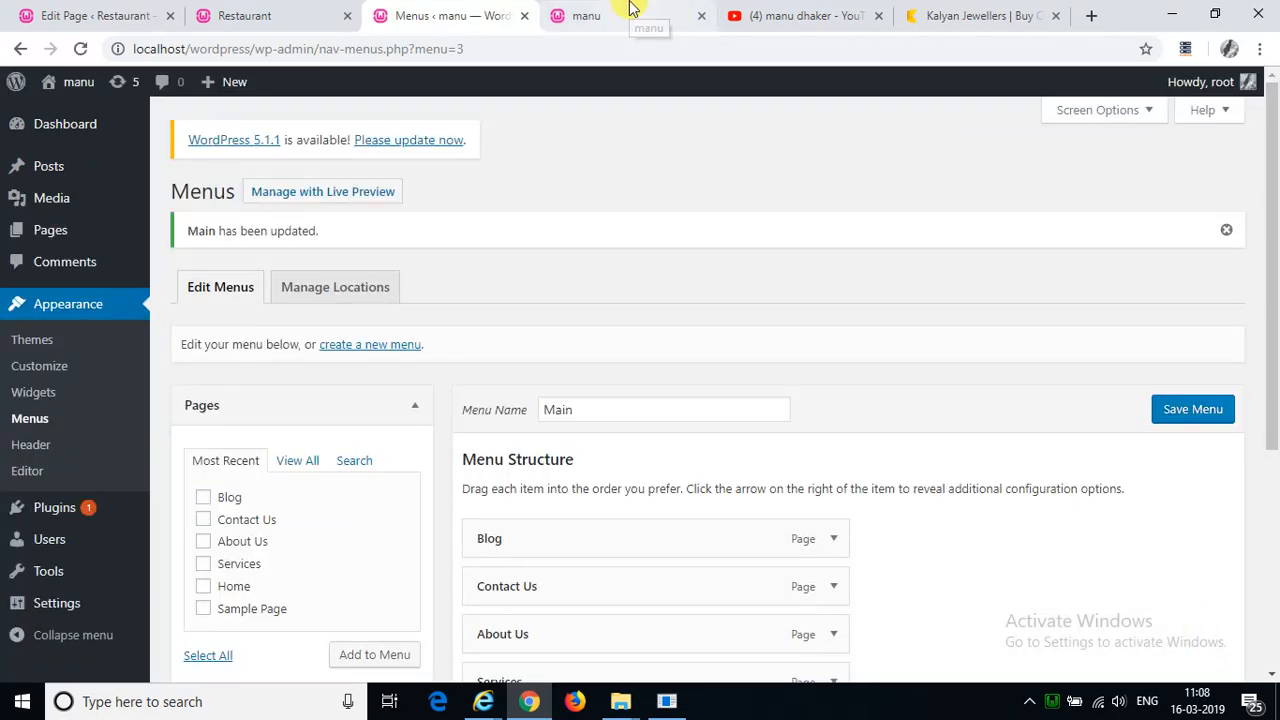
Step: Reload the live site and visit the Home page from the new navigation bar
click(584, 16)
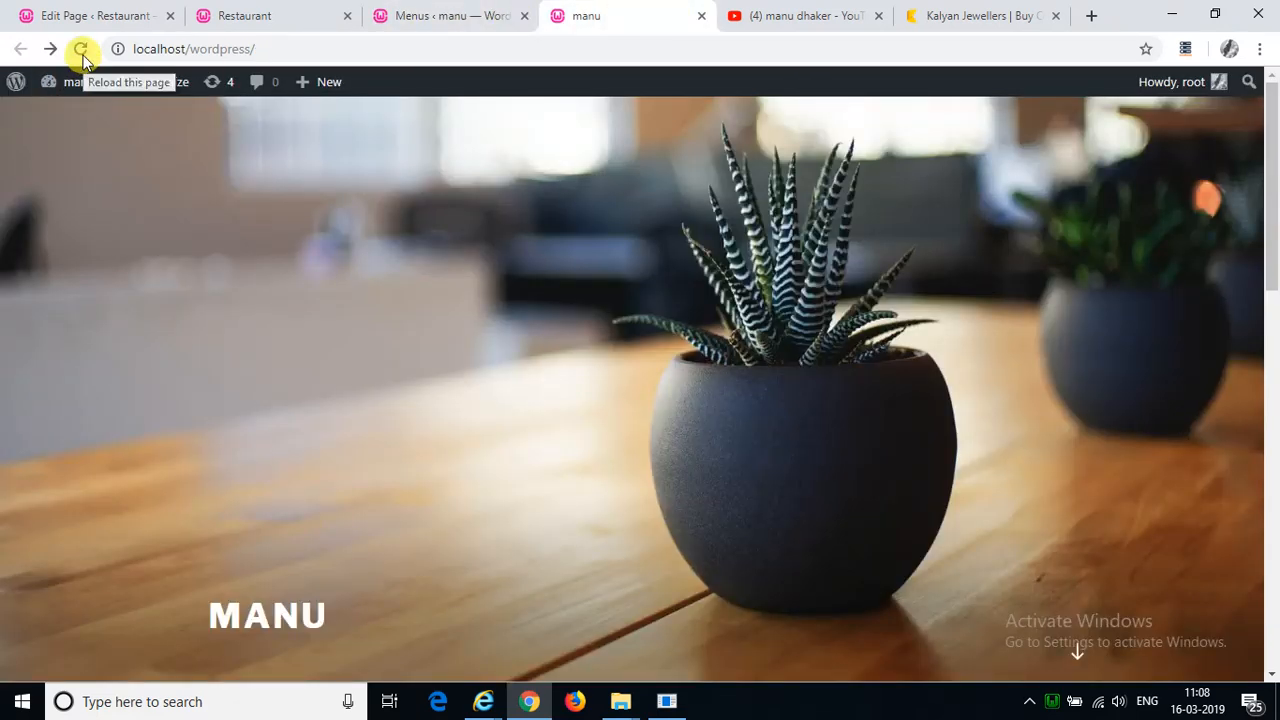
click(80, 48)
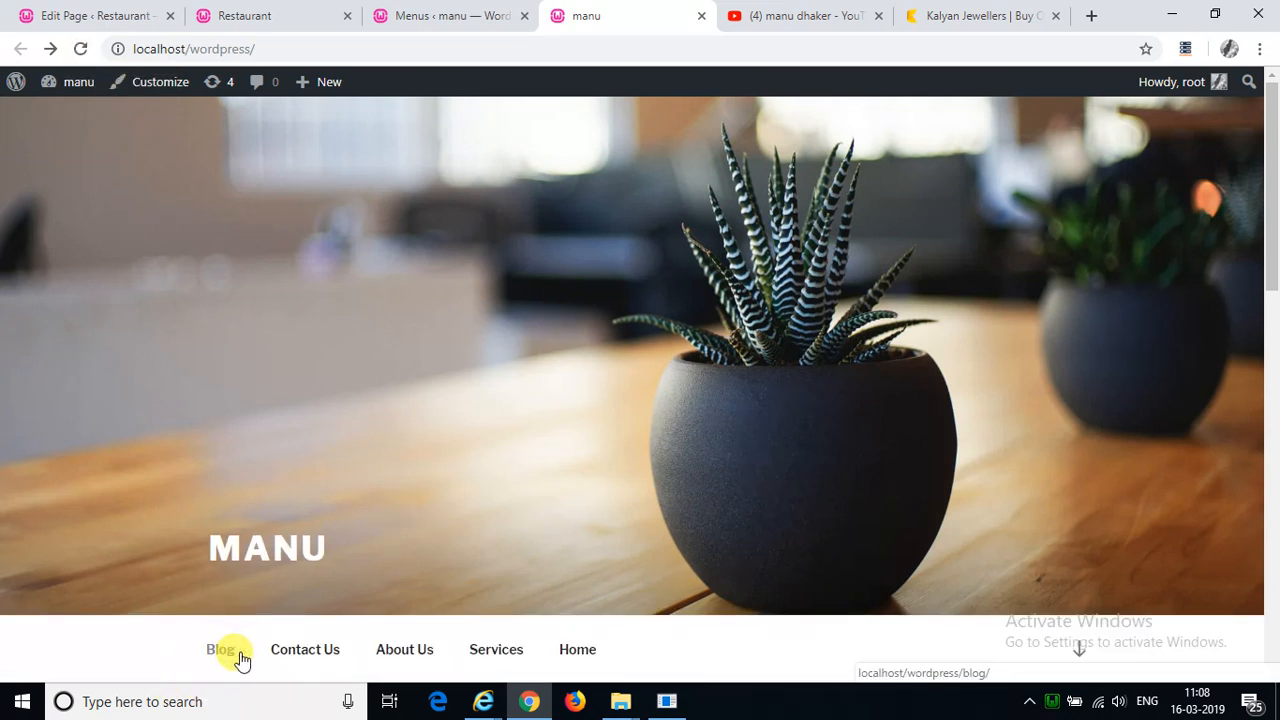
mouse_move(496, 648)
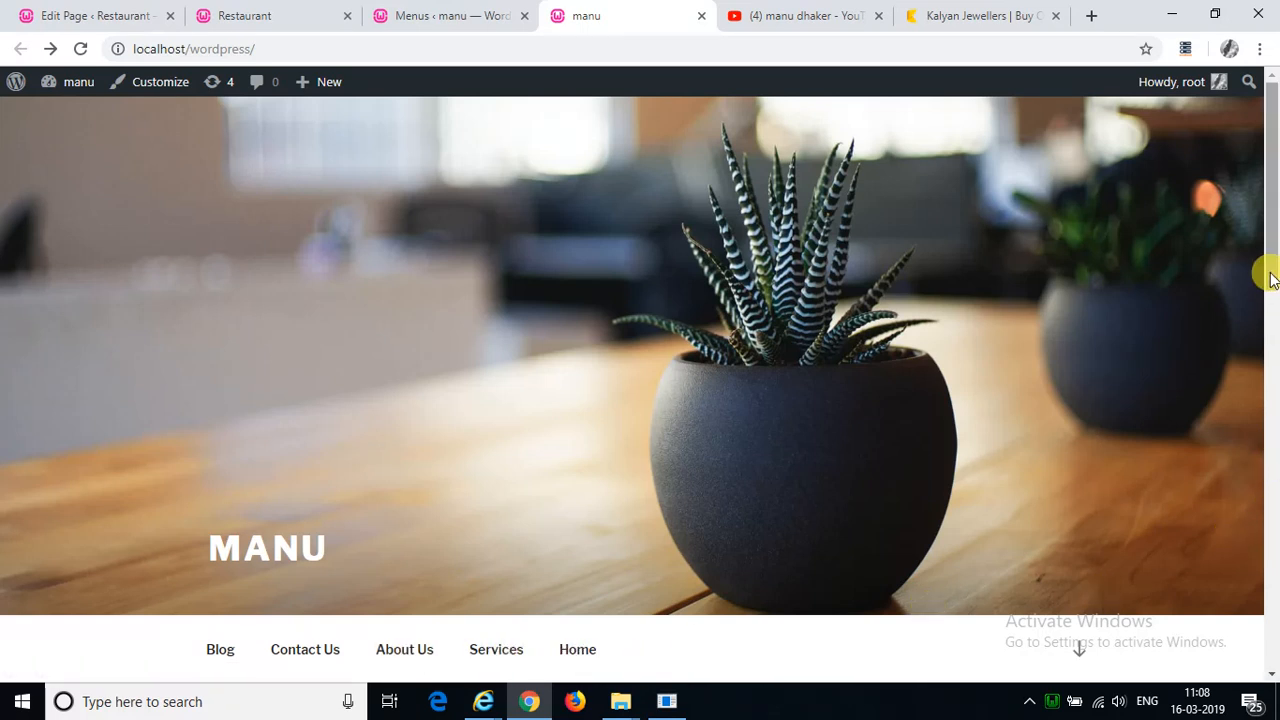
scroll(down, 3)
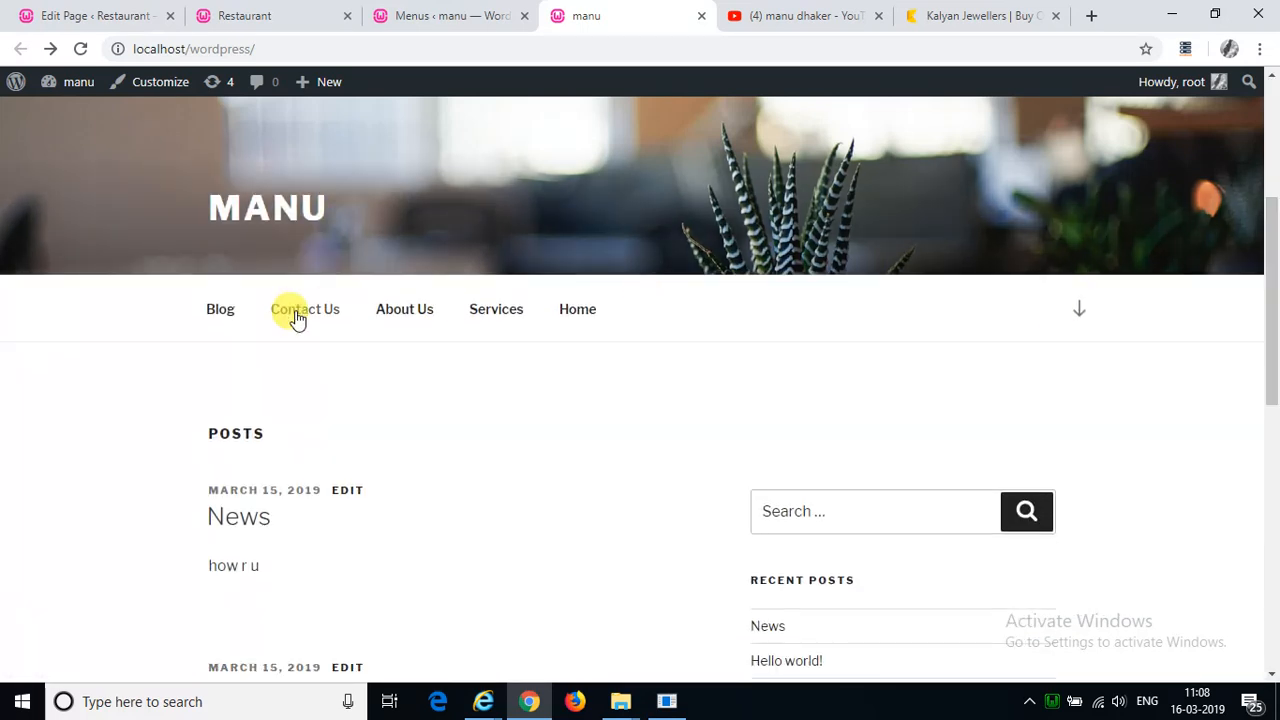
click(576, 308)
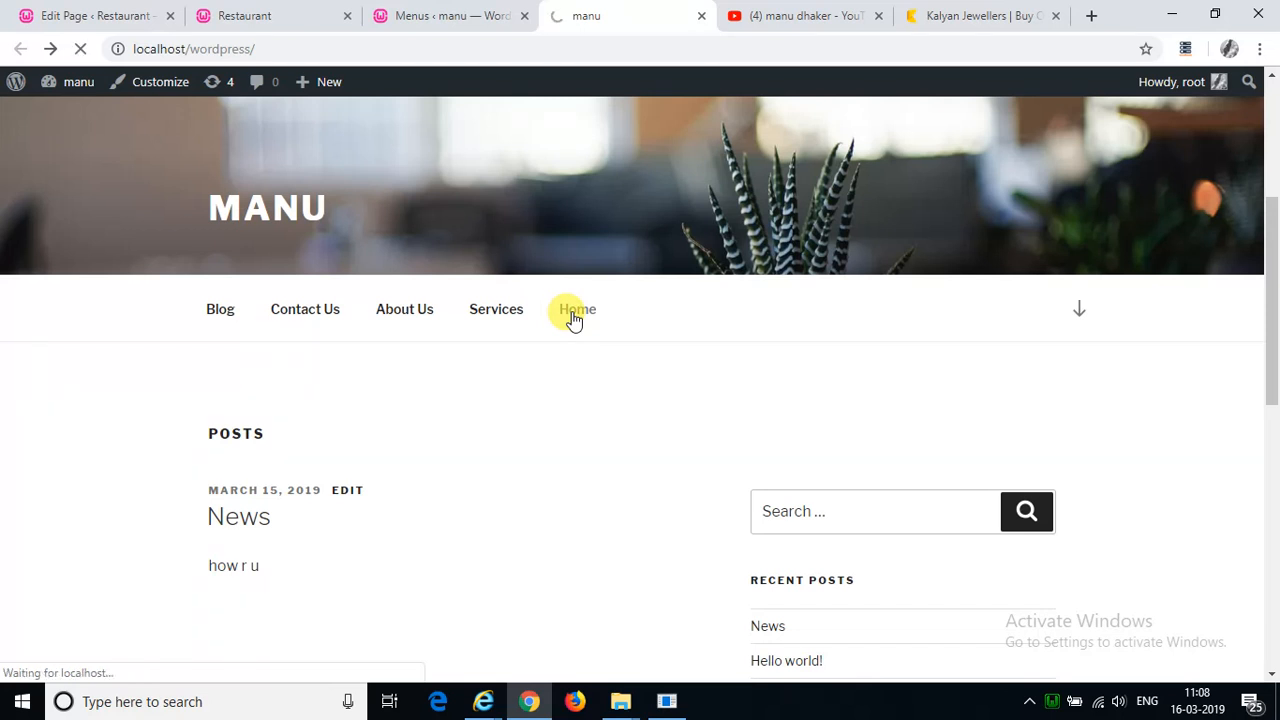
click(576, 308)
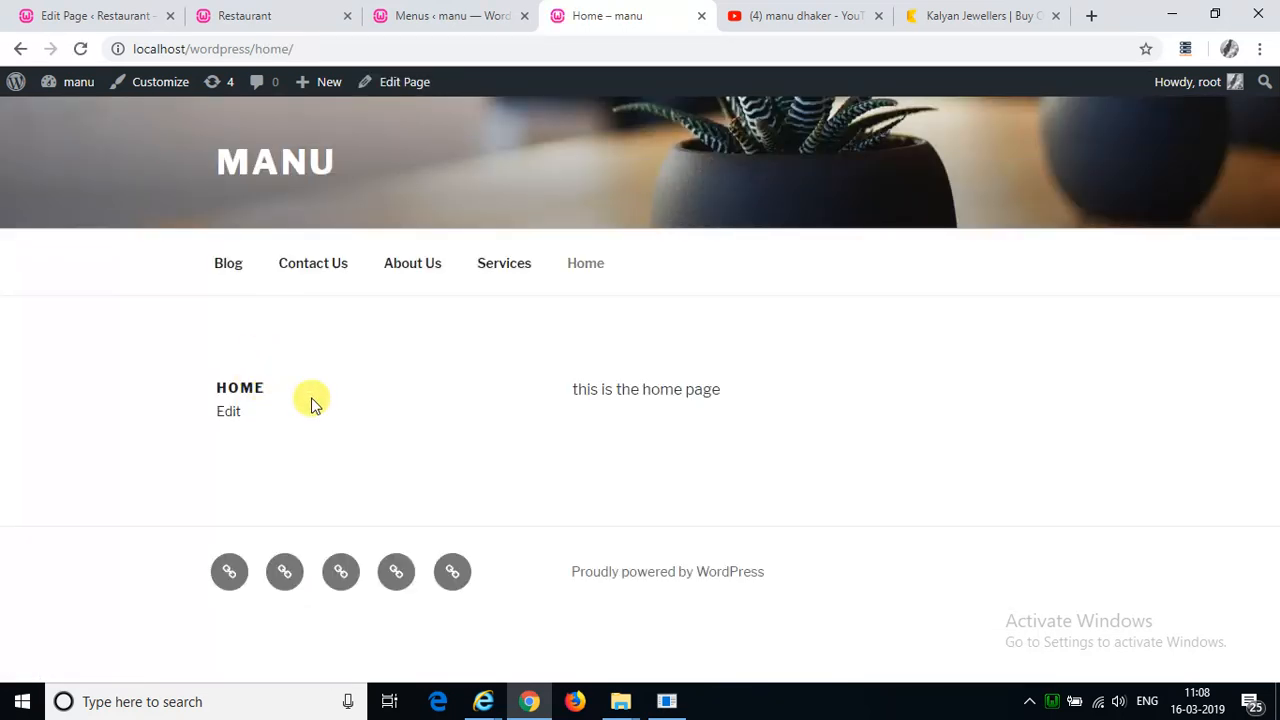
mouse_move(482, 264)
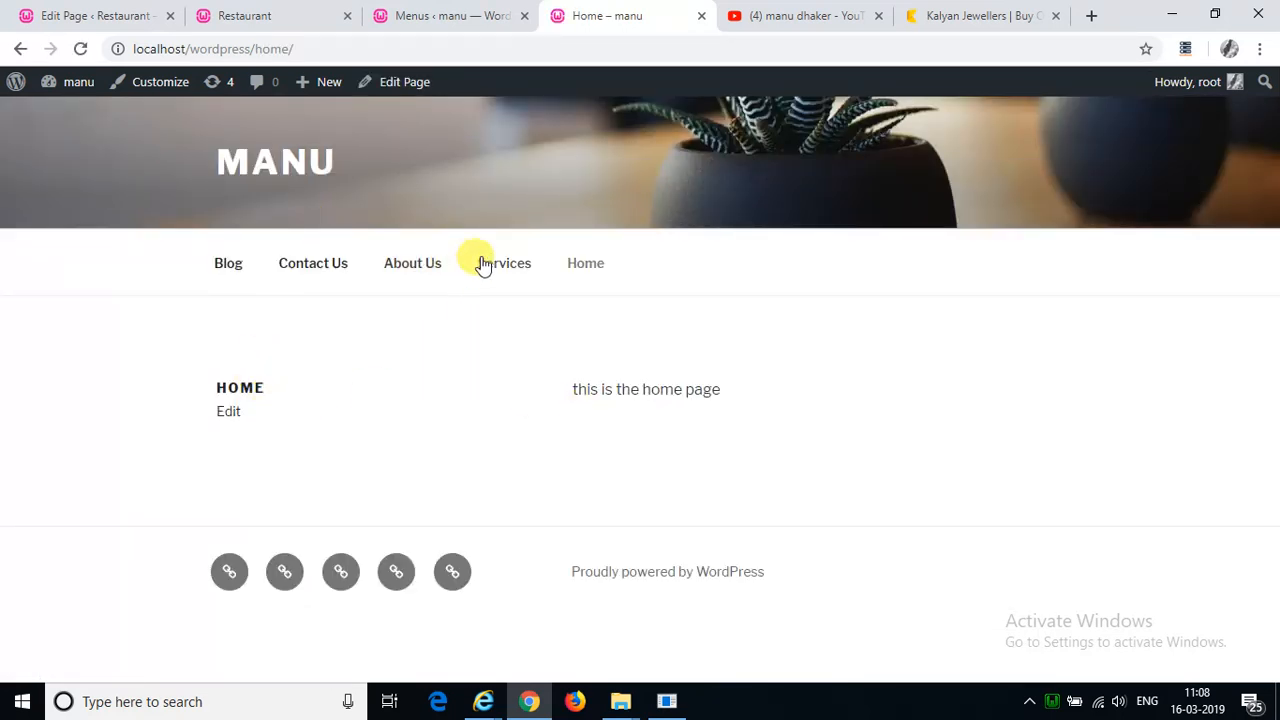
Step: Visit Services, About Us, Contact Us and Blog from the navigation bar
click(504, 264)
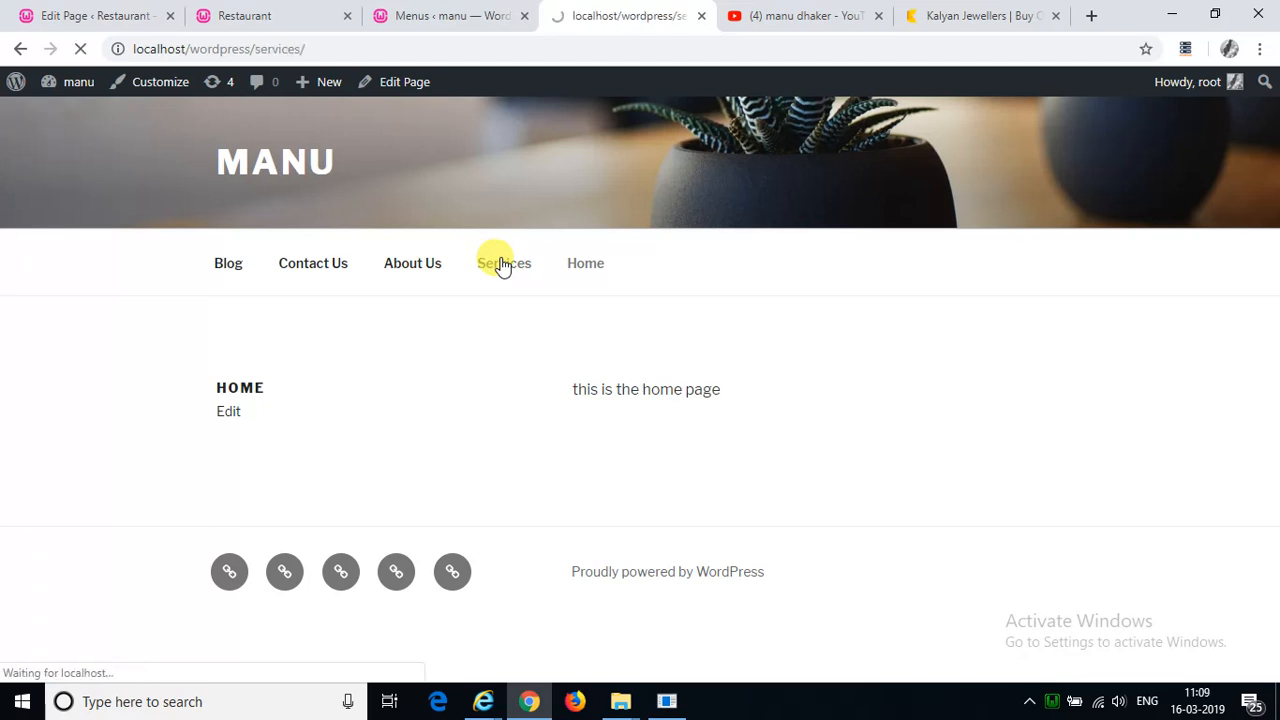
click(504, 264)
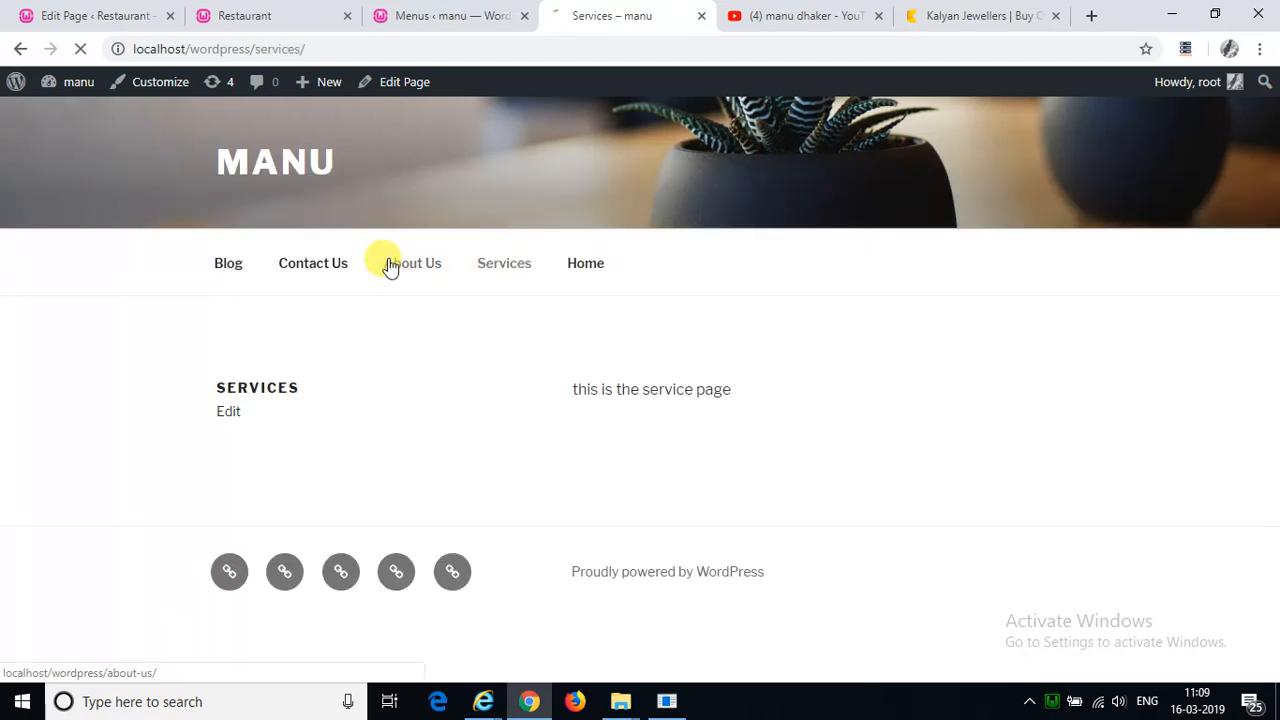
click(412, 264)
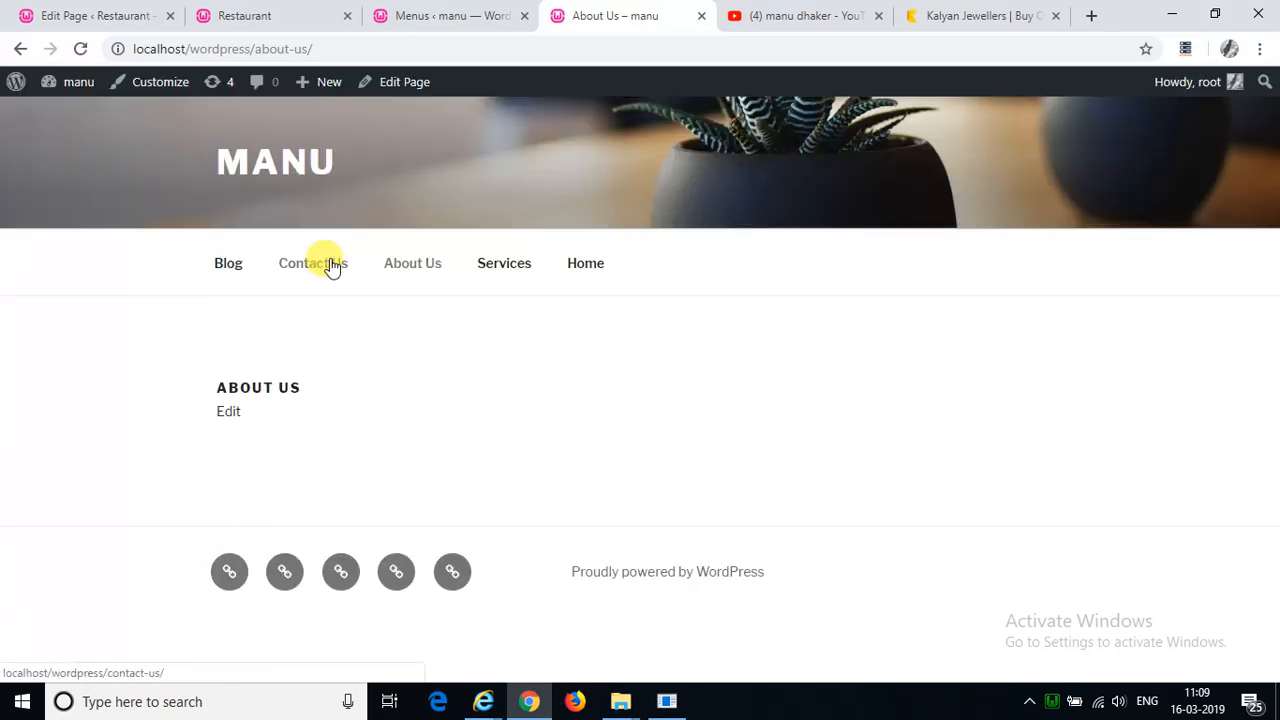
click(312, 264)
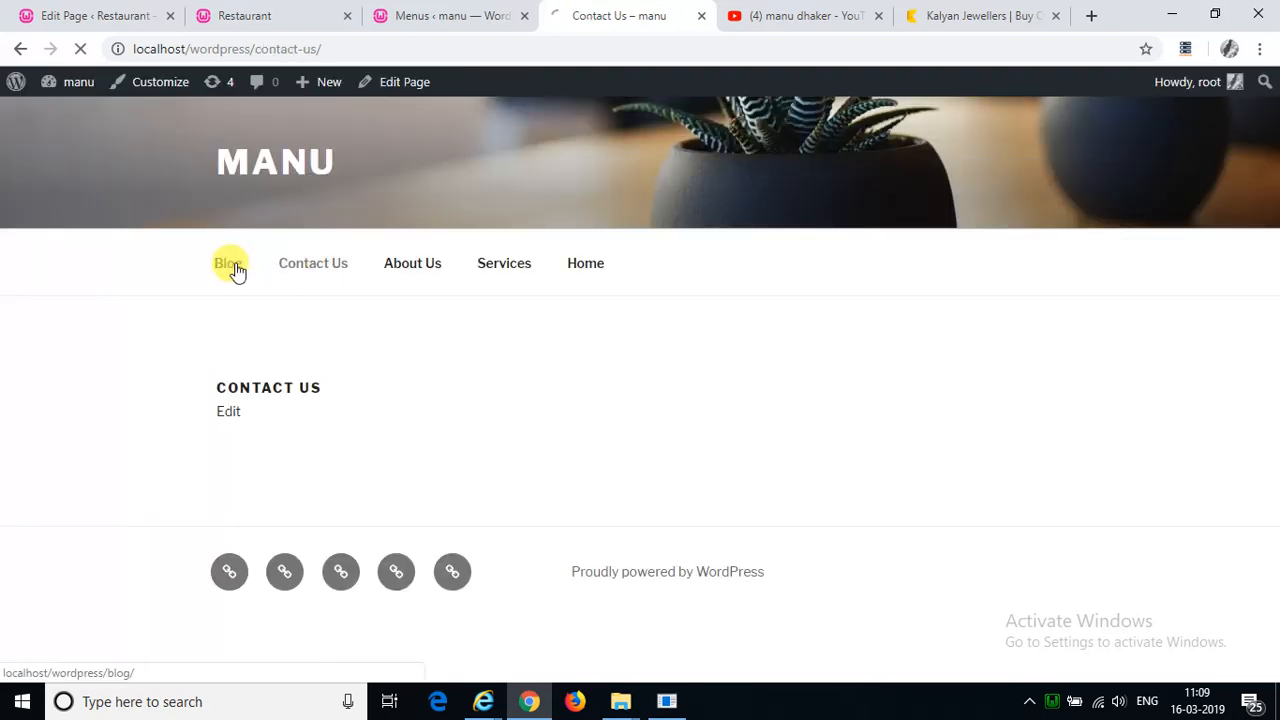
click(228, 264)
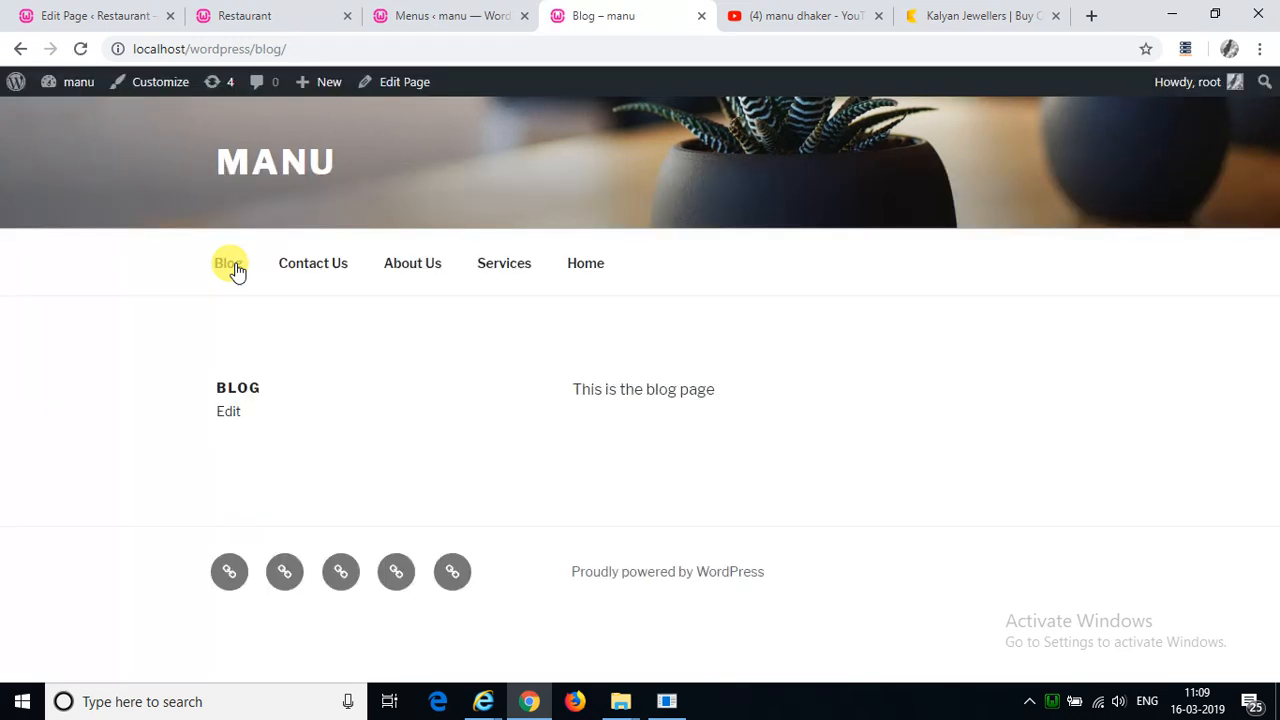
Step: Switch through the admin and Blog tabs to the Kalyan Jewellers site for comparison
click(450, 16)
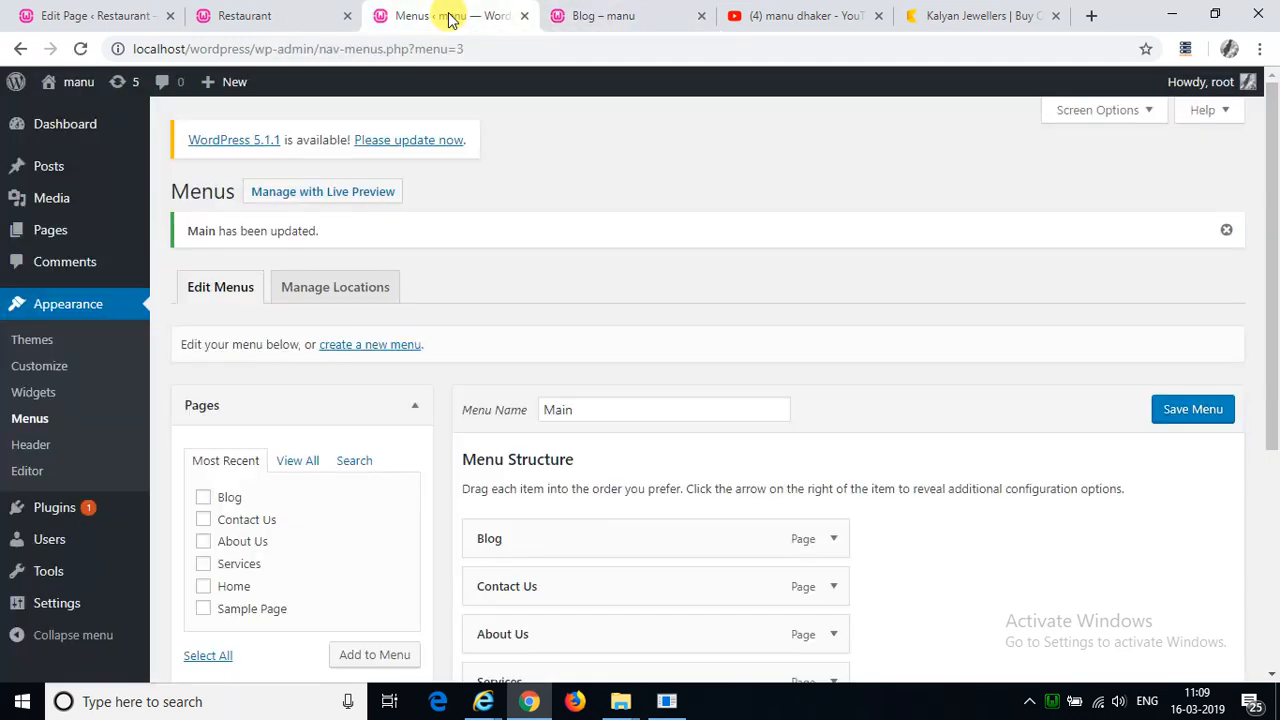
click(624, 16)
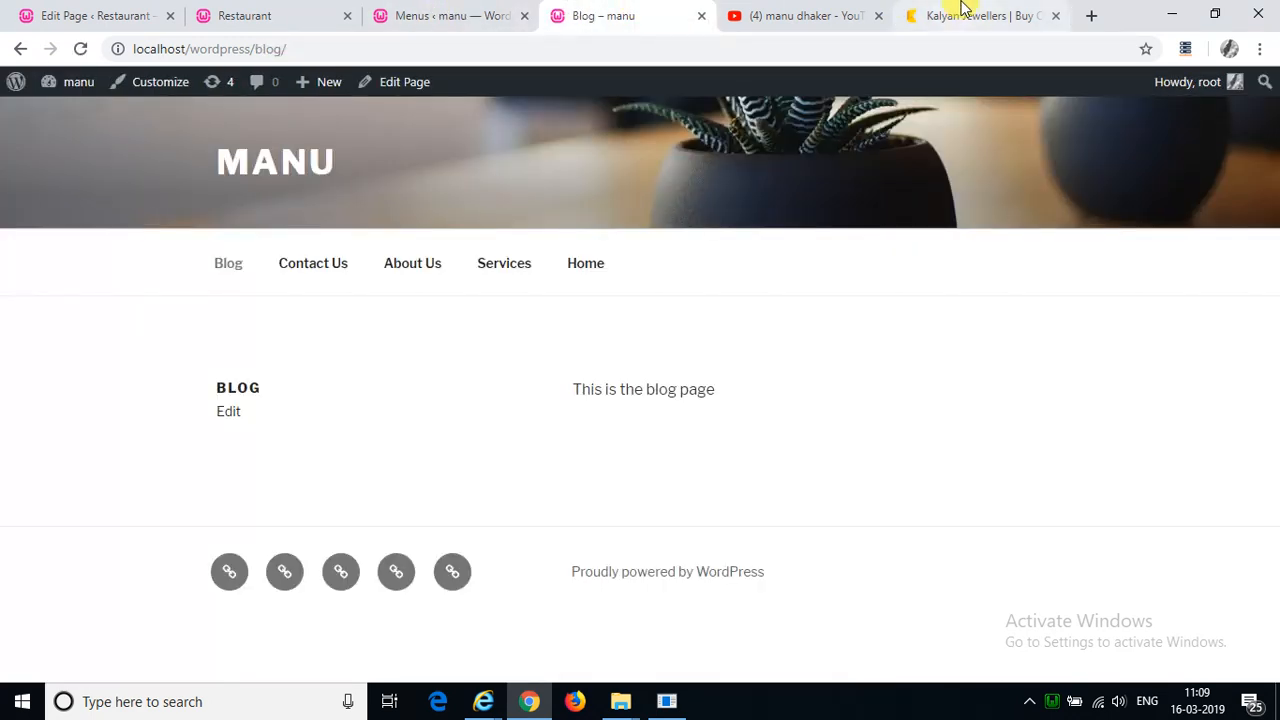
click(980, 16)
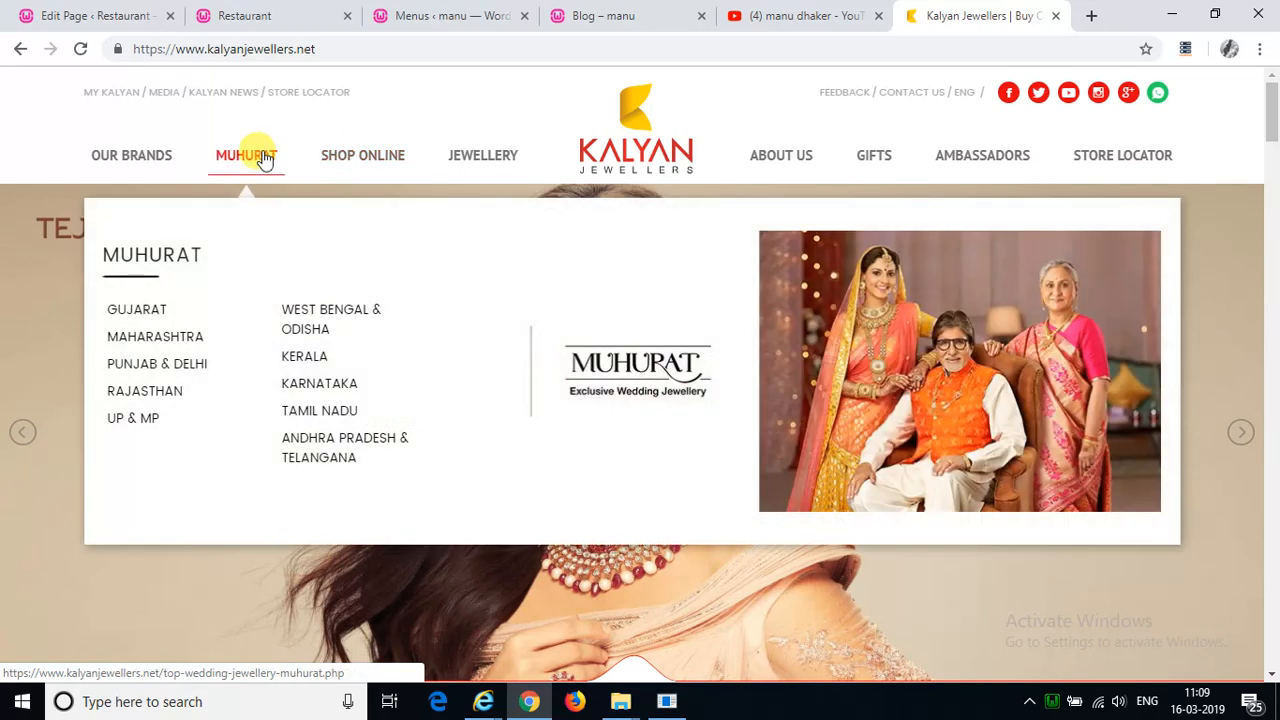
mouse_move(560, 96)
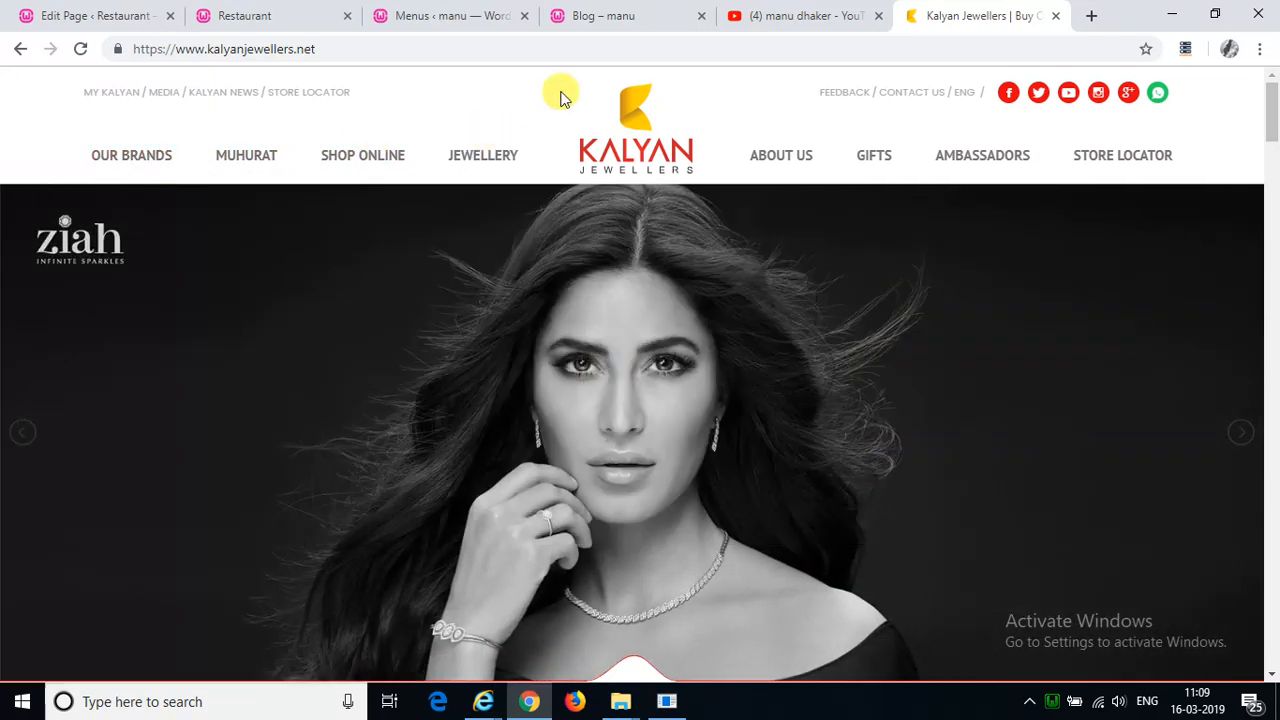
Step: Back in the menu editor, drag Contact Us beneath Blog as an indented sub item
click(450, 16)
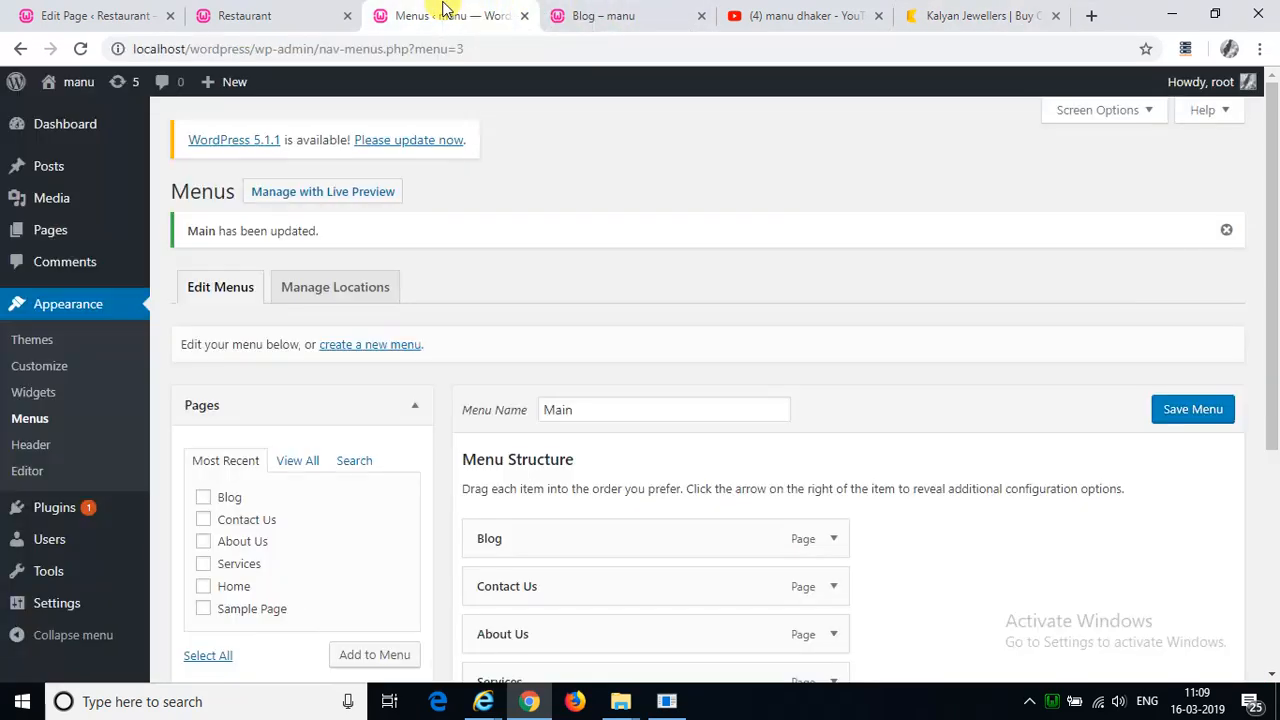
mouse_move(1220, 384)
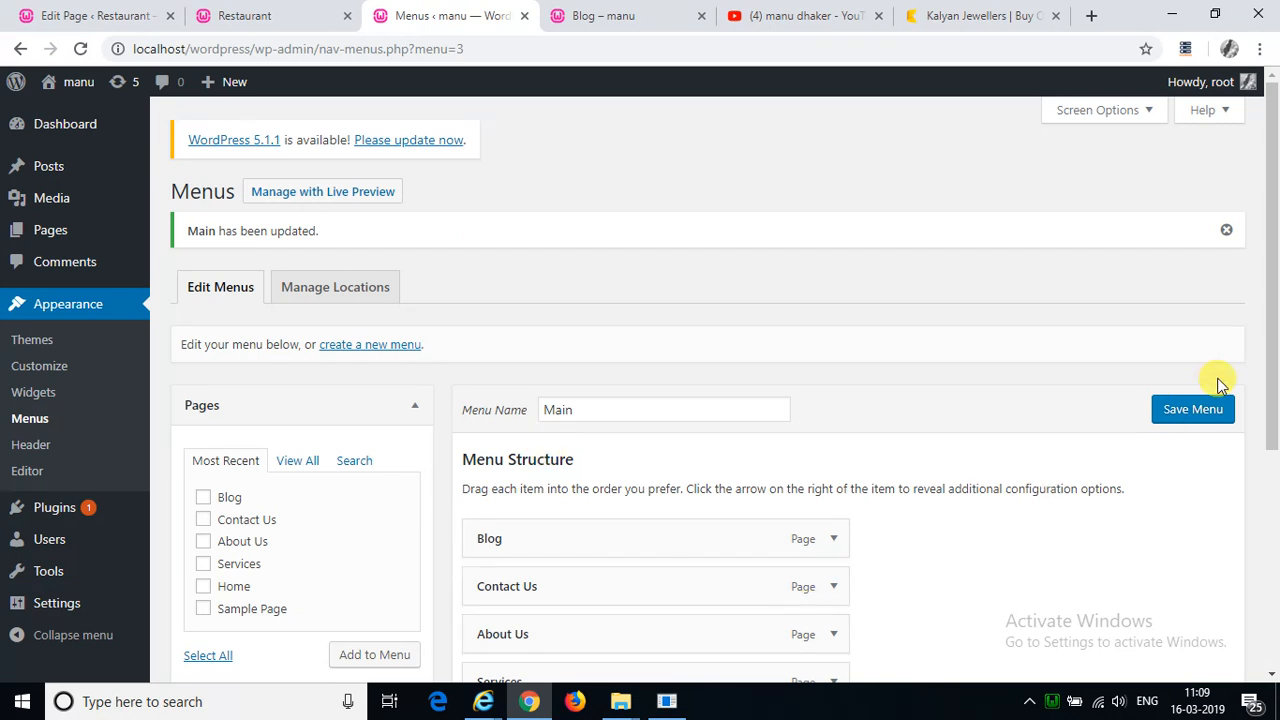
scroll(down, 3)
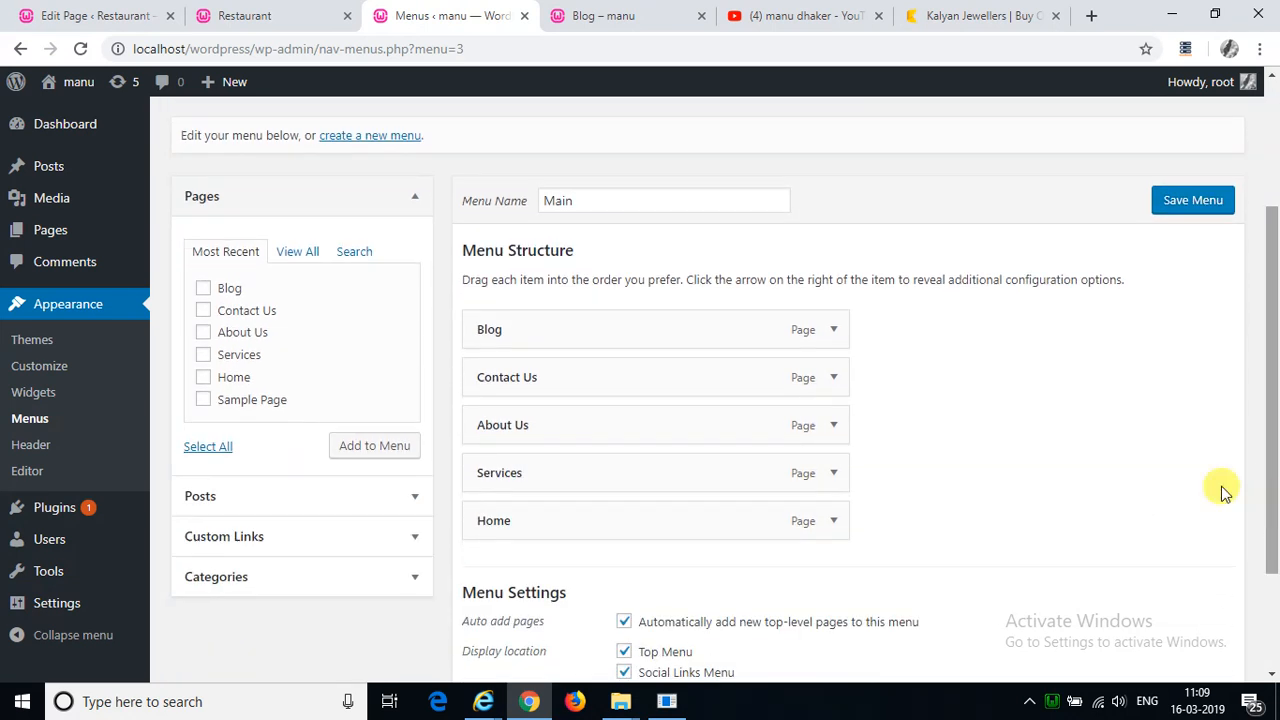
mouse_move(684, 384)
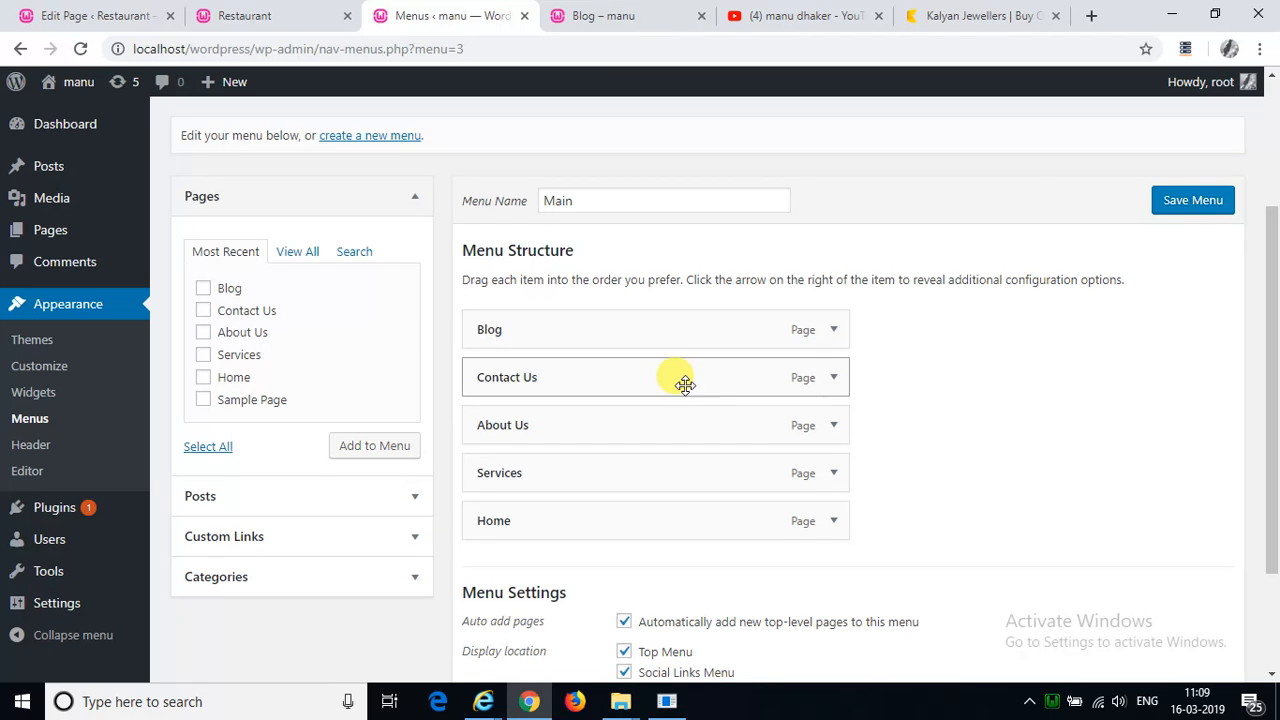
drag(656, 376, 720, 376)
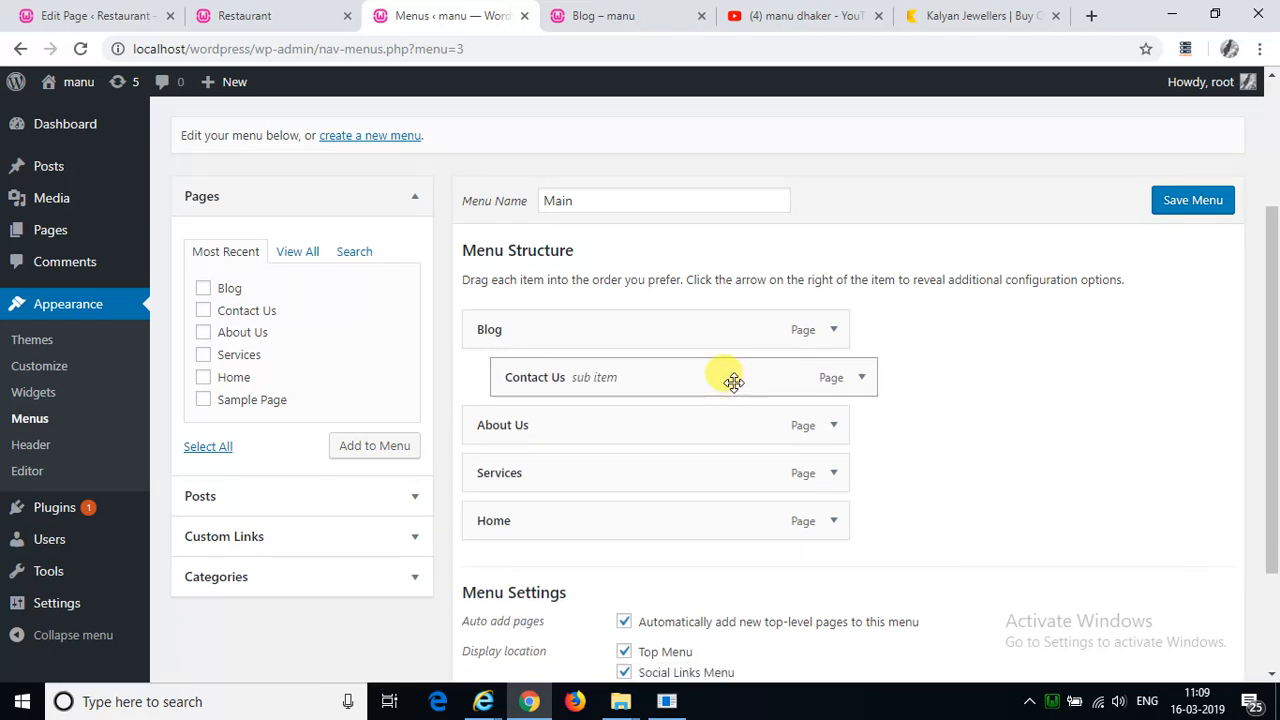